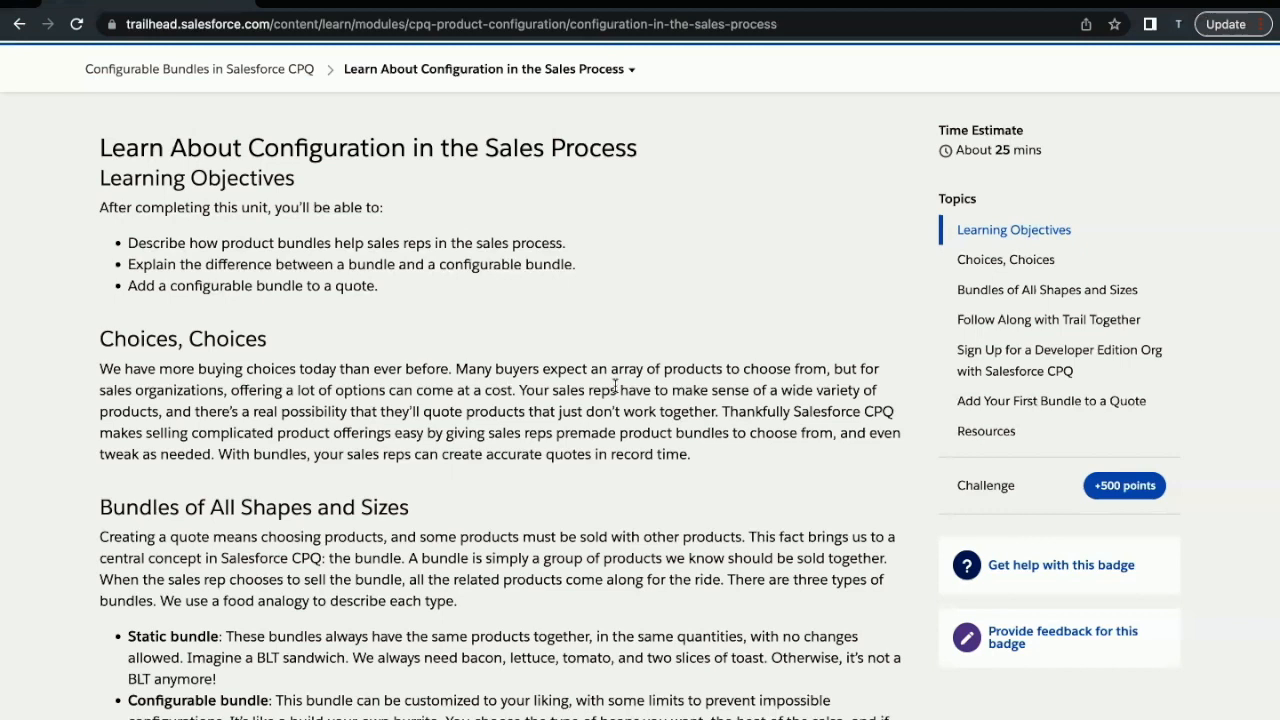
mouse_move(480, 542)
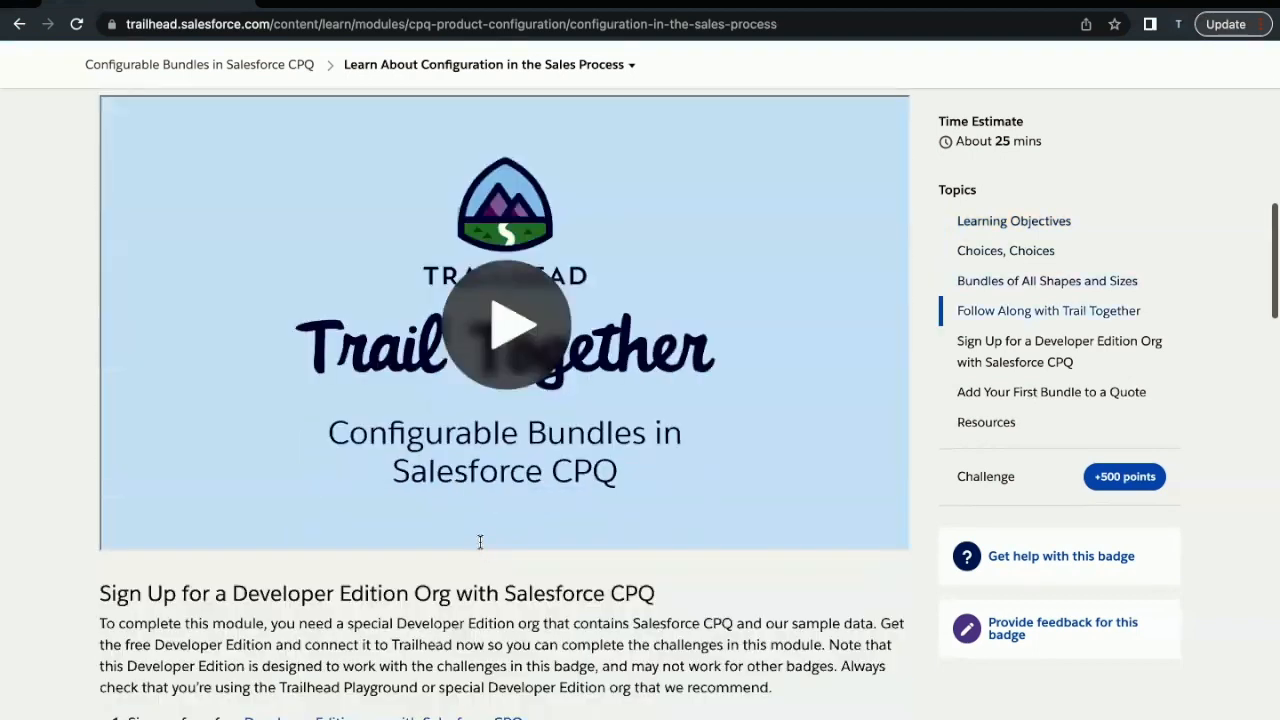
Go to the Developer Edition org with Salesforce CPQ sign-up link under Sign Up.
scroll(down, 3)
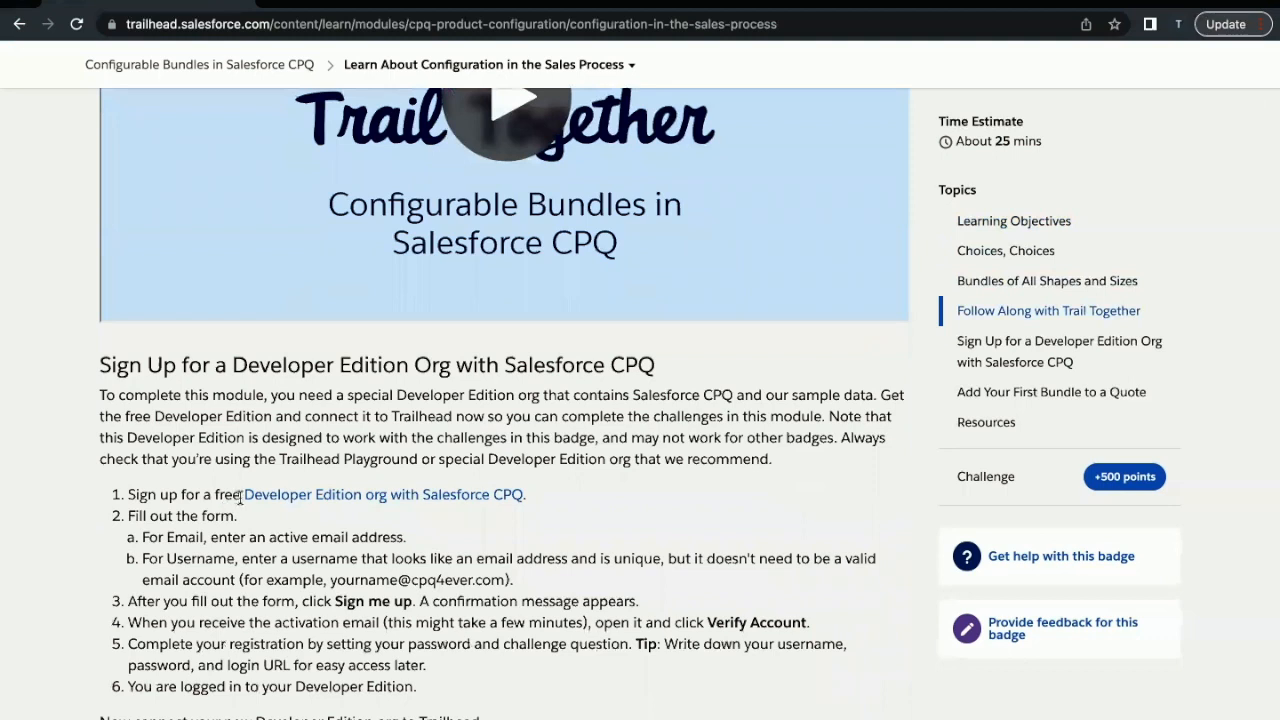
mouse_move(296, 500)
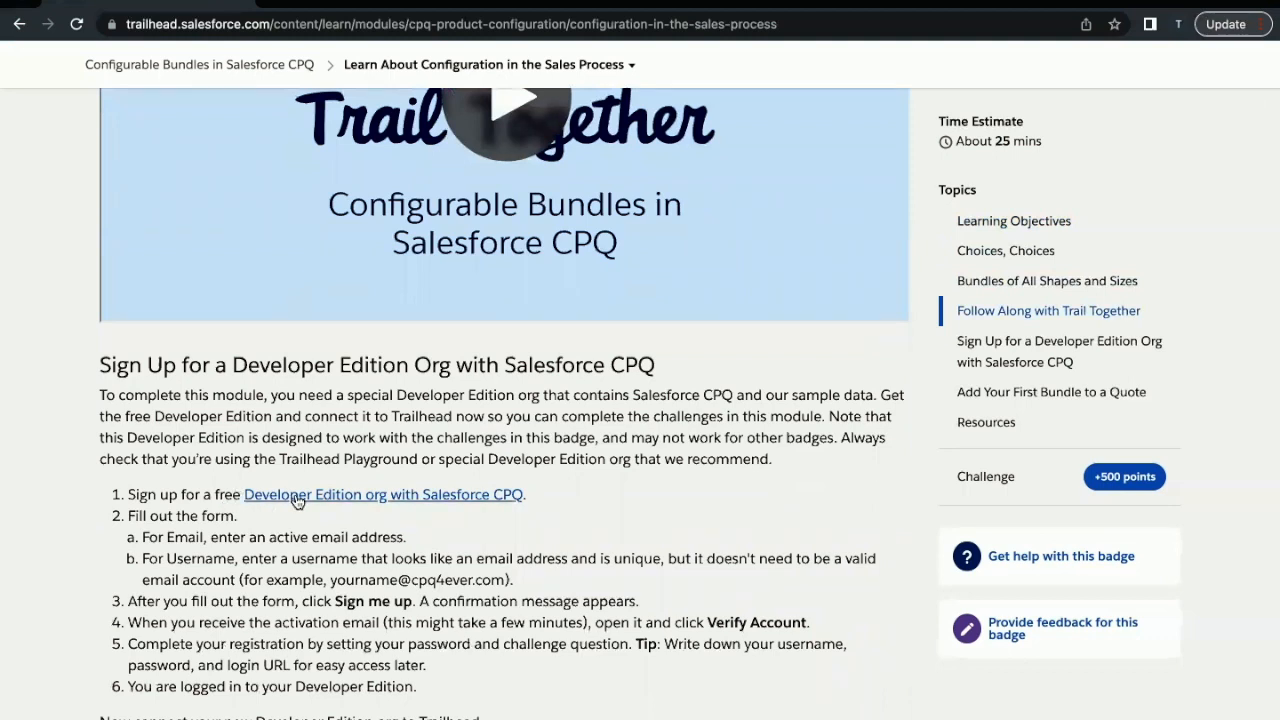
click(384, 494)
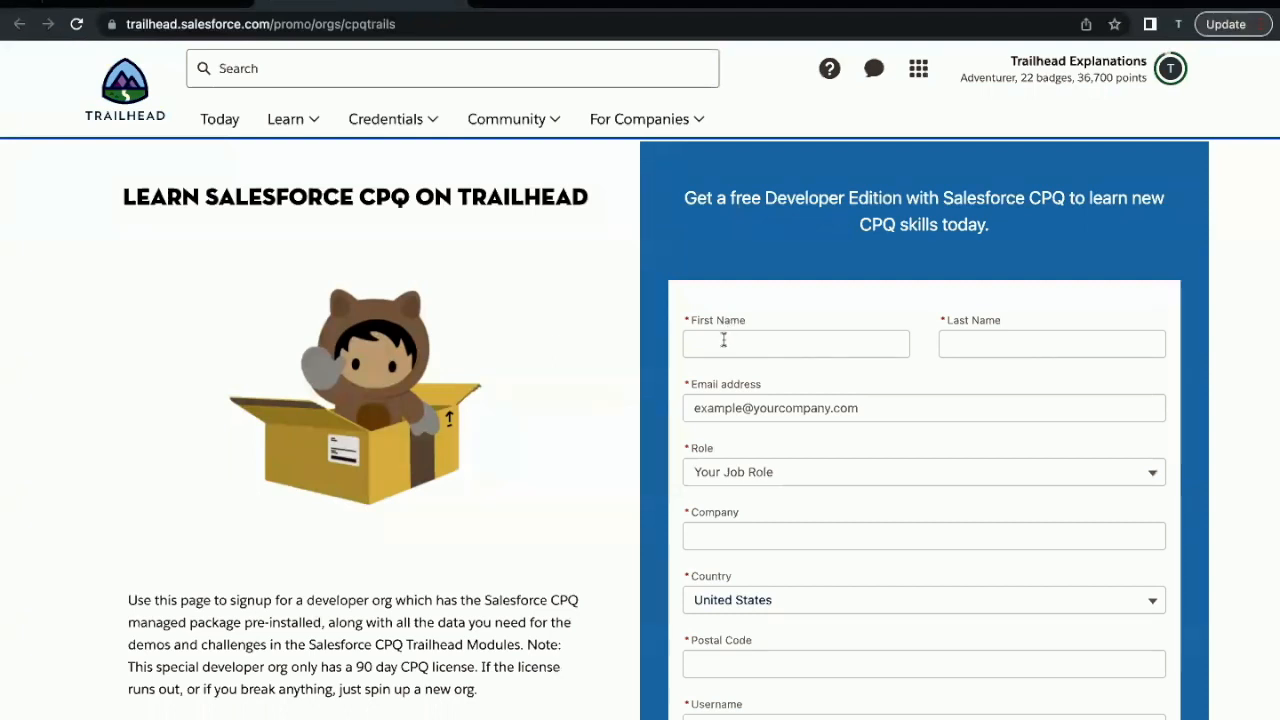
click(796, 344)
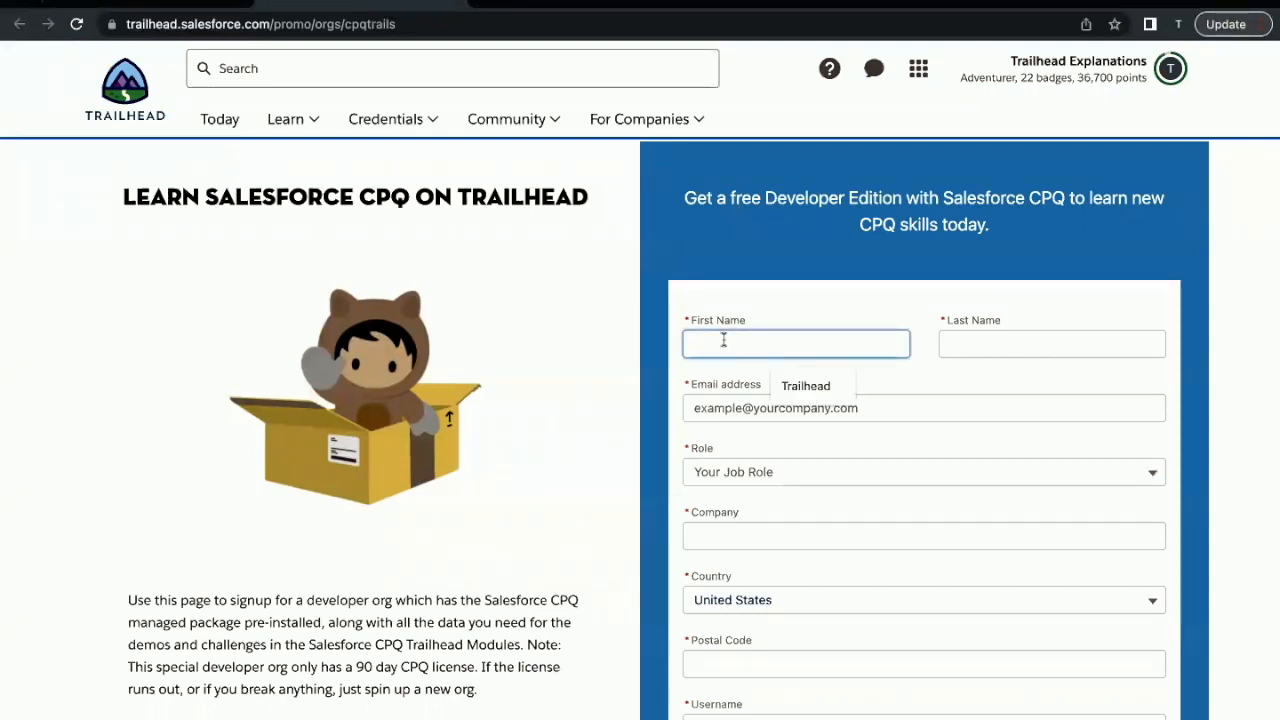
text(TrailheadCP)
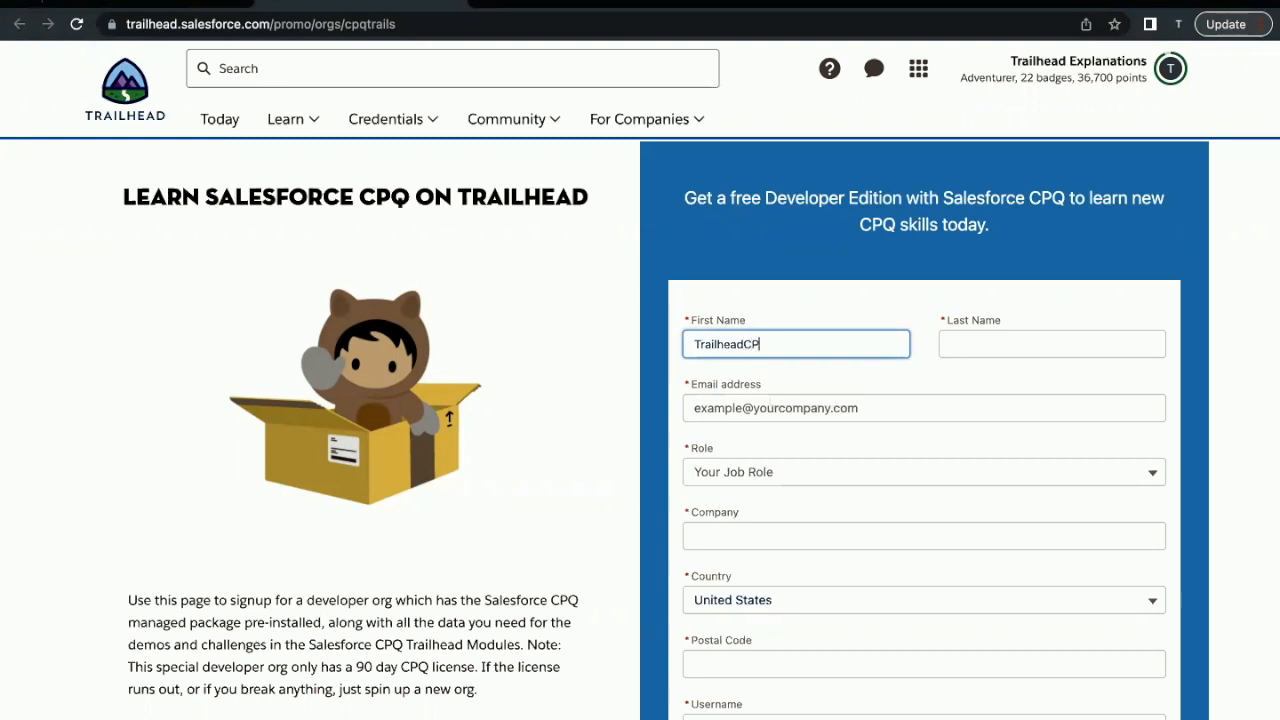
click(1052, 344)
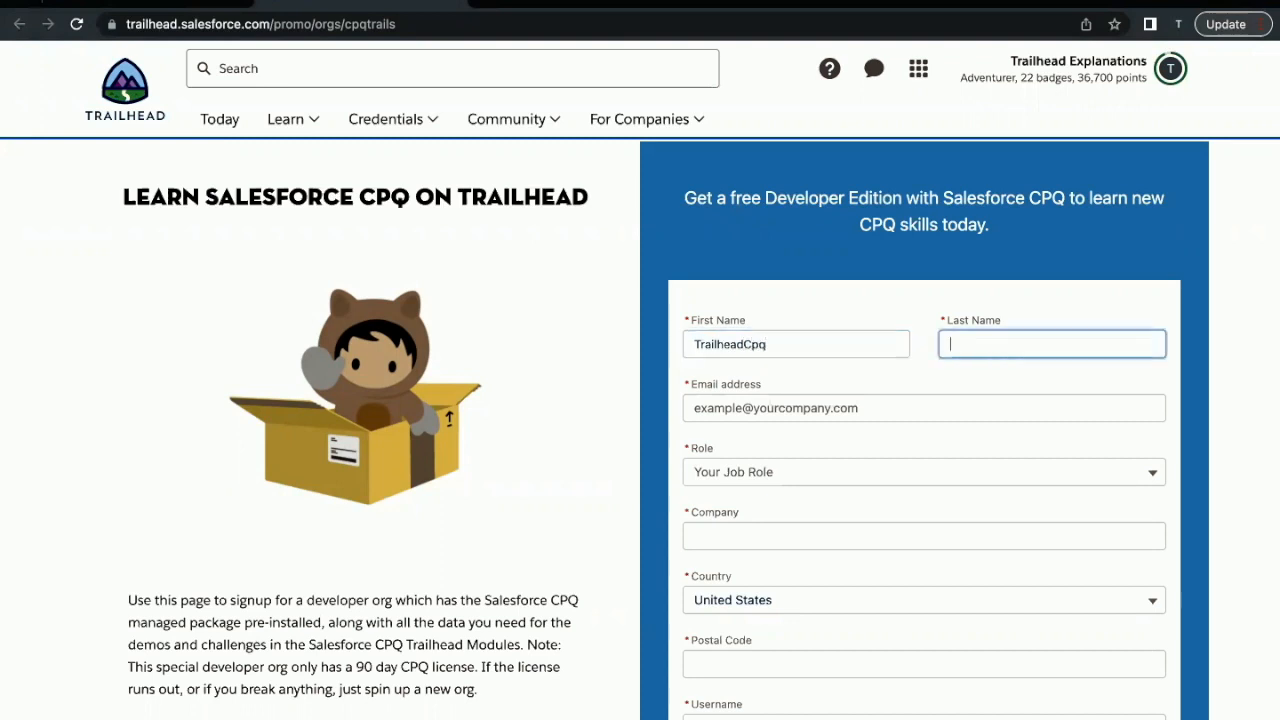
text(Org)
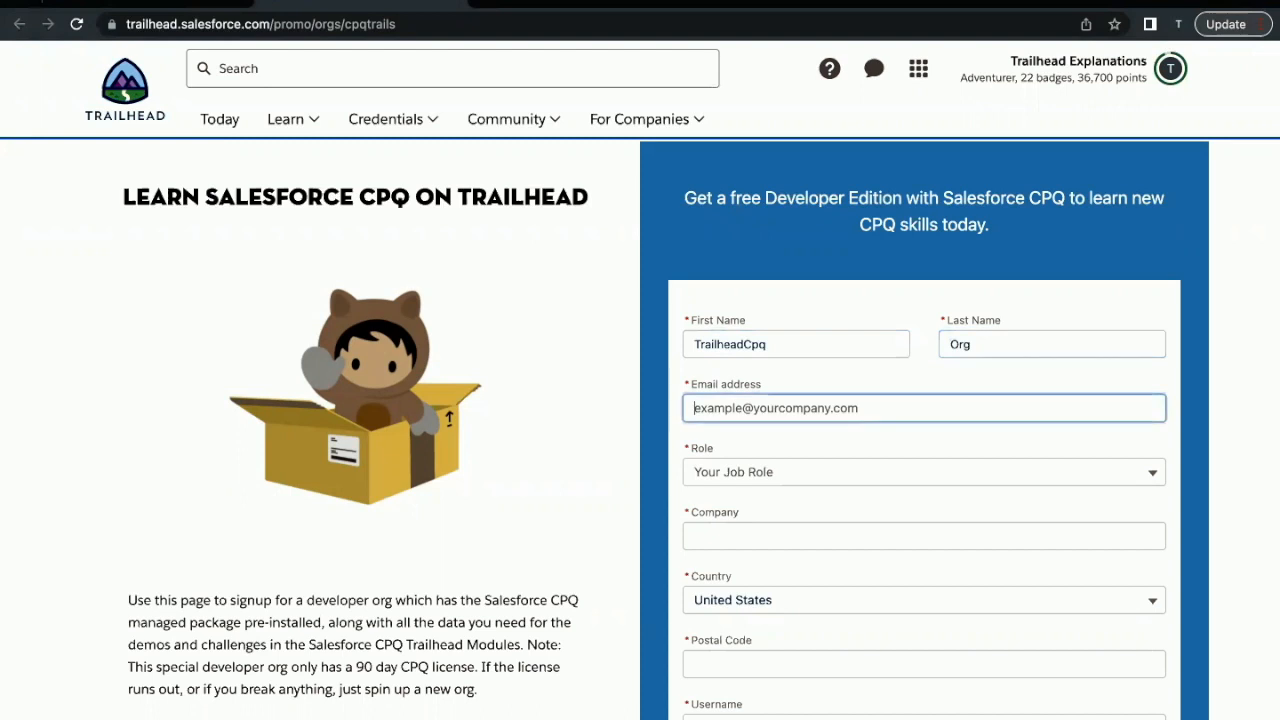
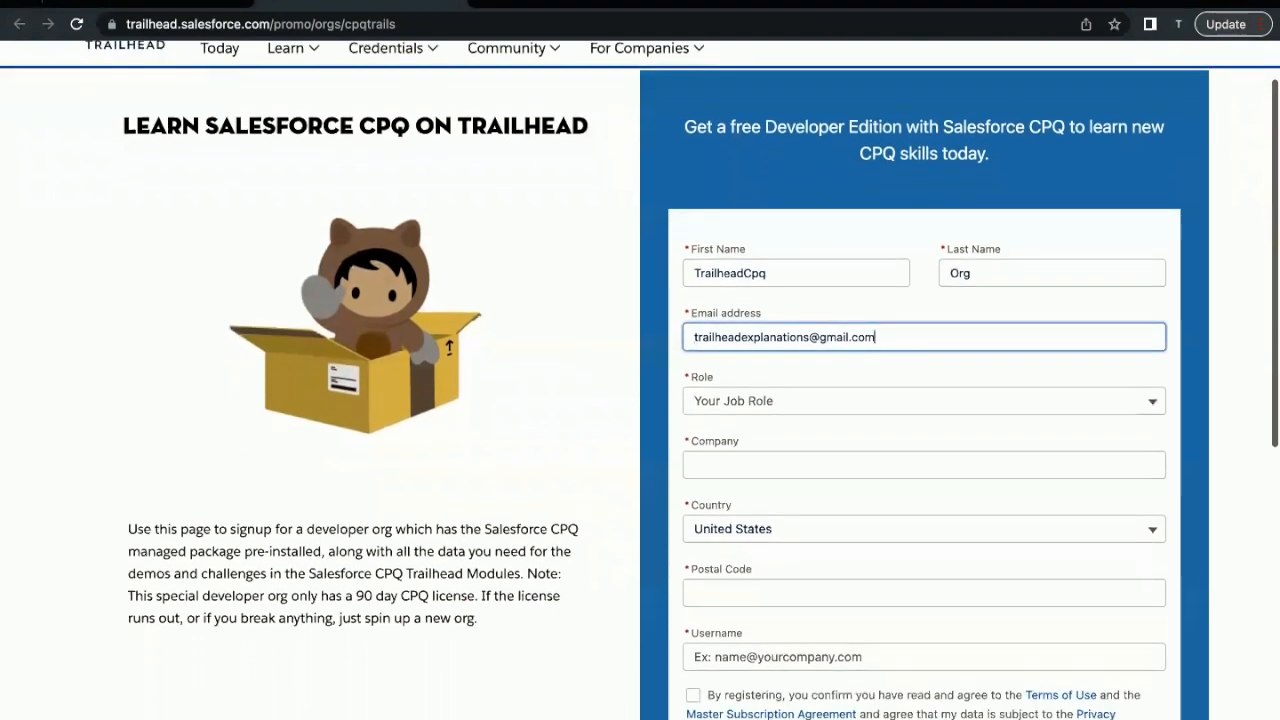
click(924, 400)
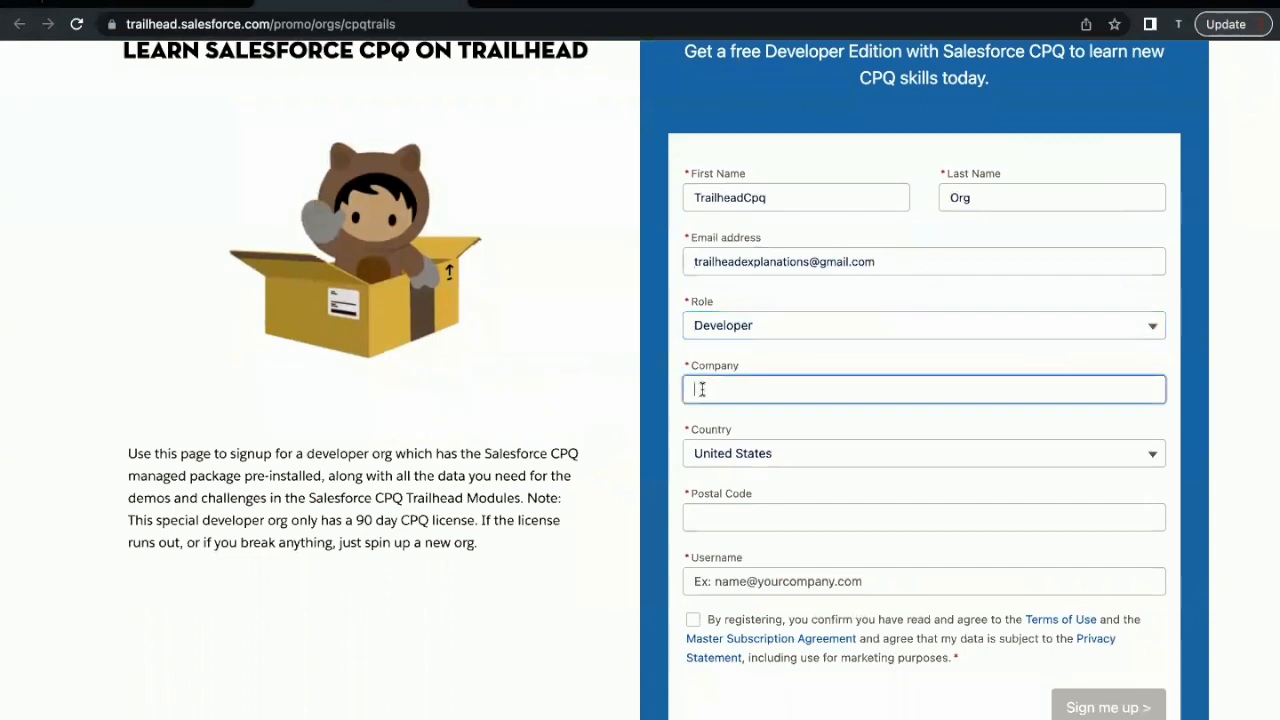
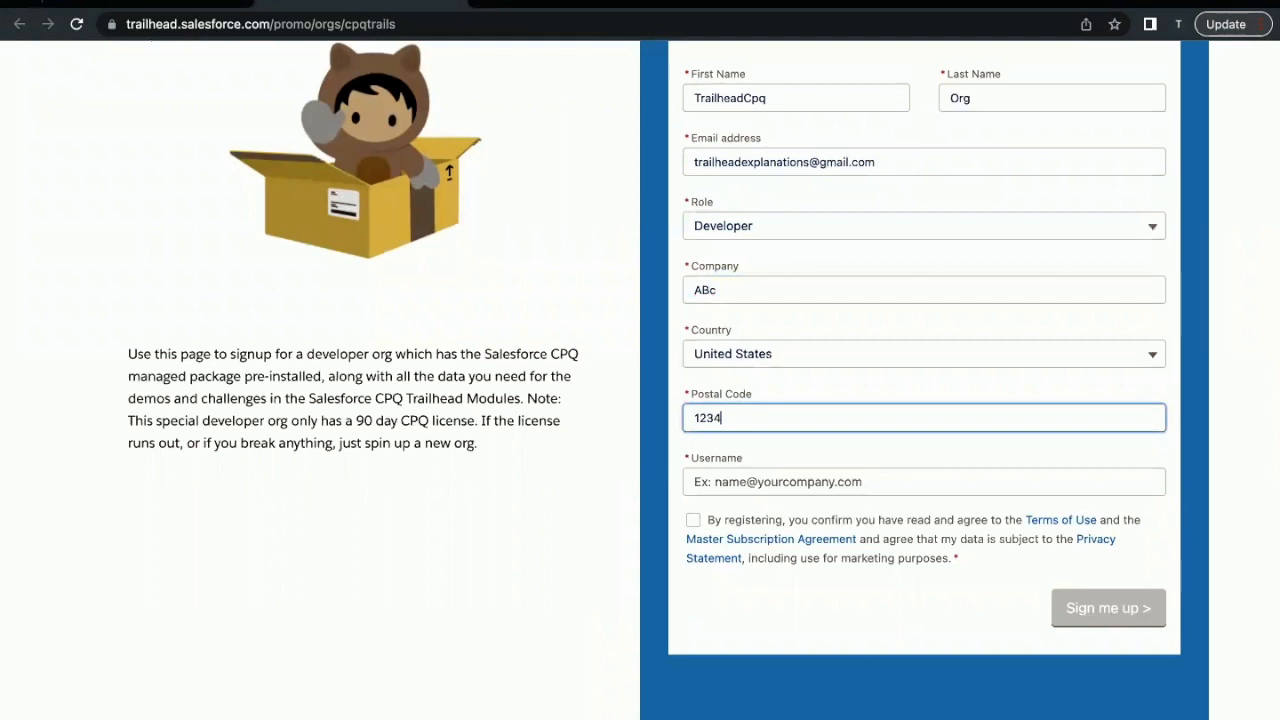
click(922, 480)
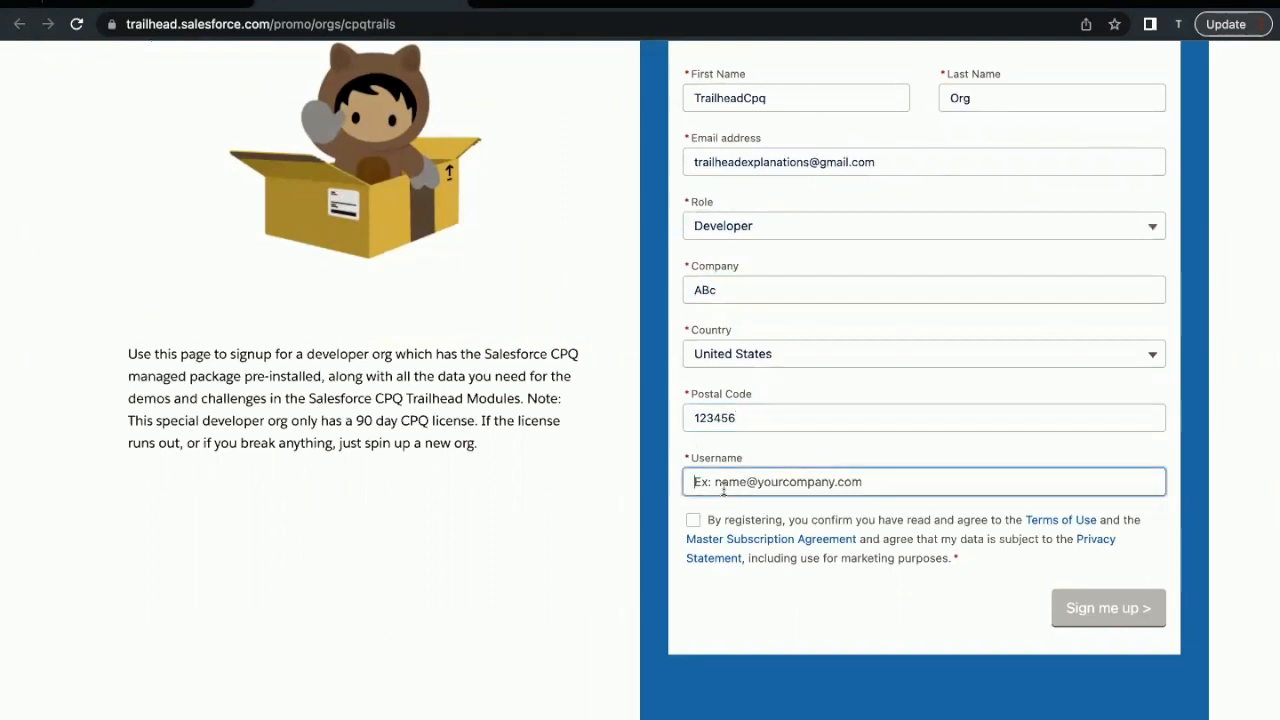
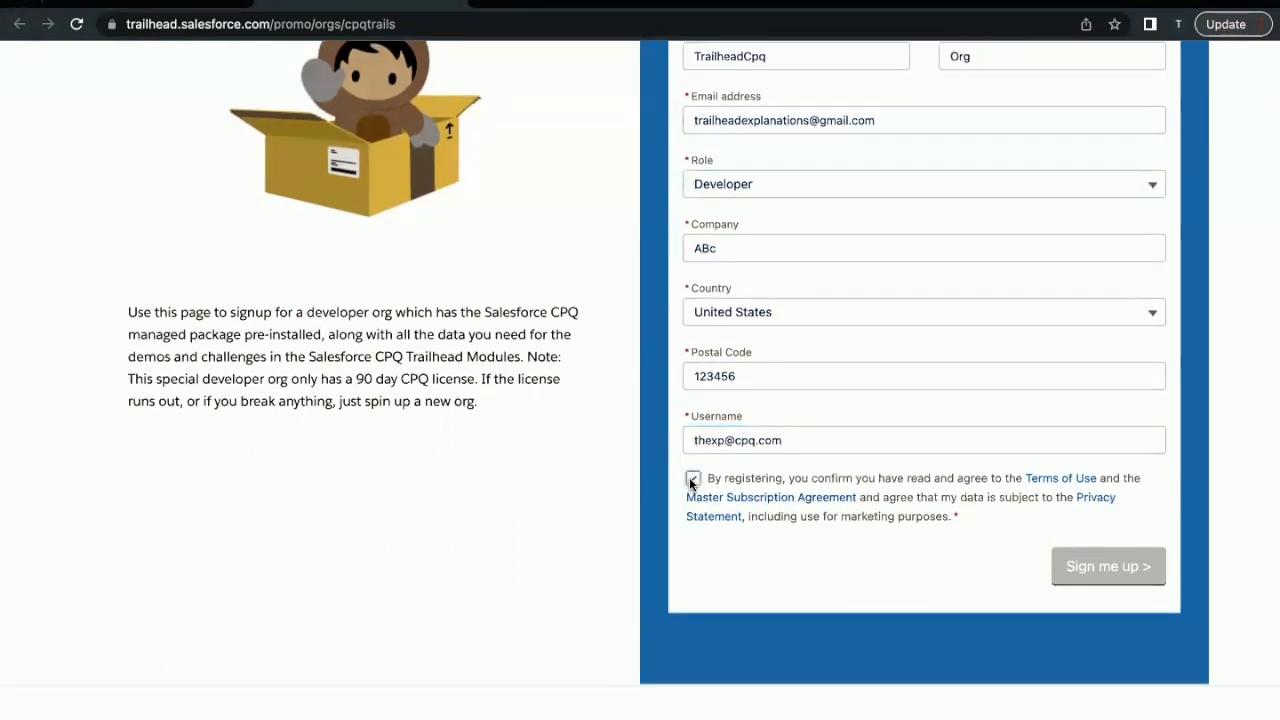
click(692, 478)
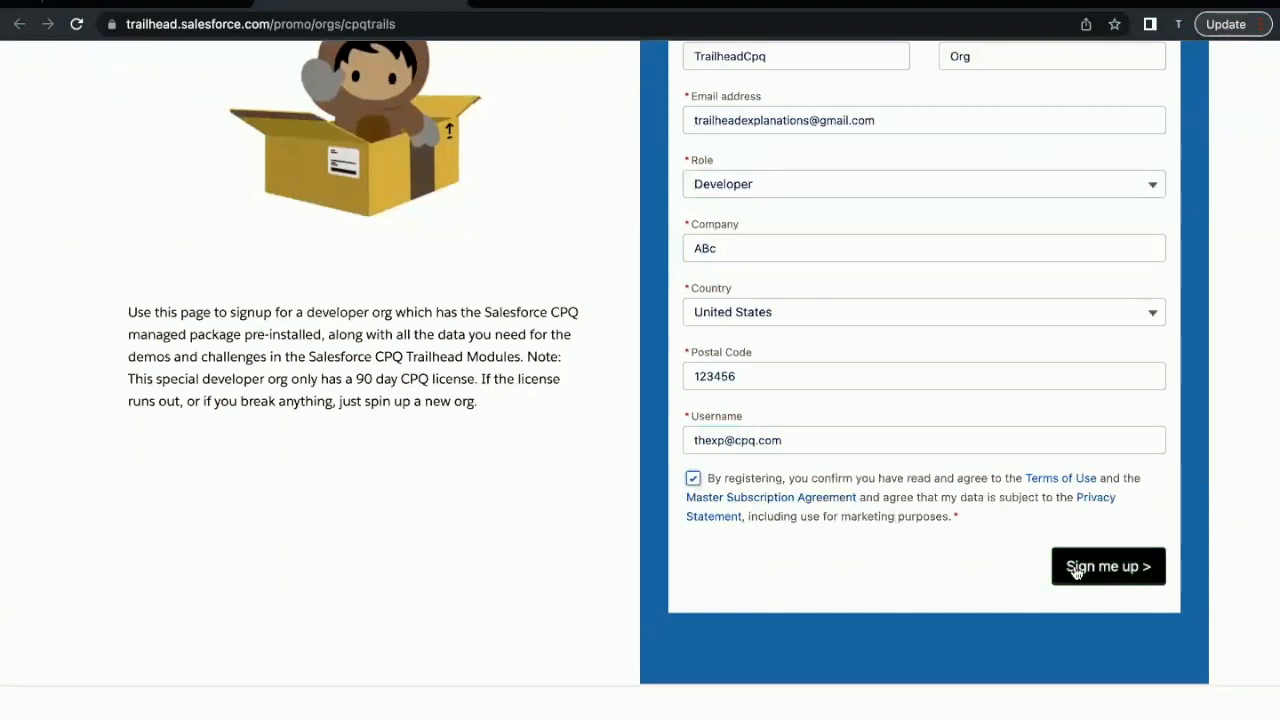
click(1108, 566)
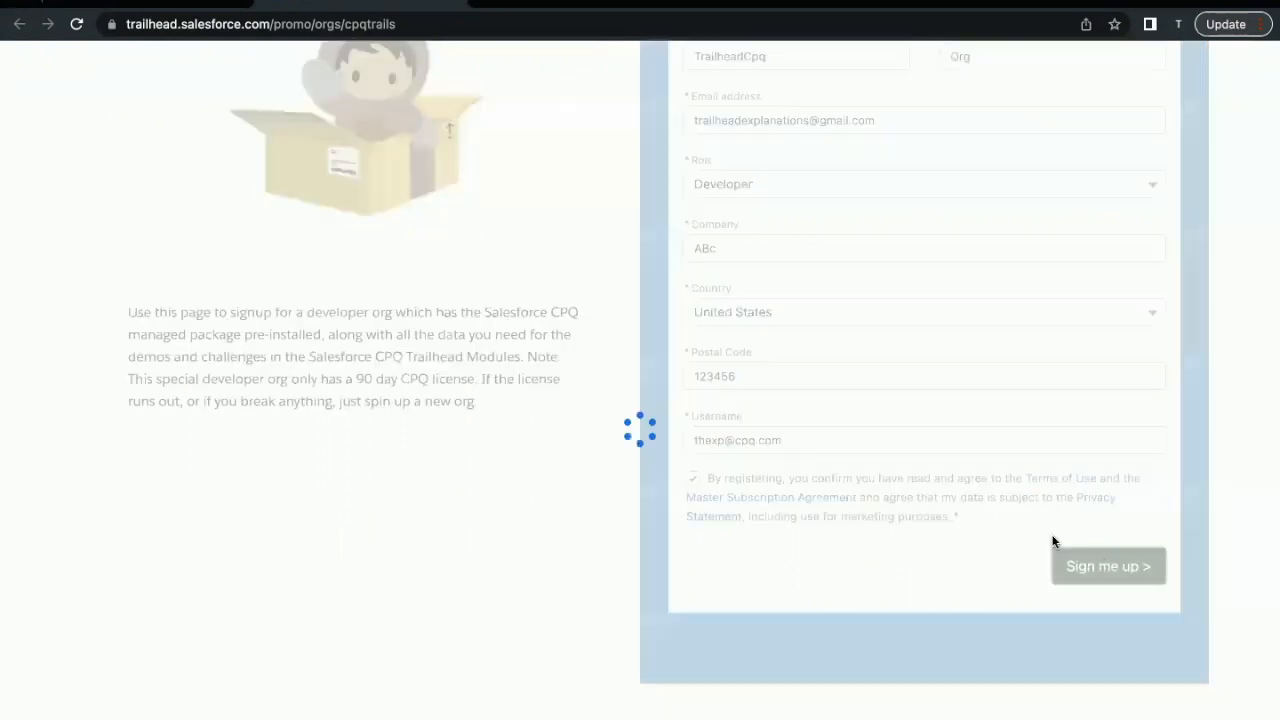
Wait for the sign-up to reach the 'Almost there, check your email' page.
click(1108, 566)
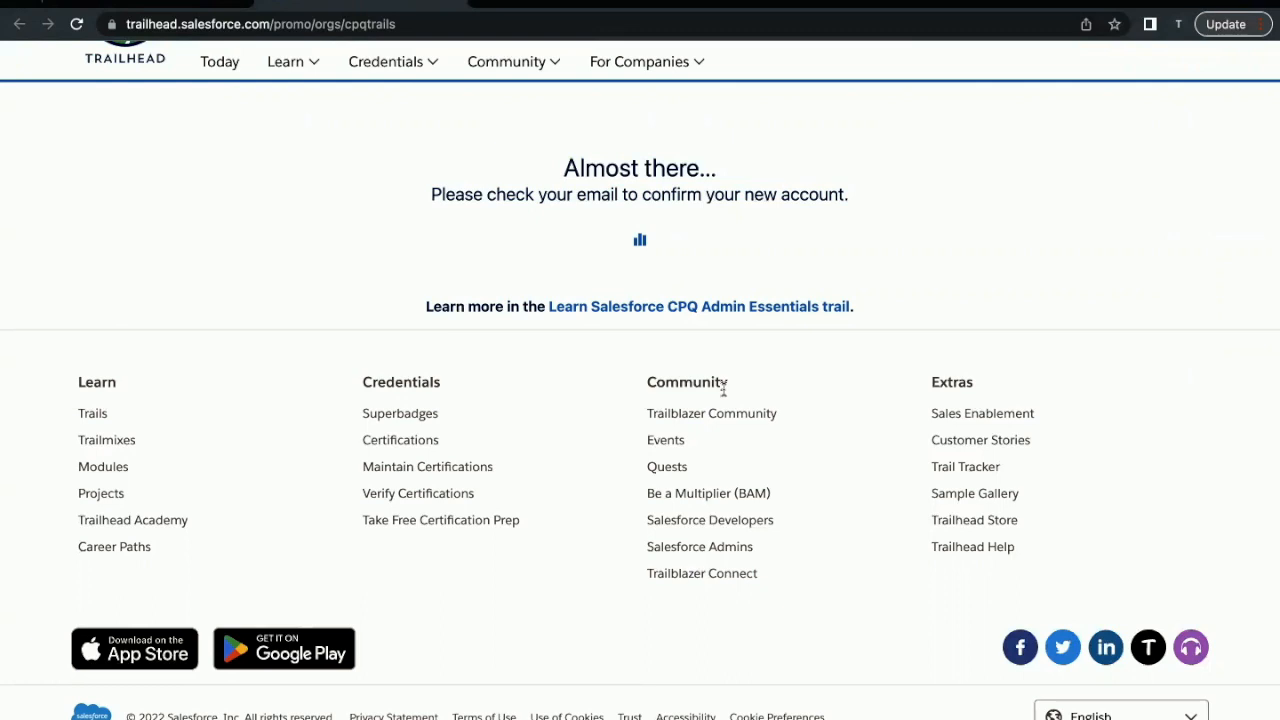
mouse_move(324, 364)
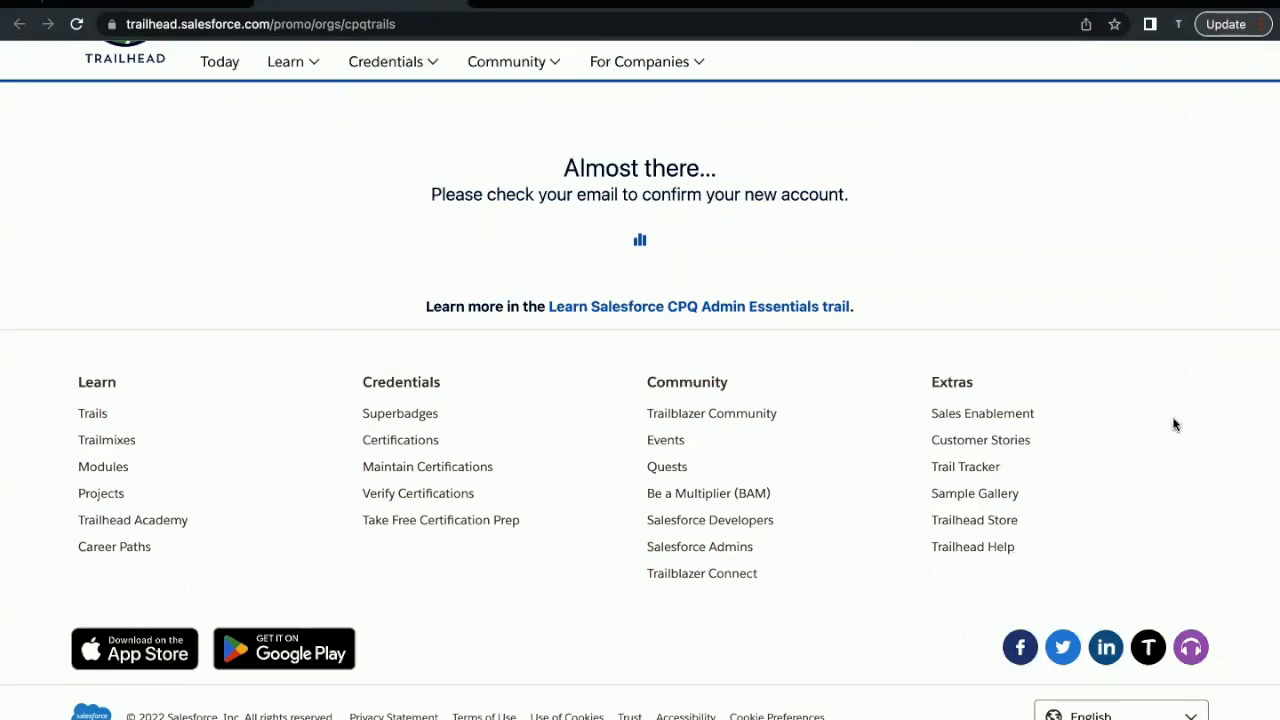
mouse_move(84, 192)
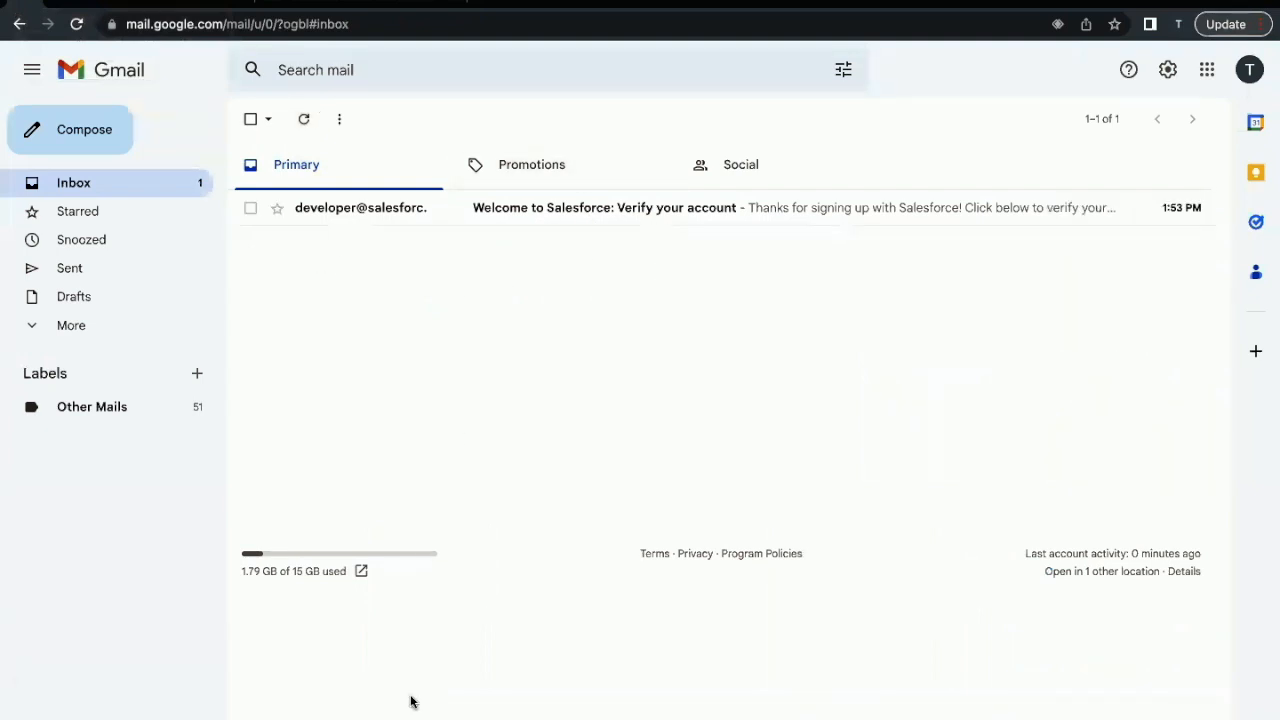
mouse_move(504, 386)
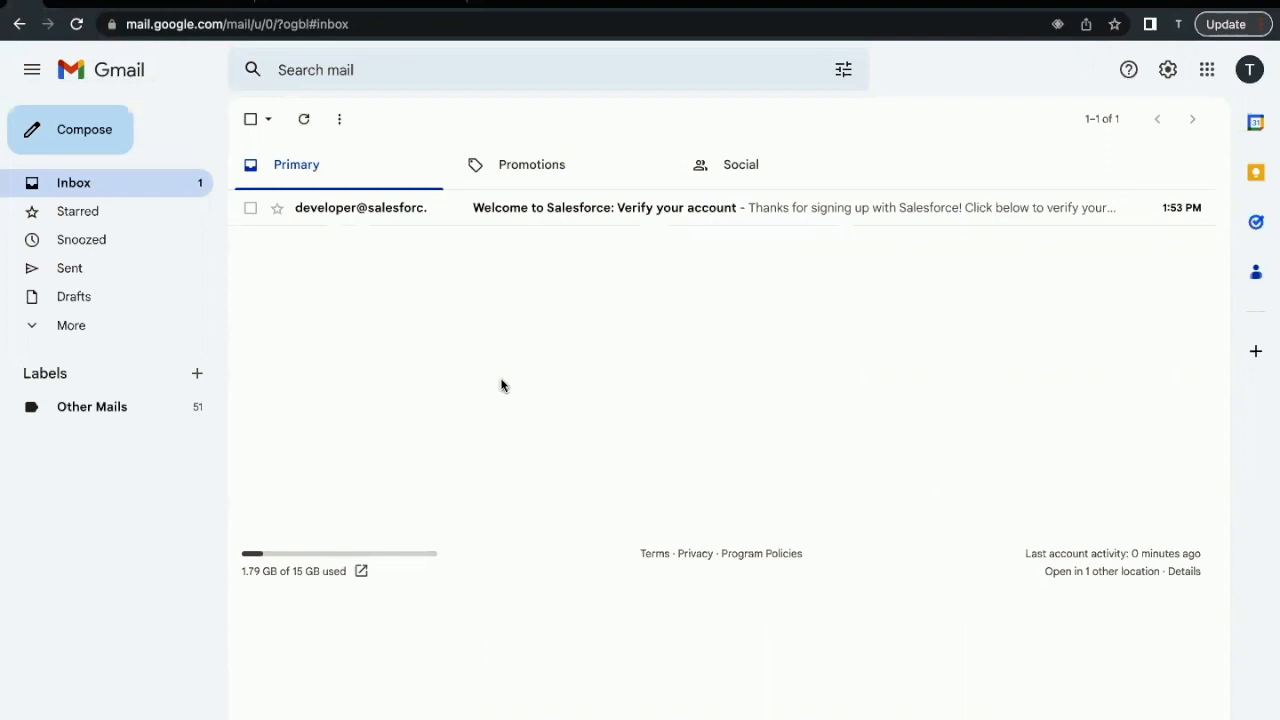
mouse_move(474, 230)
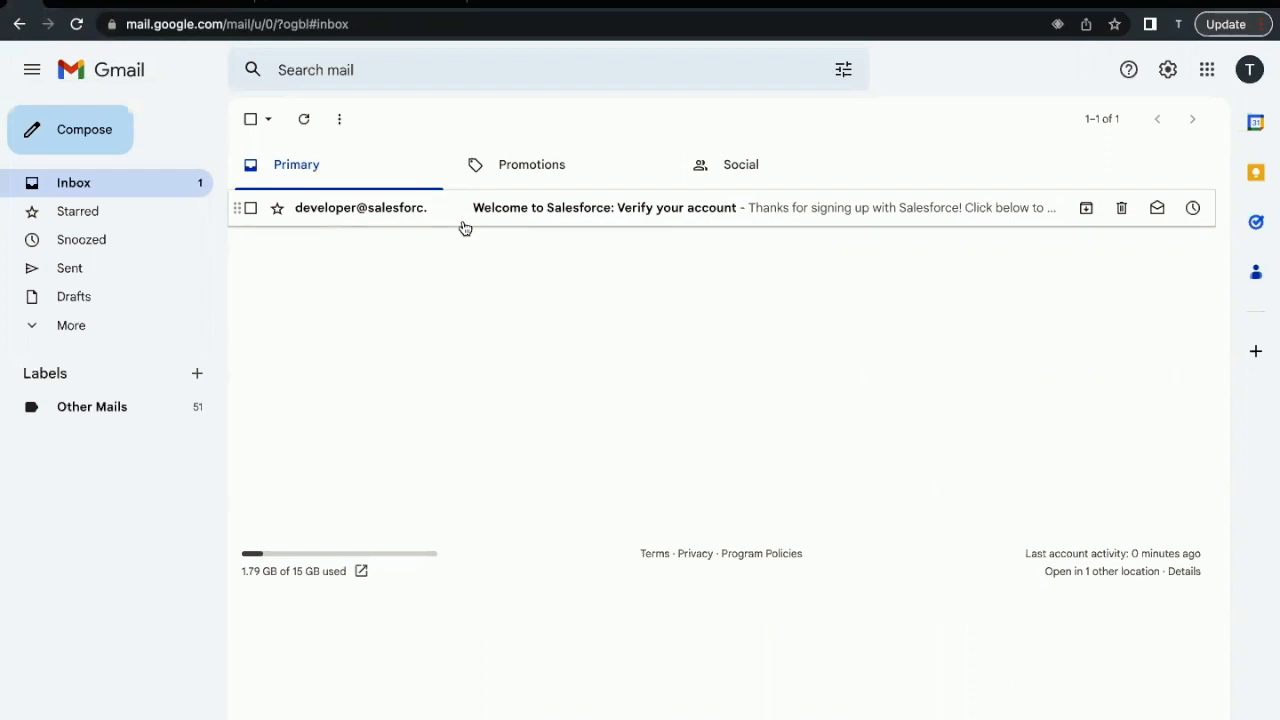
mouse_move(456, 224)
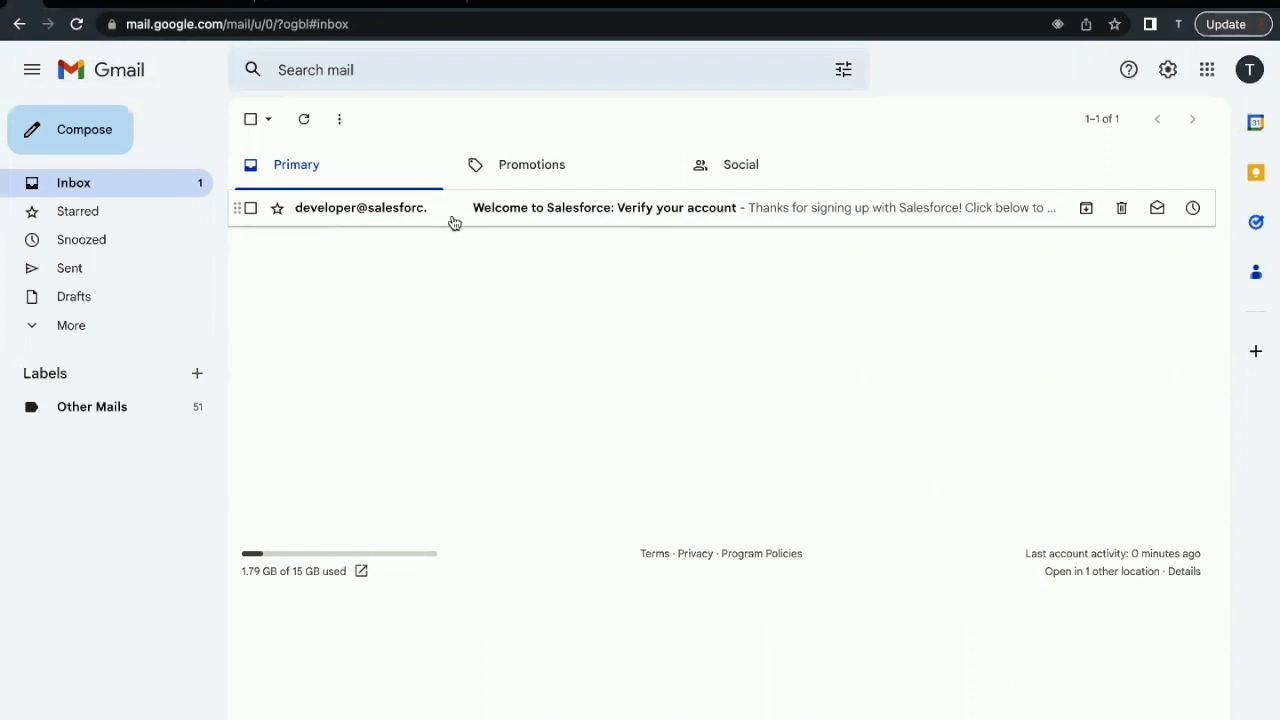
mouse_move(456, 218)
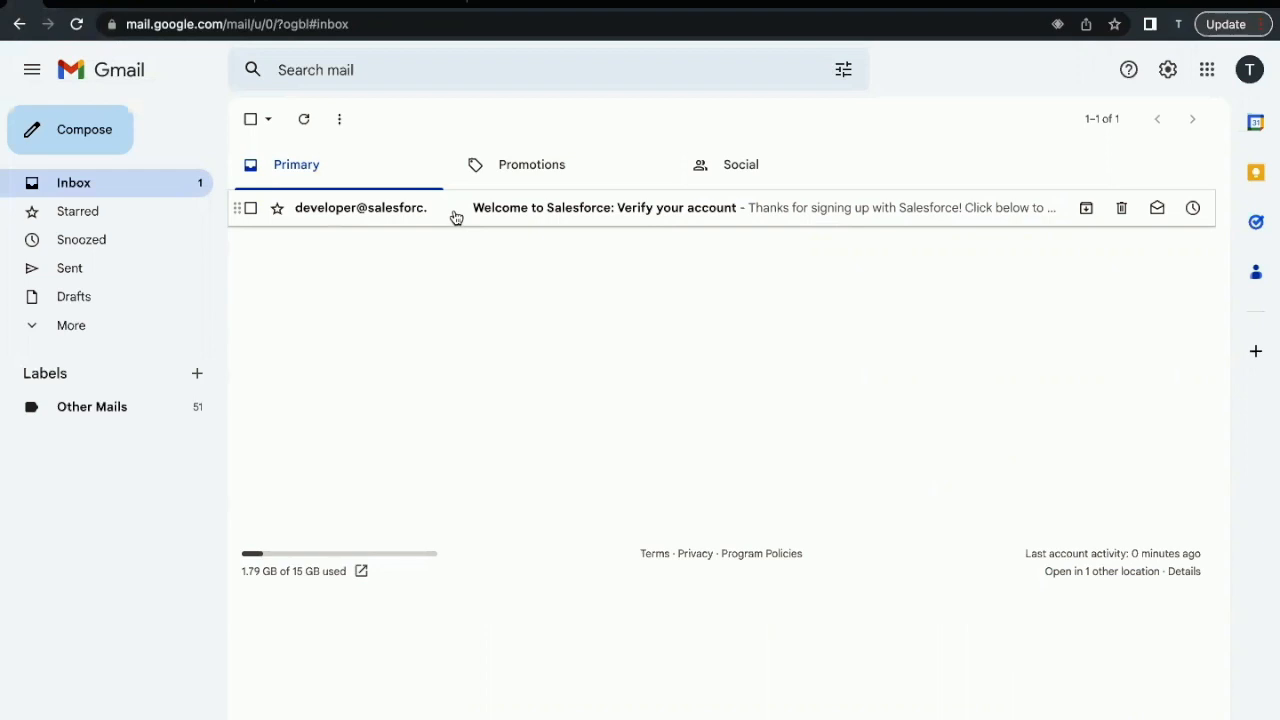
Read the Salesforce sign-up email down to its Verify Account button.
click(604, 206)
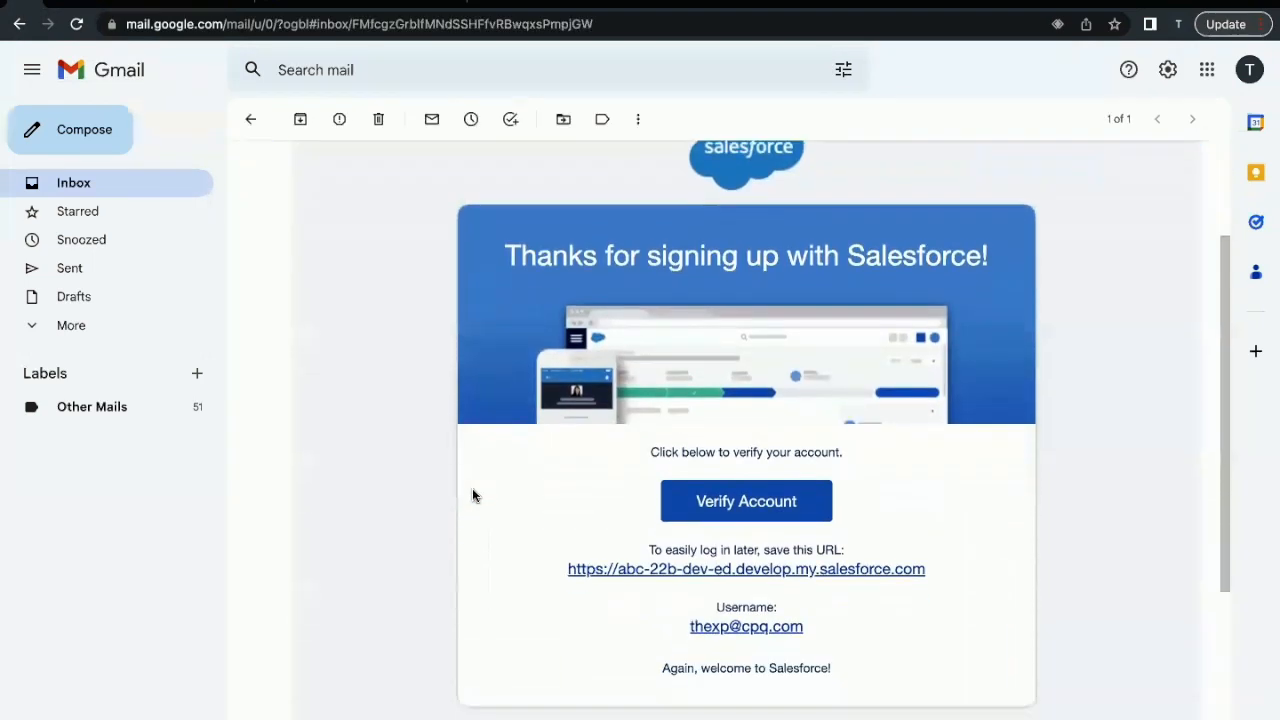
scroll(down, 3)
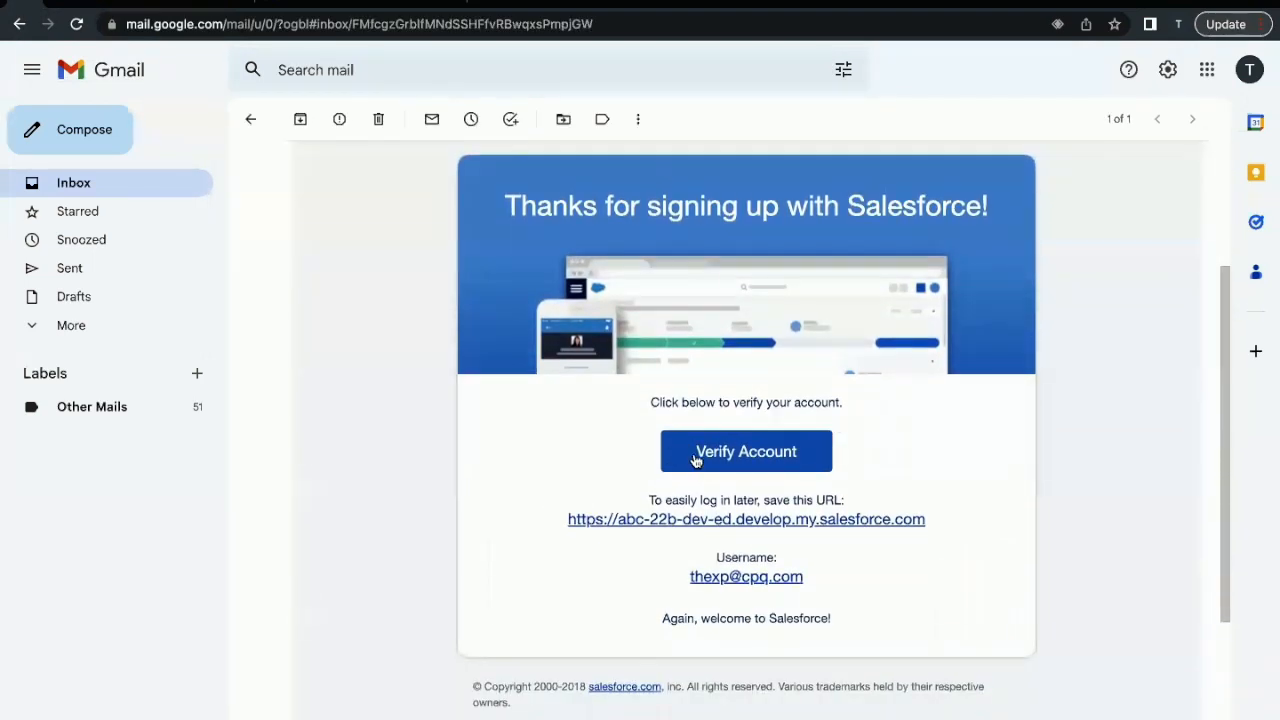
click(746, 452)
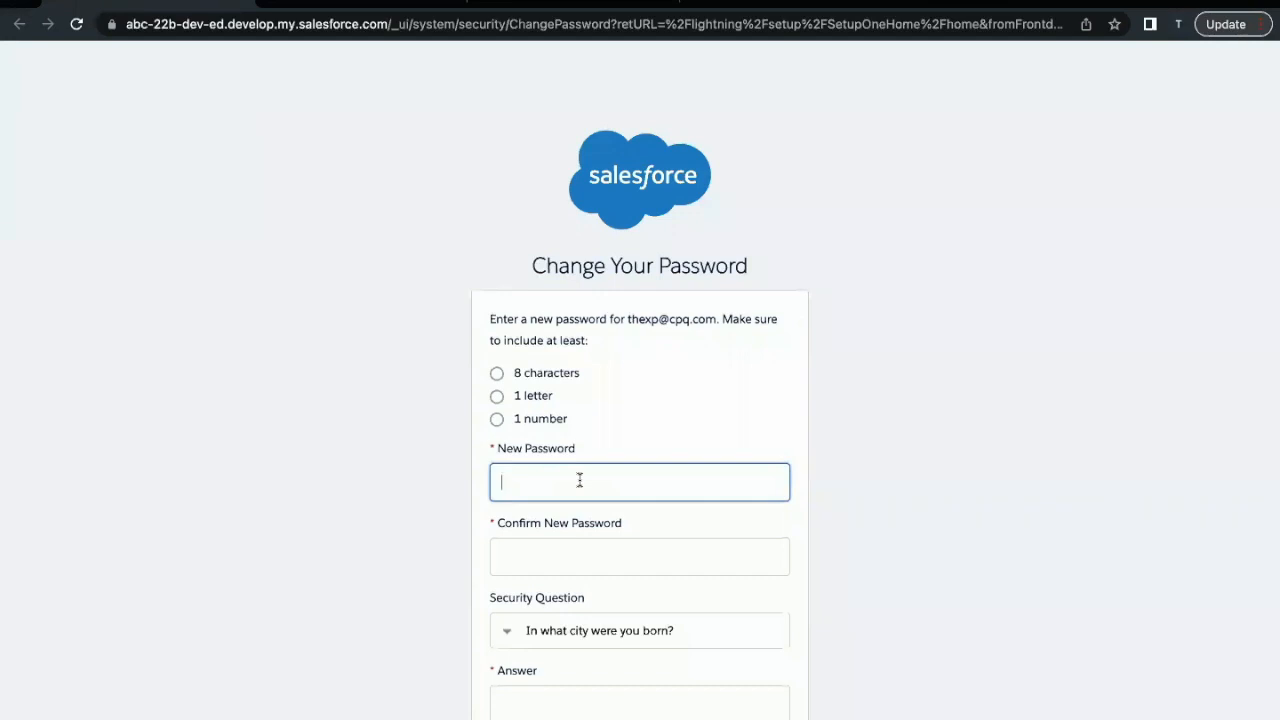
text(a)
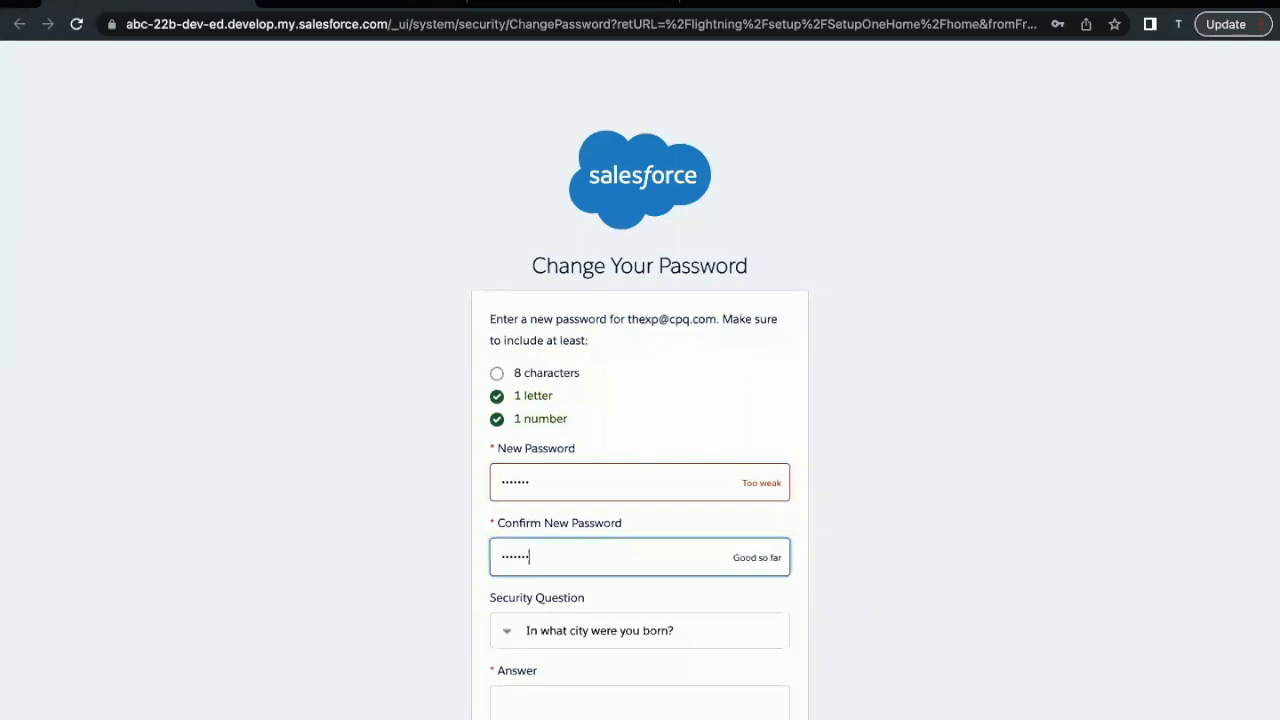
click(640, 700)
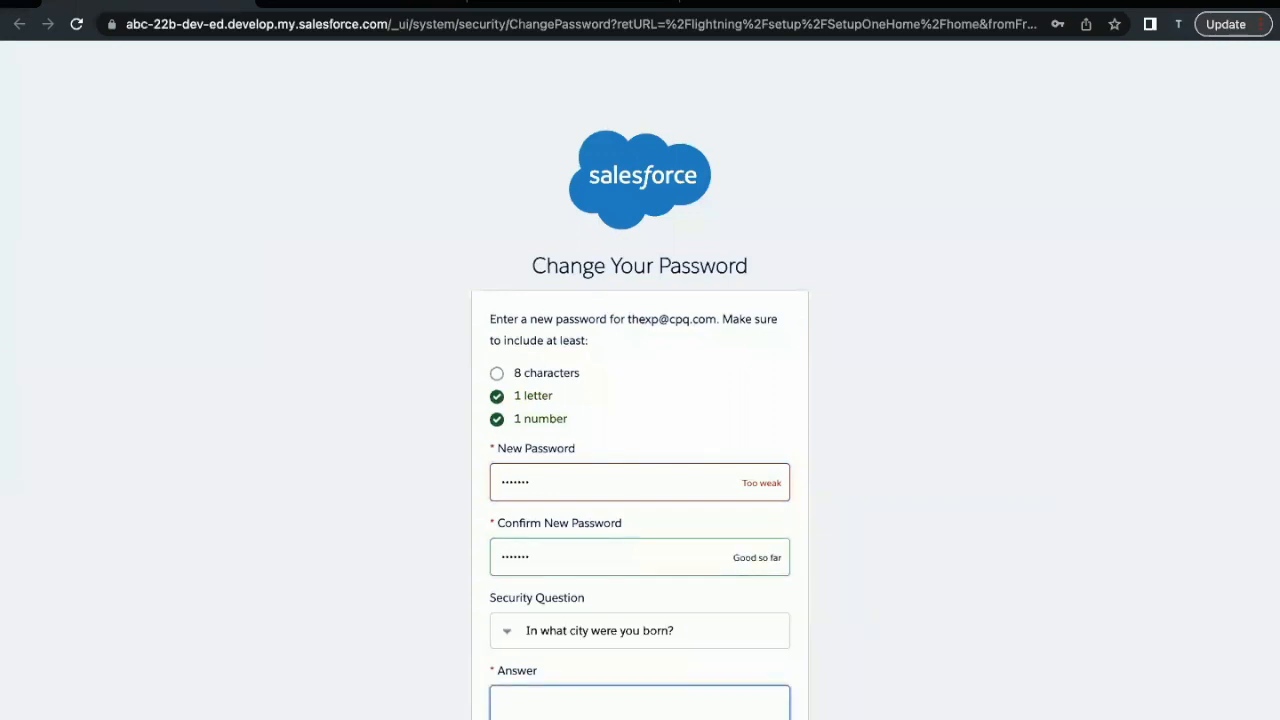
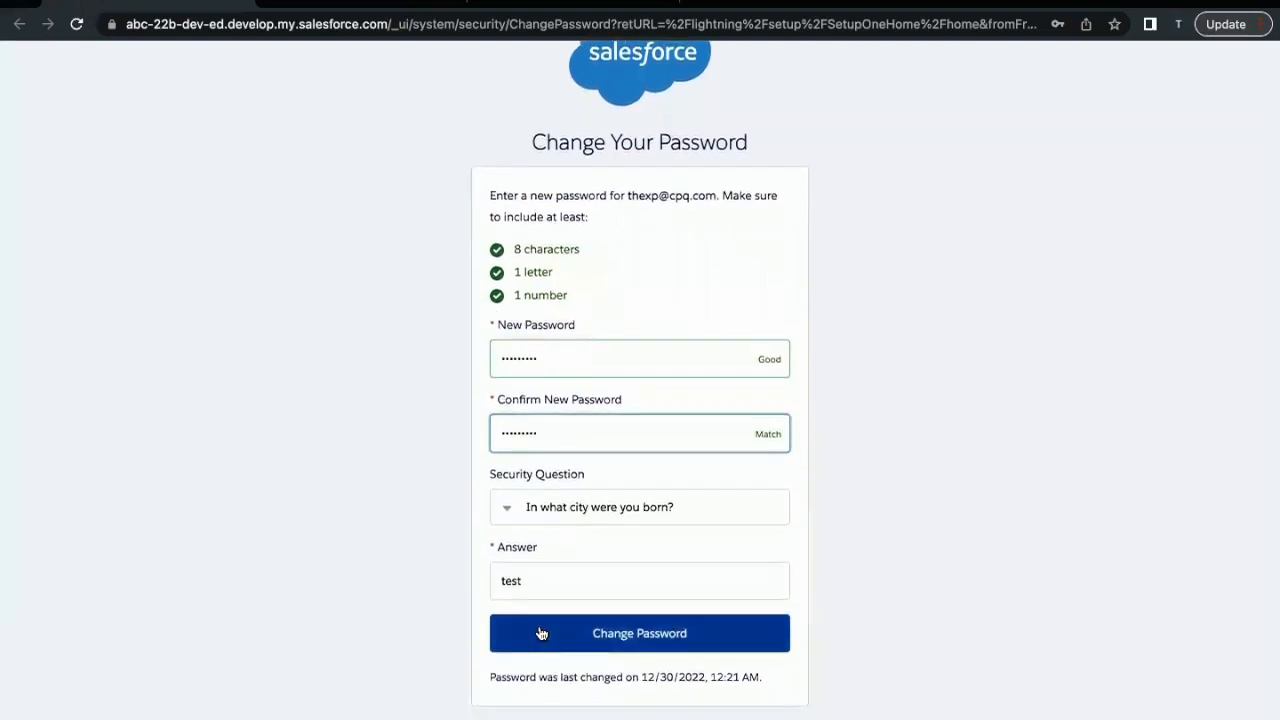
click(640, 632)
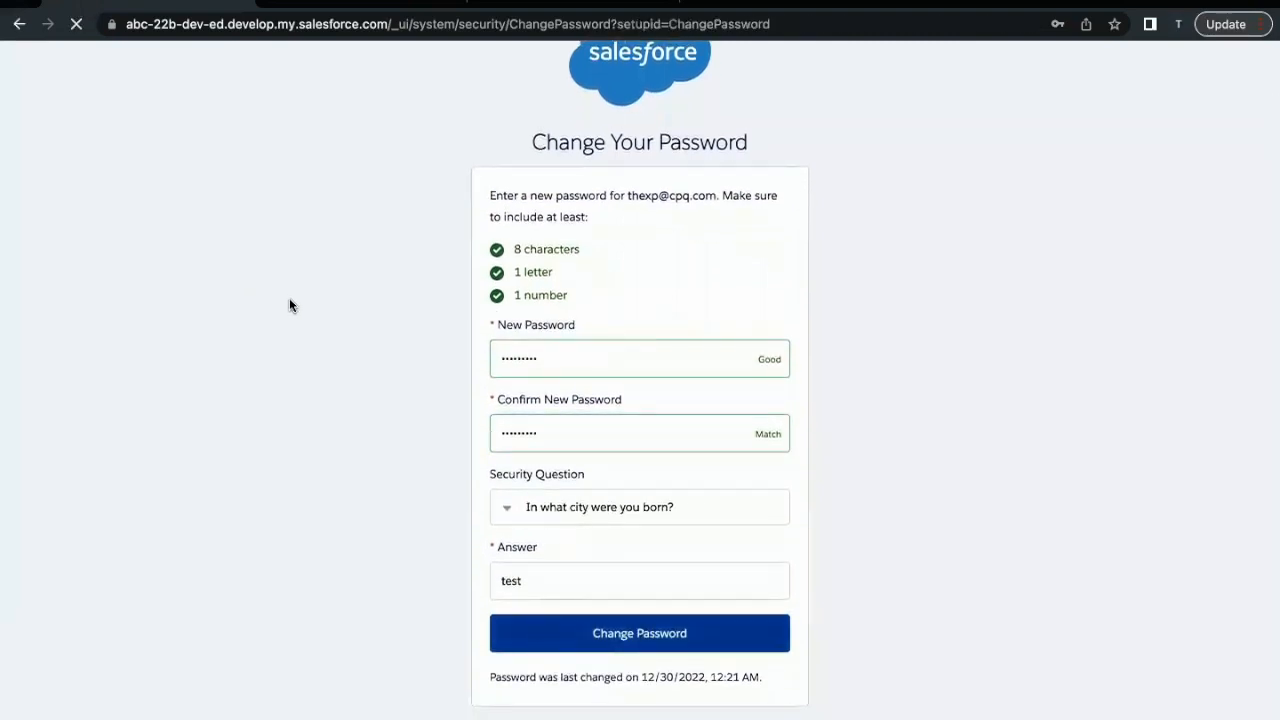
mouse_move(280, 232)
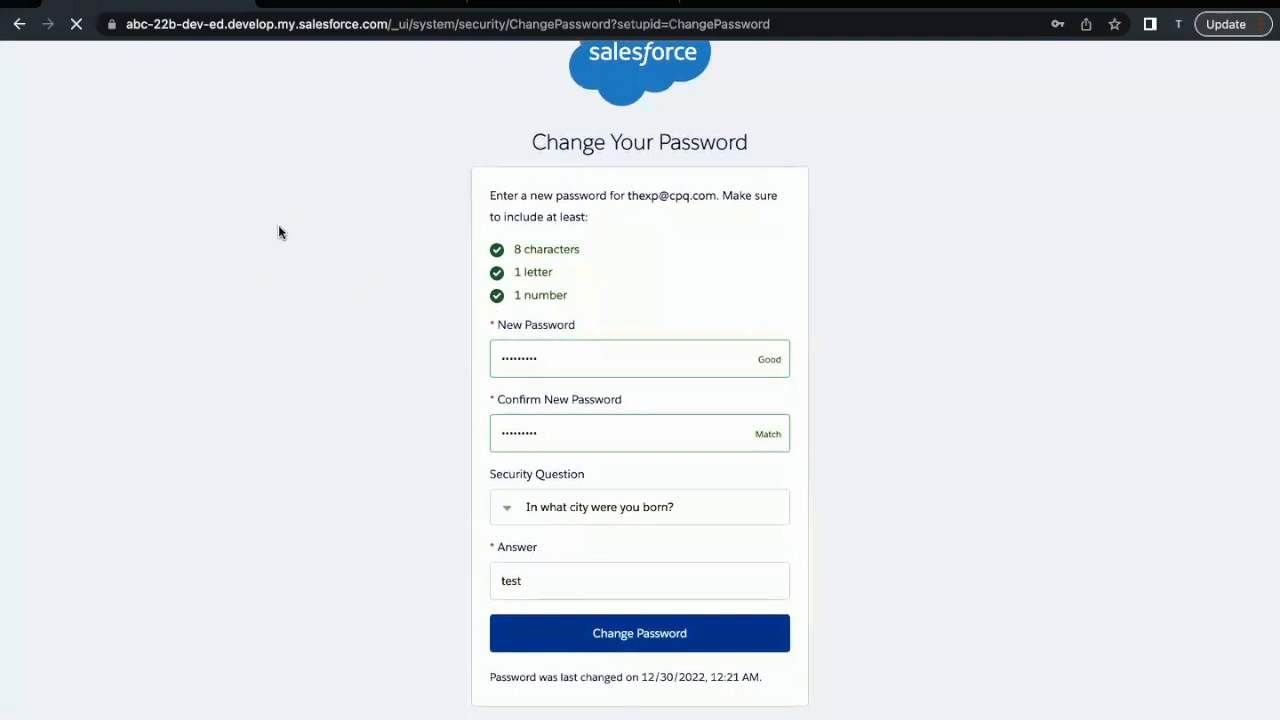
click(640, 632)
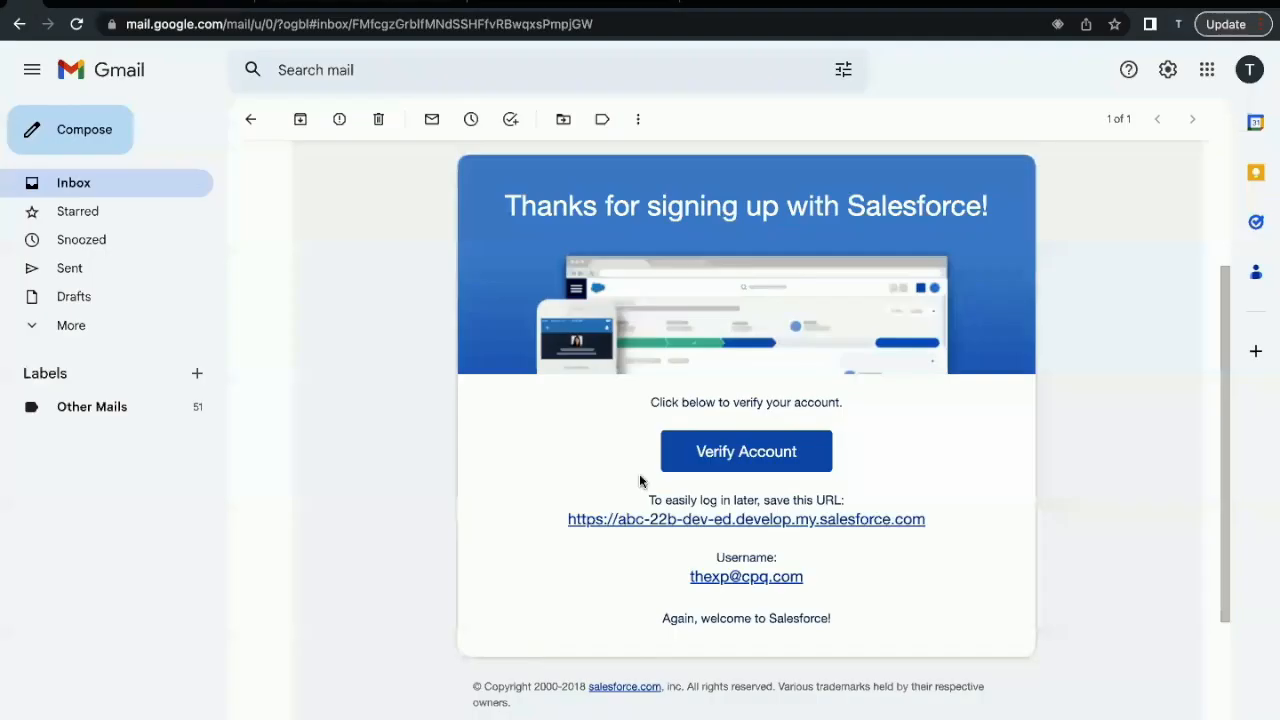
Back on the Trailhead unit, choose to connect a different org under Your Challenge.
double_click(744, 576)
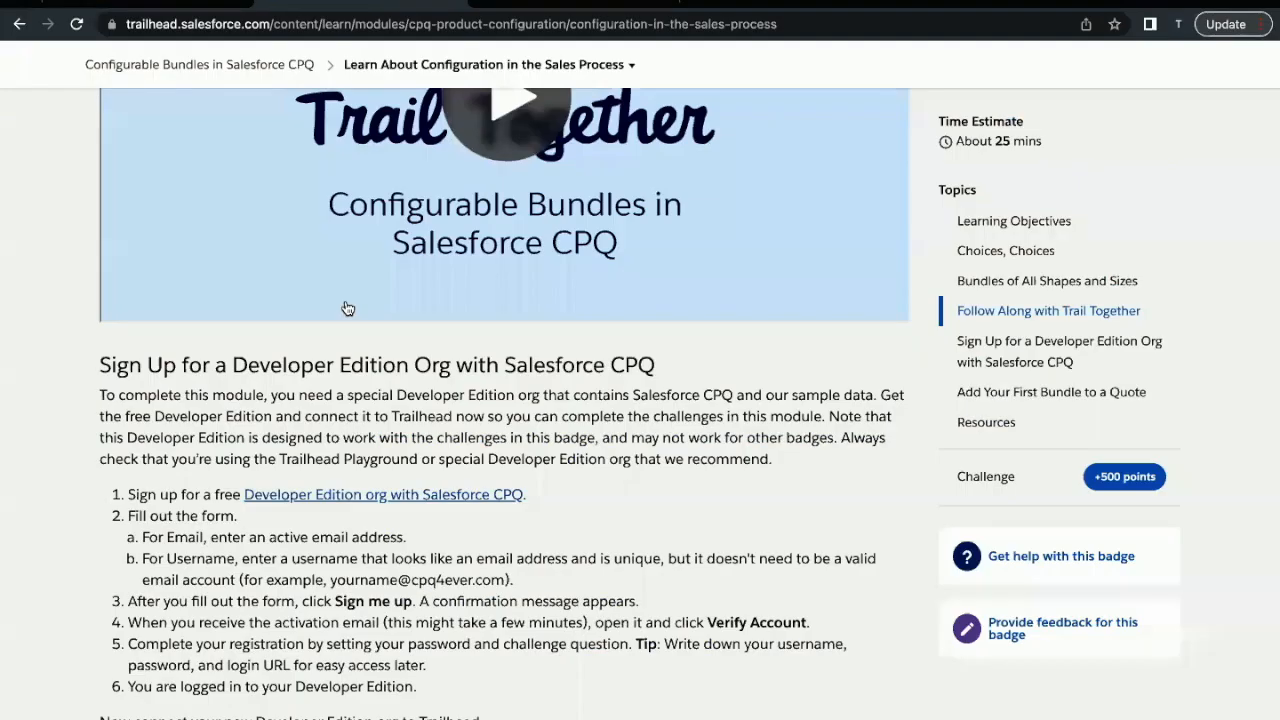
scroll(down, 3)
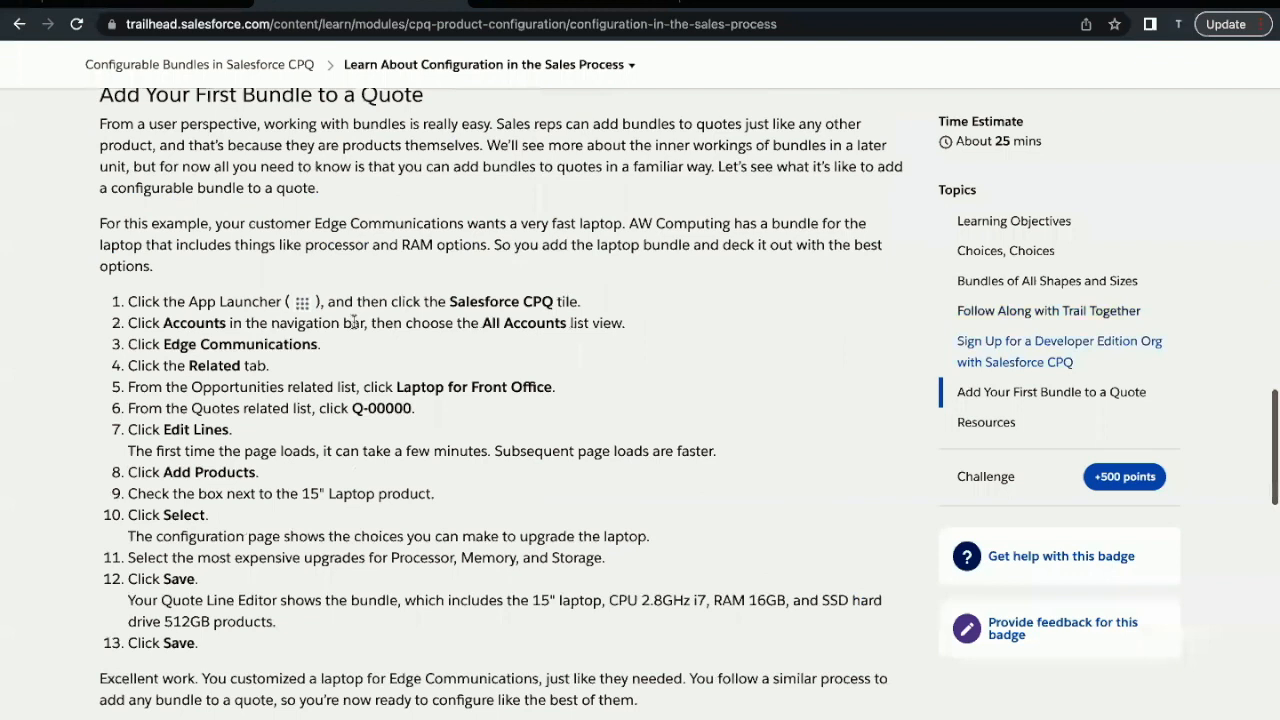
scroll(down, 3)
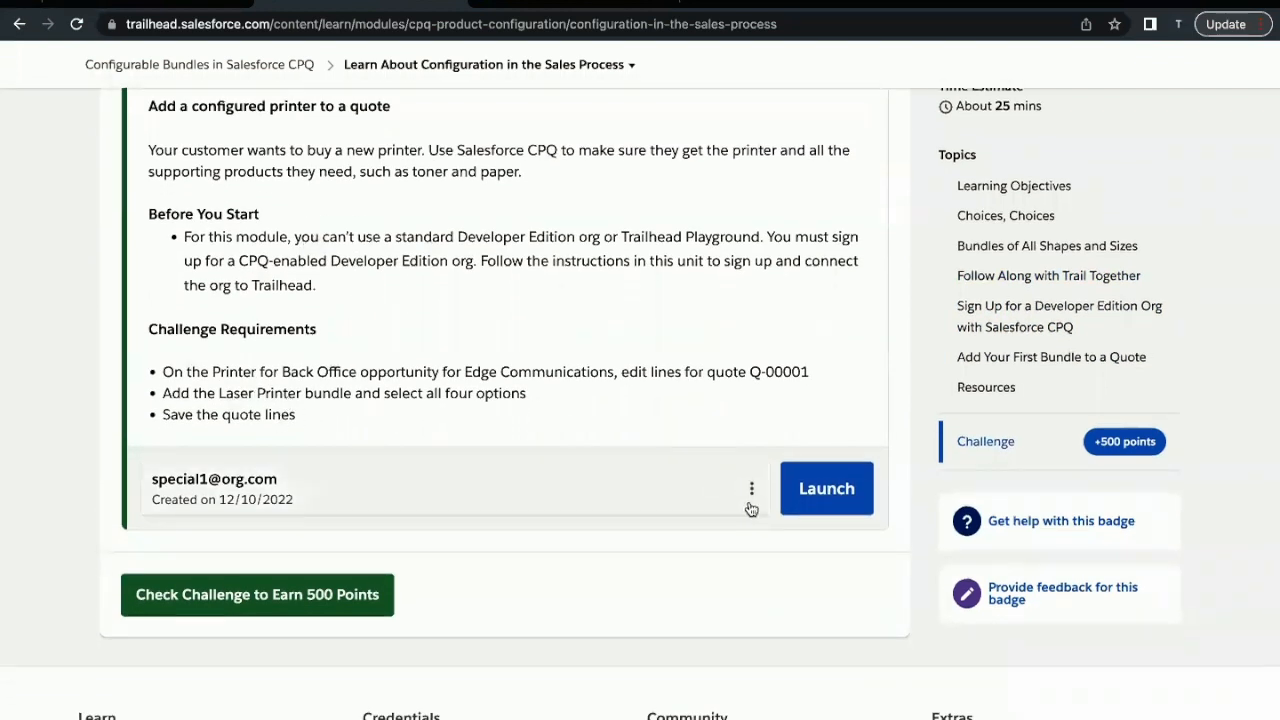
click(826, 488)
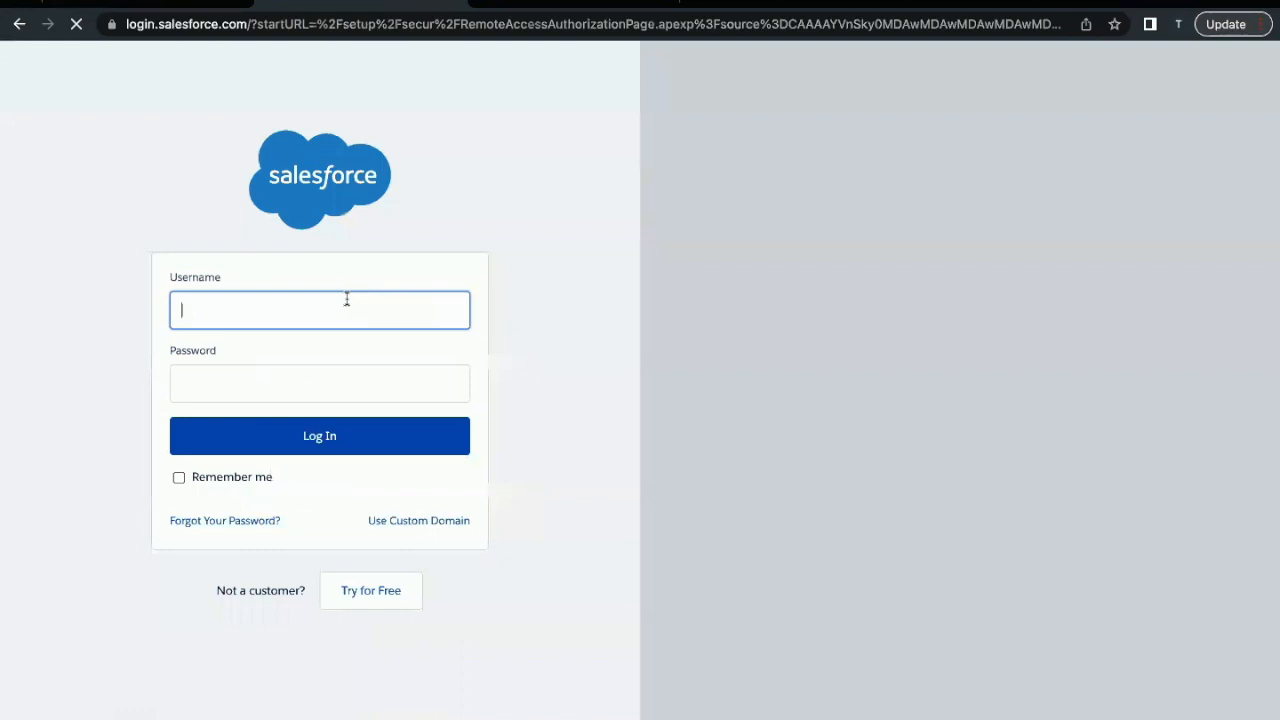
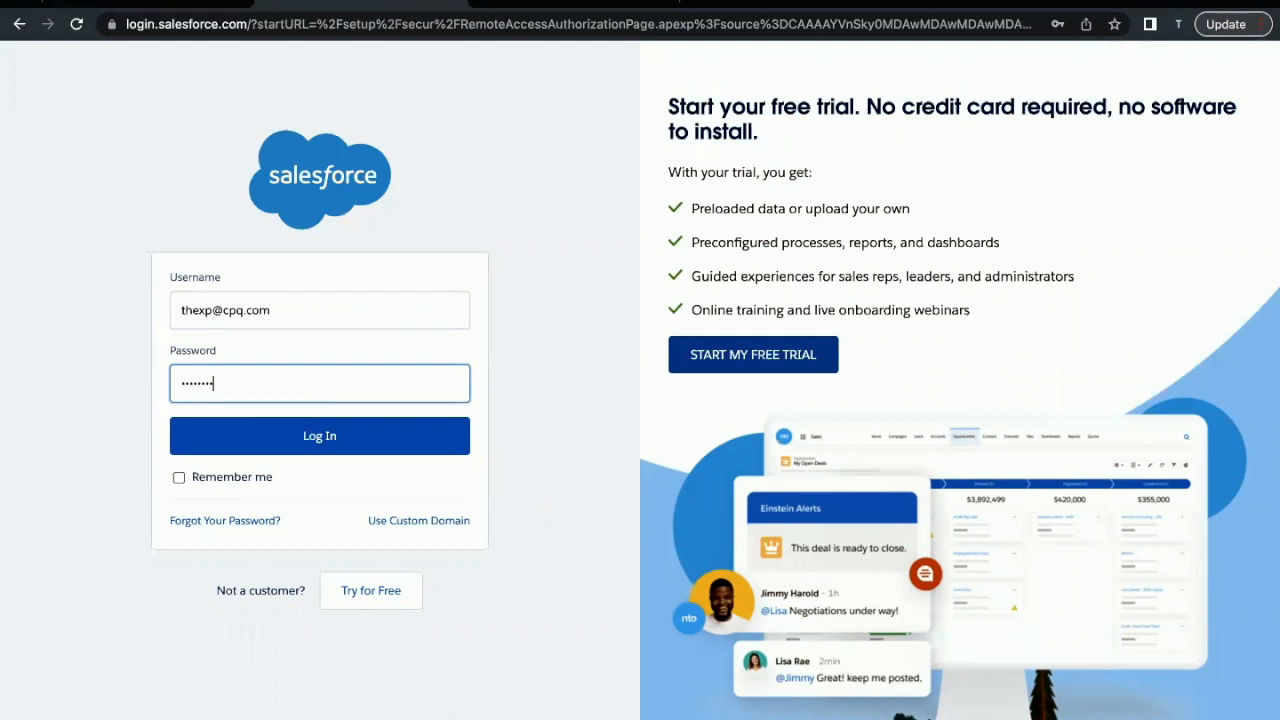
click(320, 436)
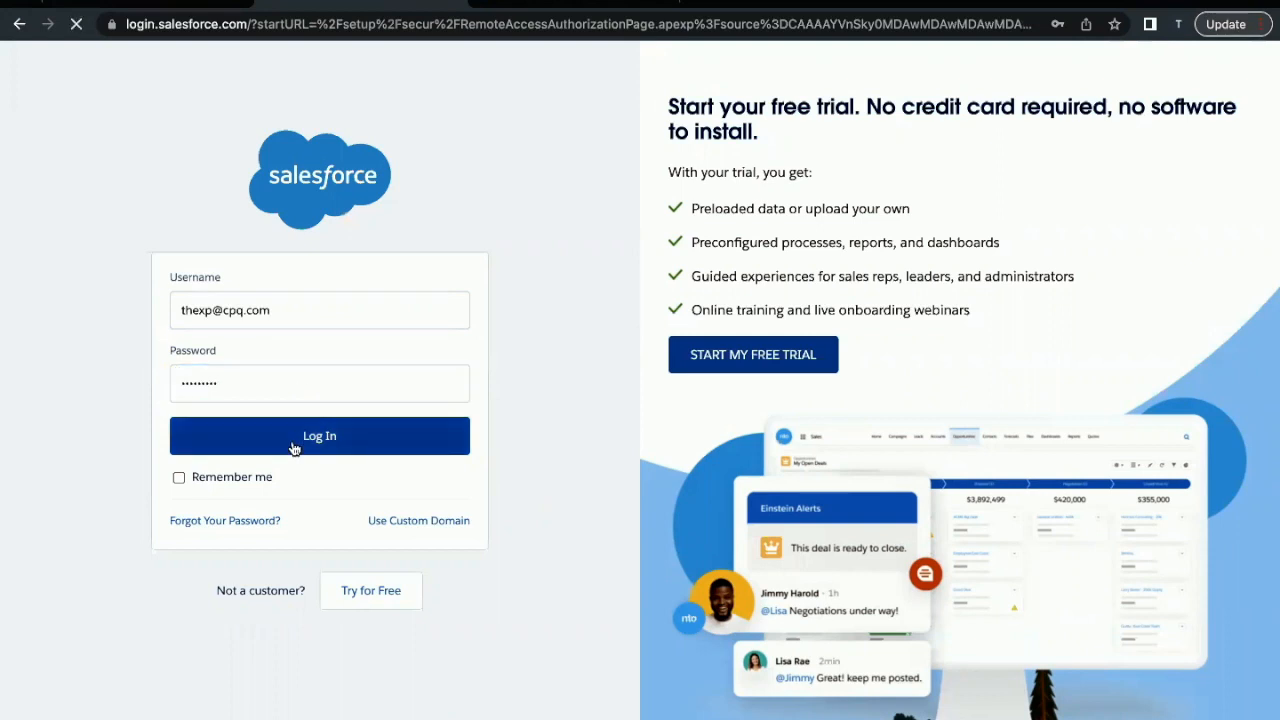
click(320, 436)
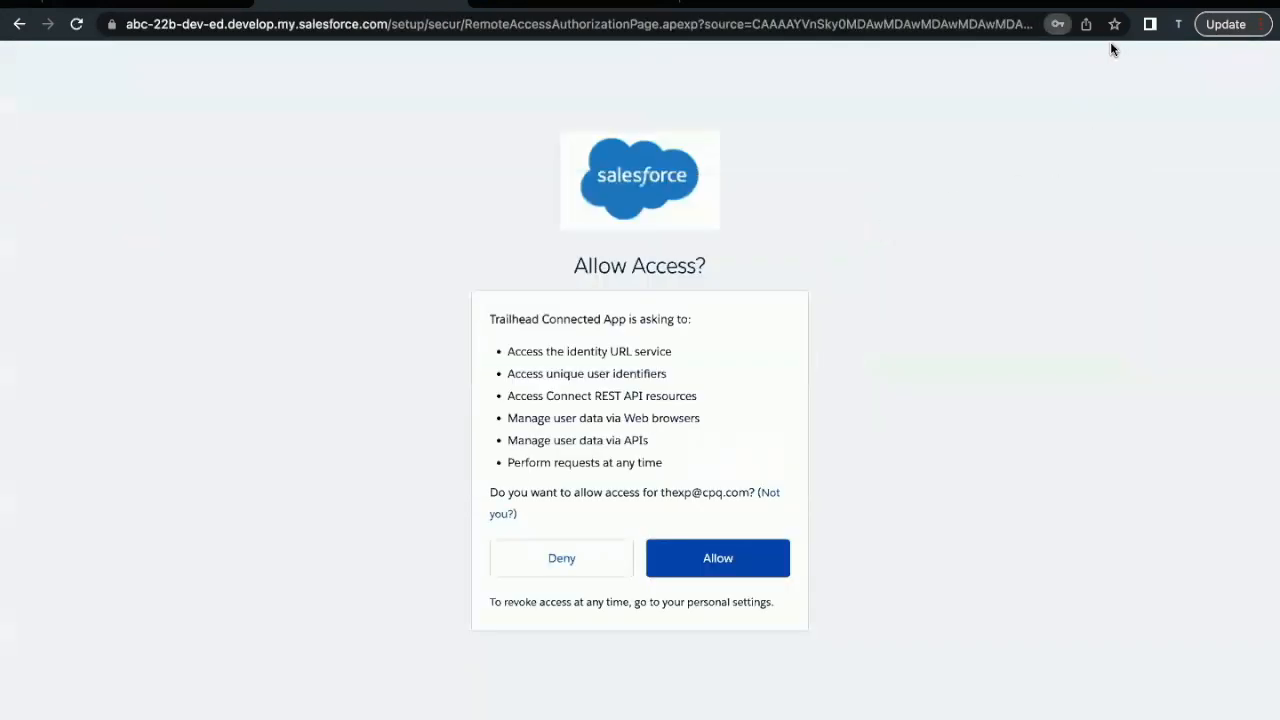
mouse_move(1096, 100)
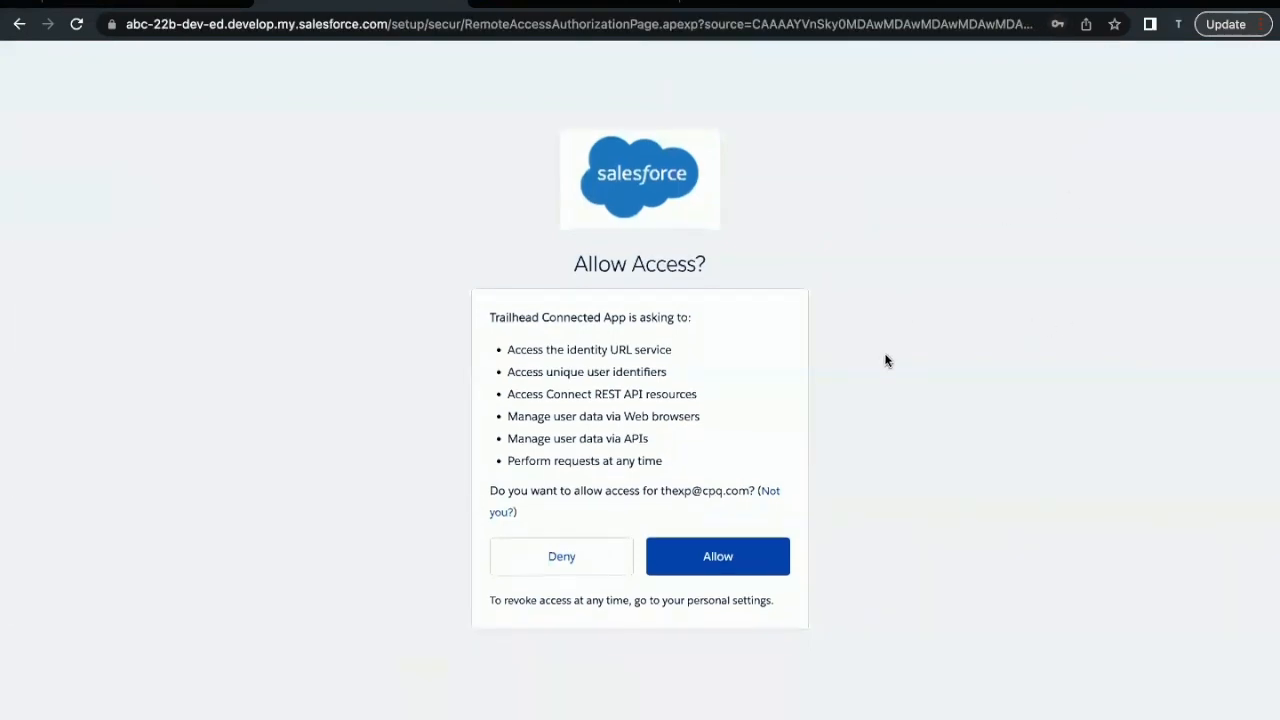
click(716, 556)
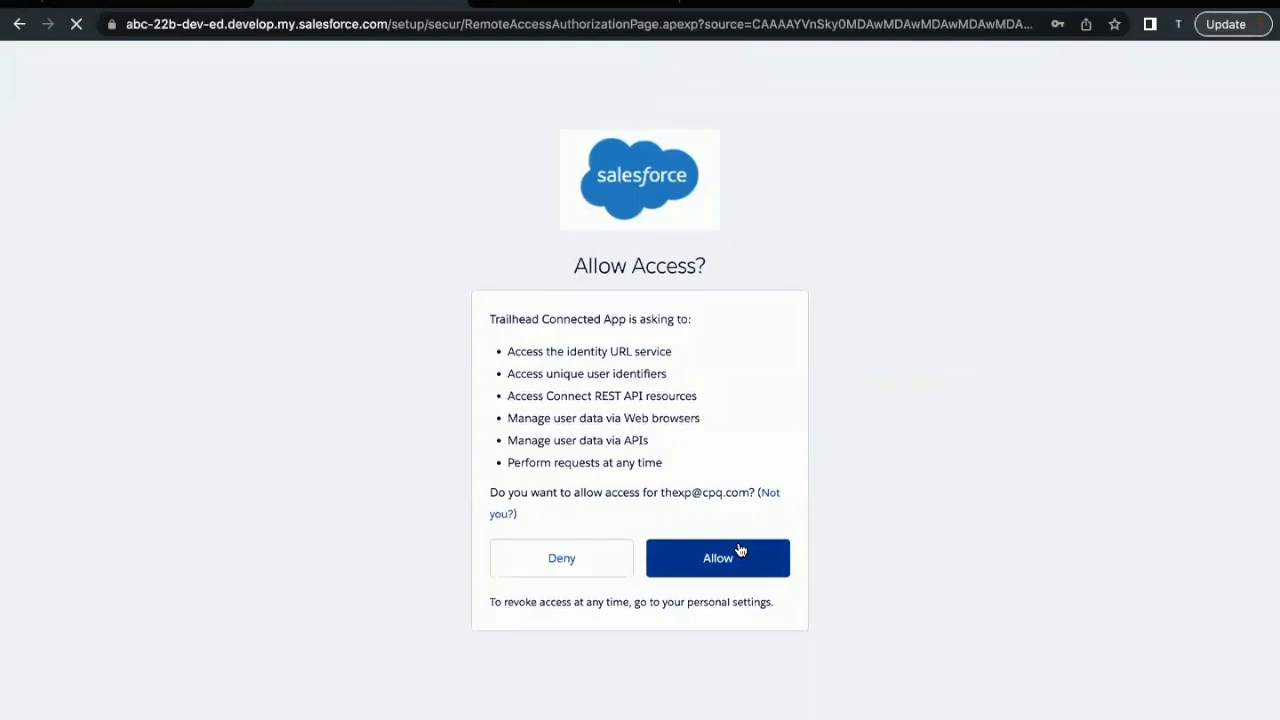
click(716, 558)
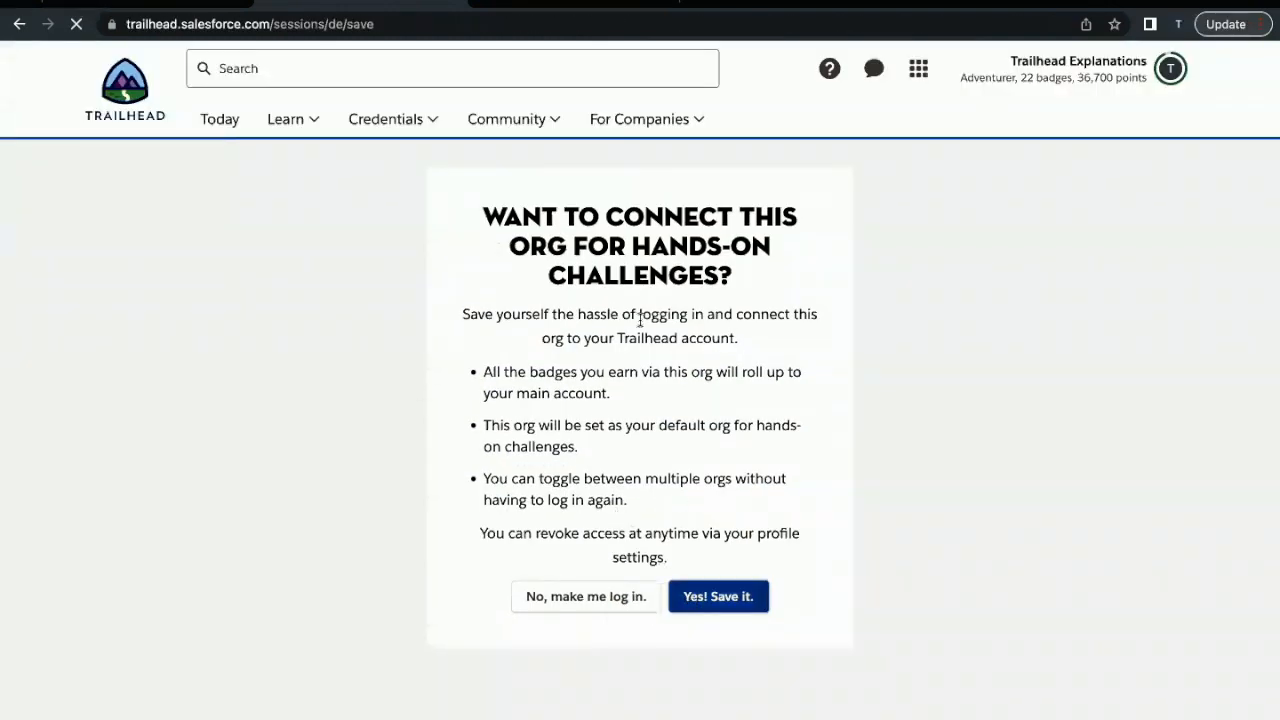
Save the new org for hands-on challenges and launch it from the challenge section.
click(718, 596)
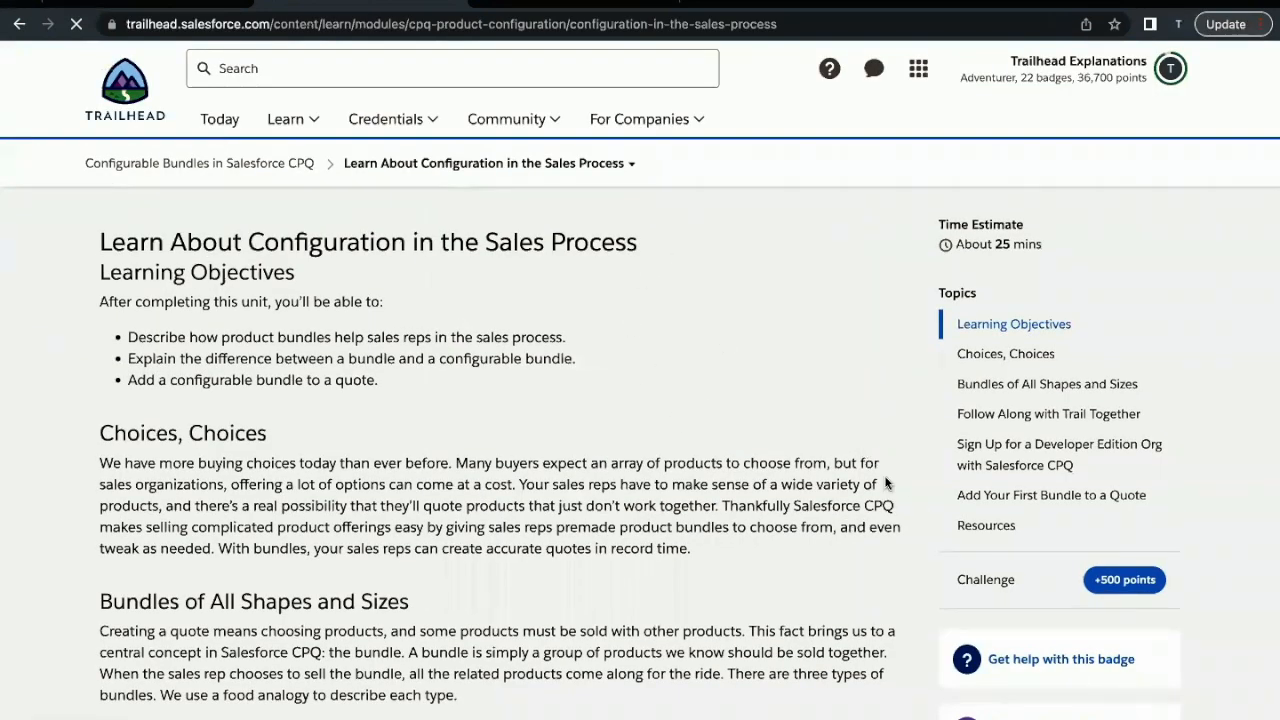
scroll(down, 3)
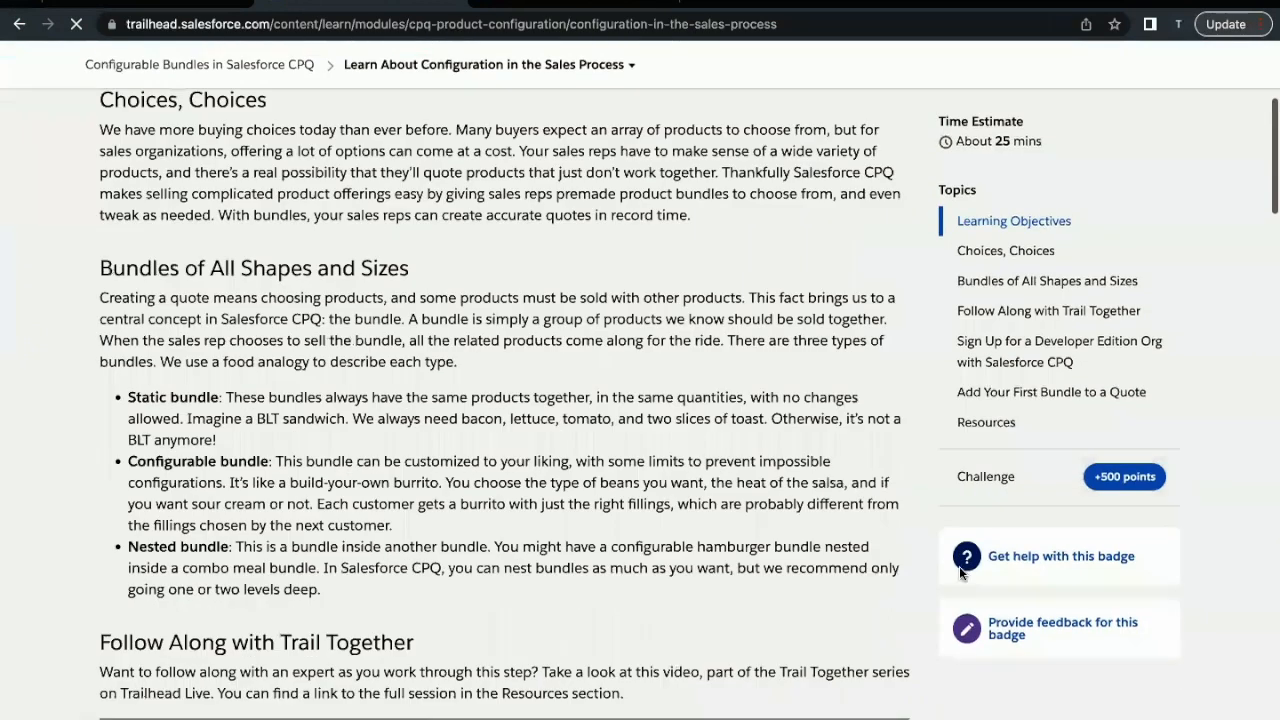
scroll(down, 3)
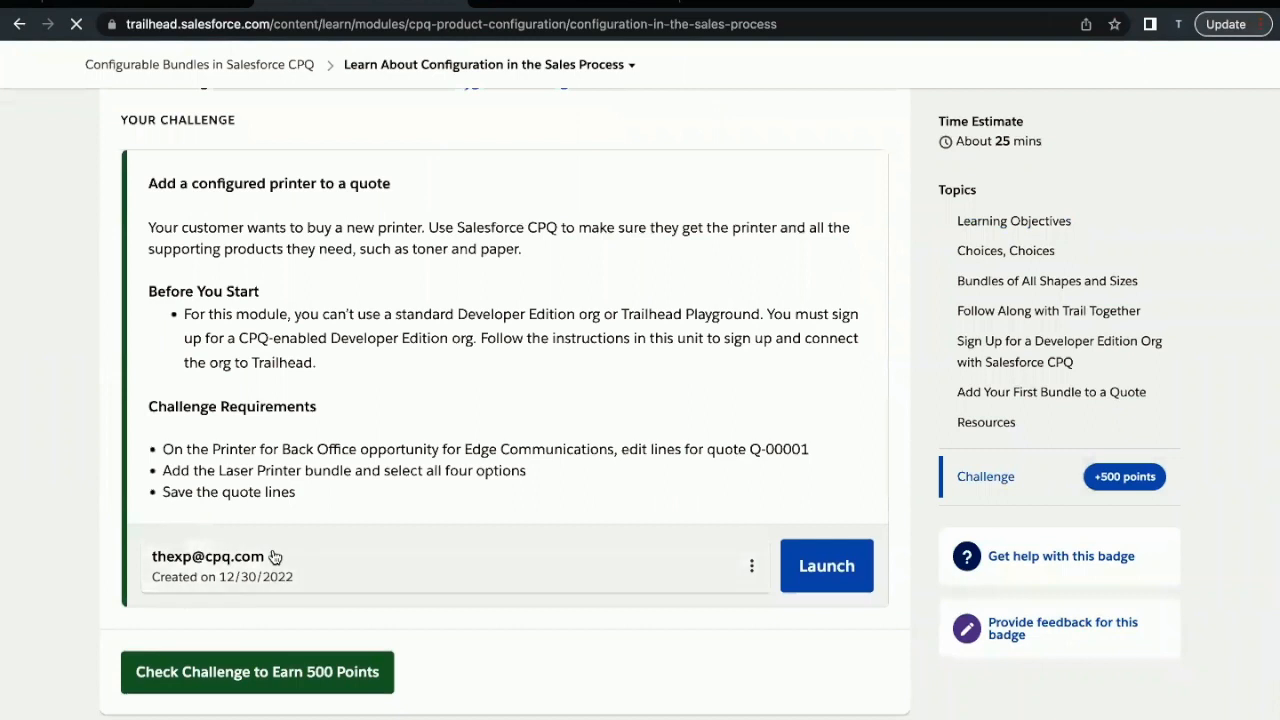
mouse_move(270, 428)
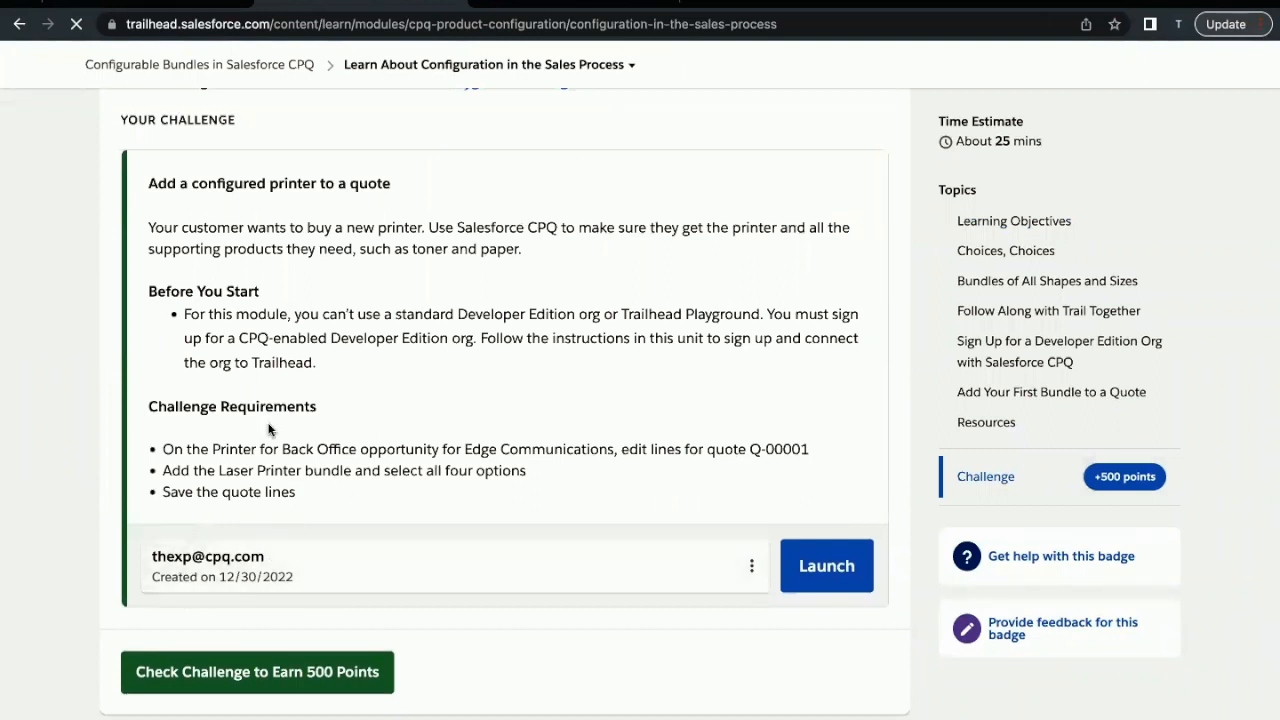
scroll(down, 3)
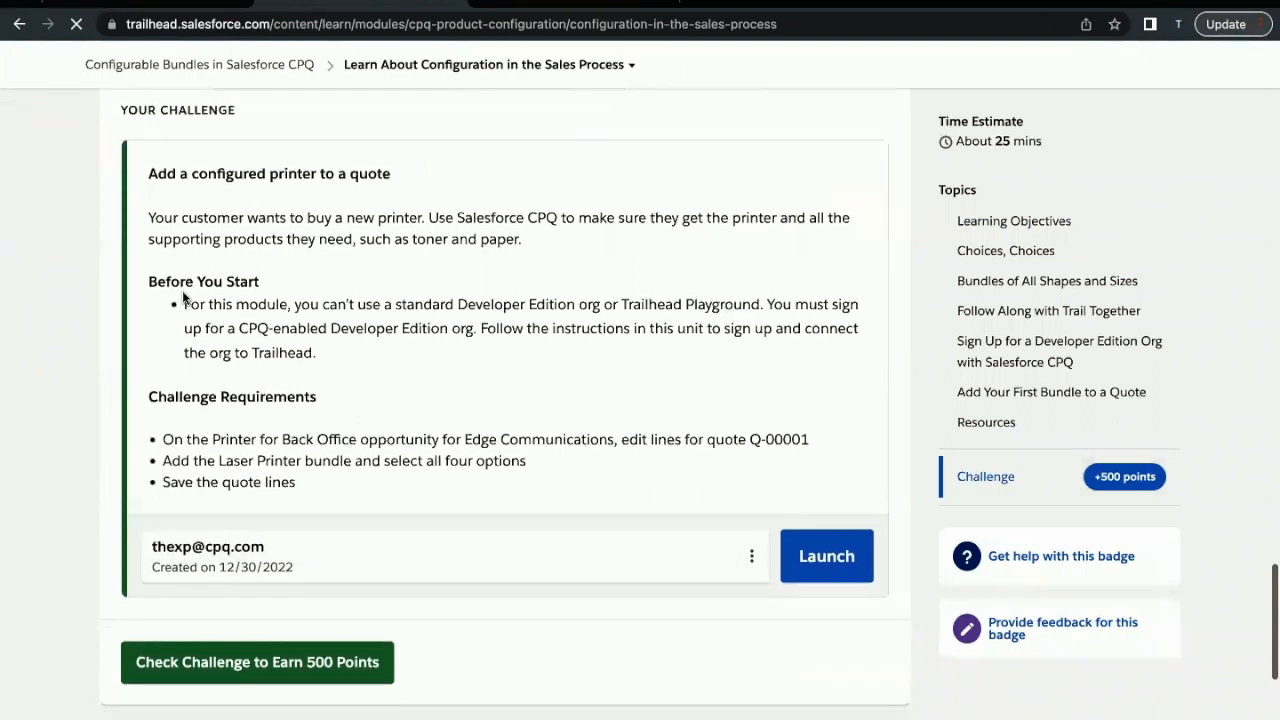
drag(184, 304, 316, 352)
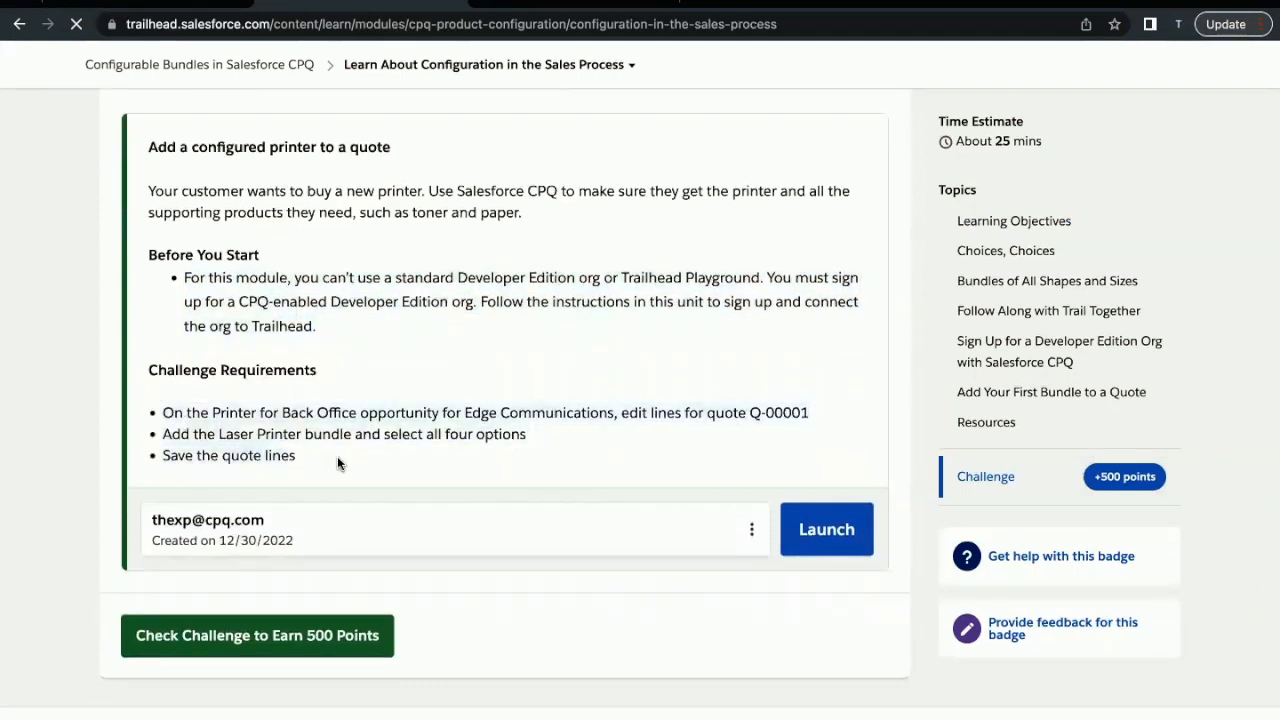
click(826, 528)
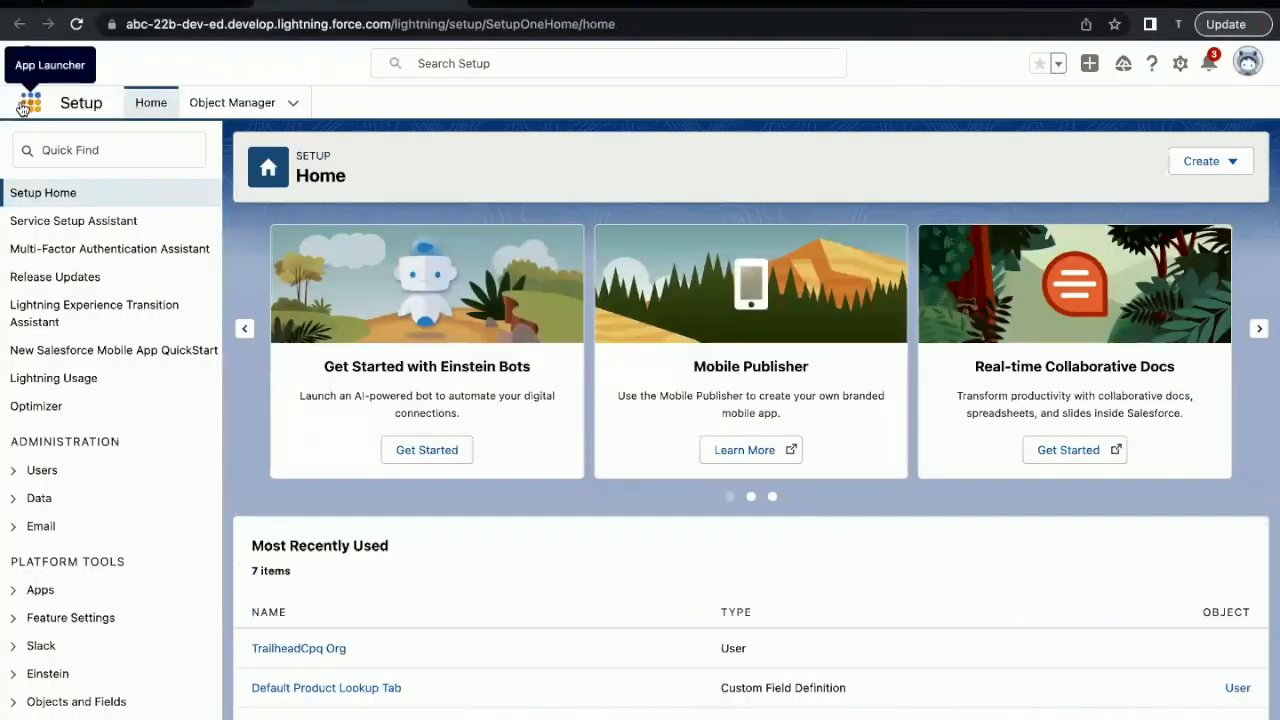
Switch to the Salesforce CPQ app via the App Launcher and show the All Accounts list.
click(30, 102)
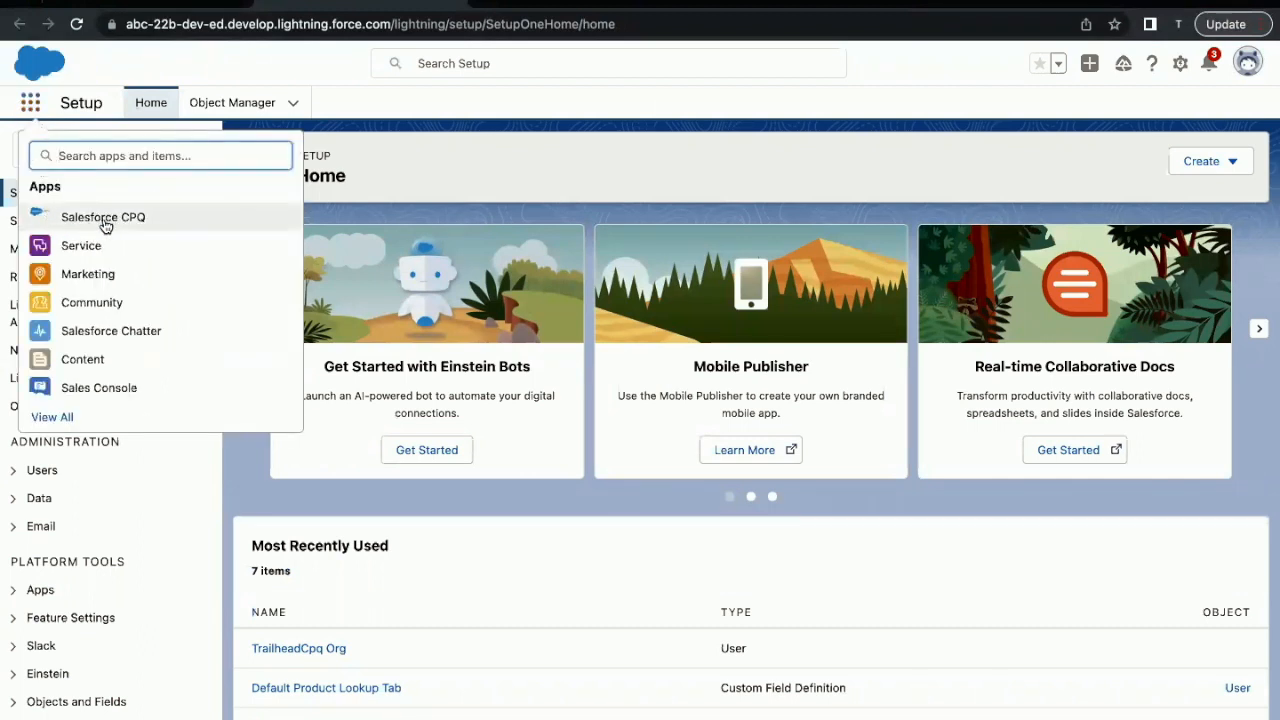
click(104, 216)
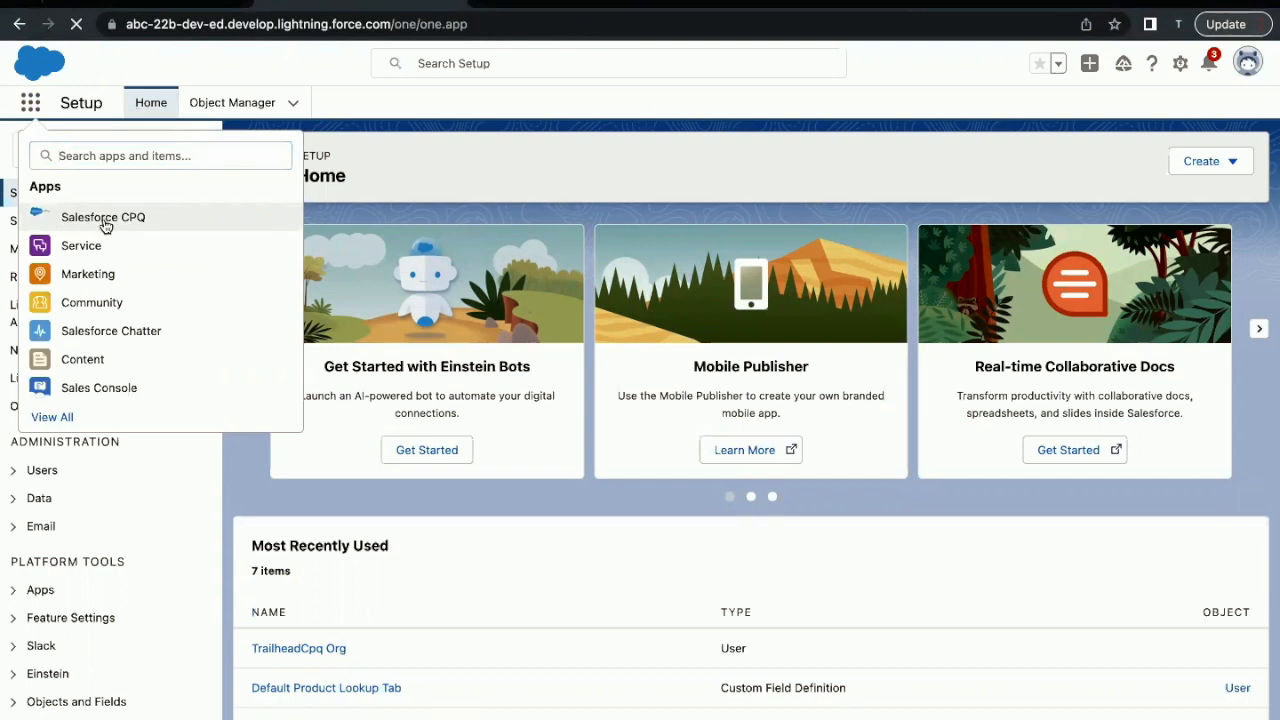
click(104, 216)
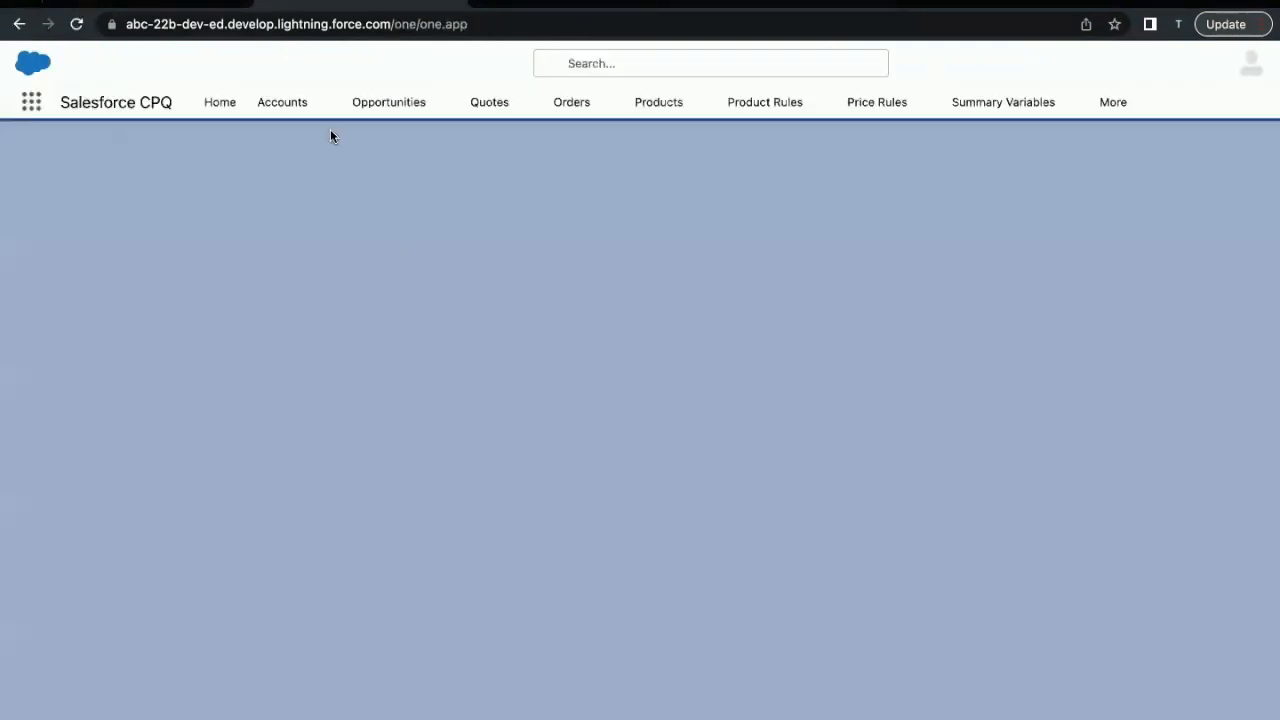
click(220, 100)
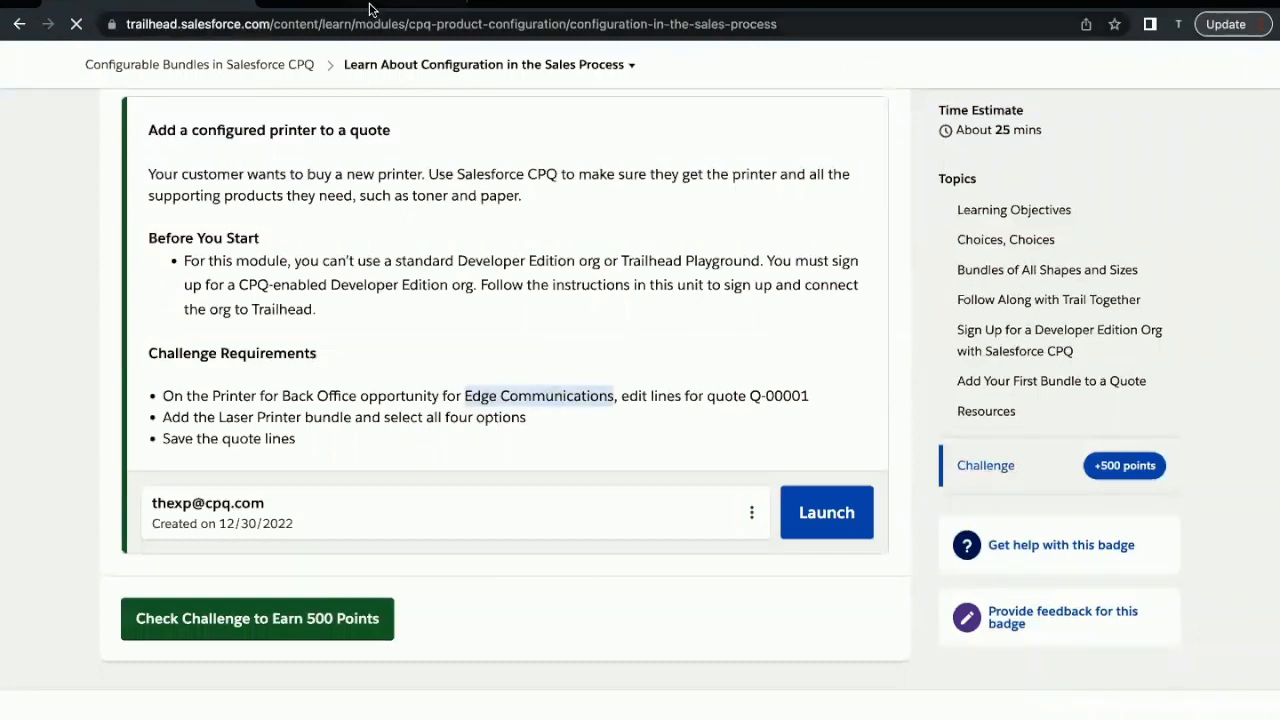
click(826, 512)
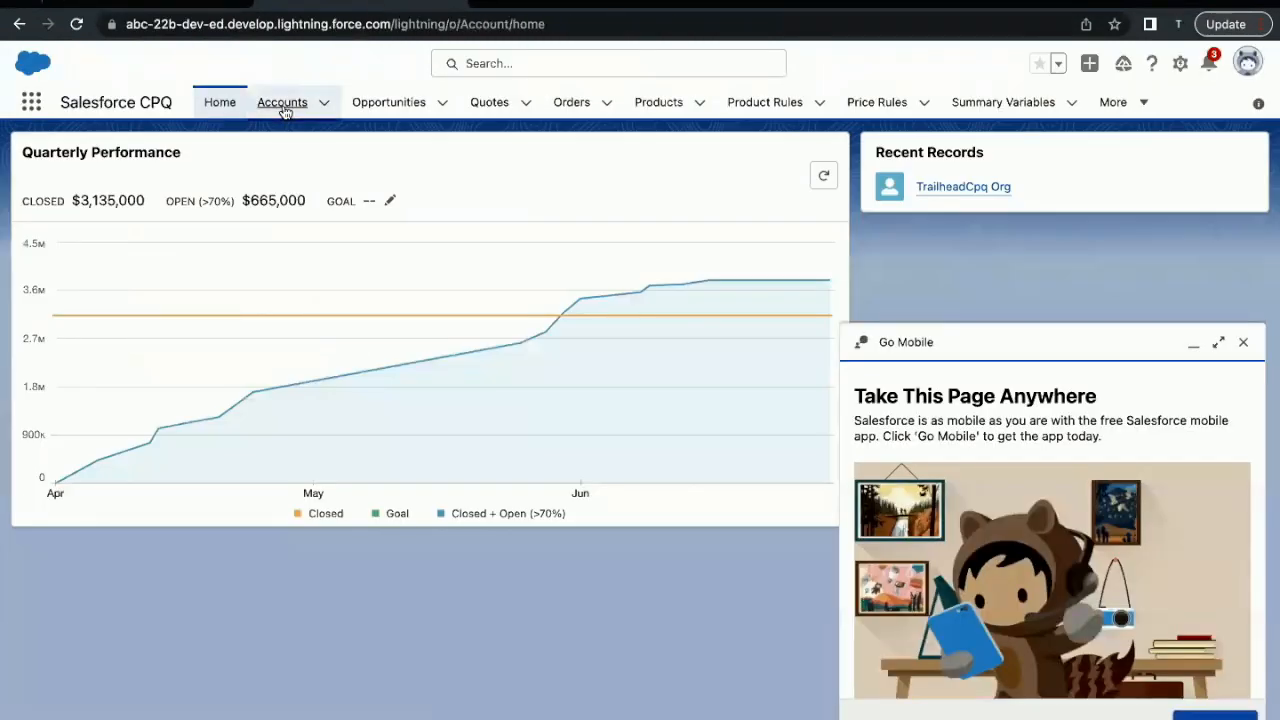
click(282, 102)
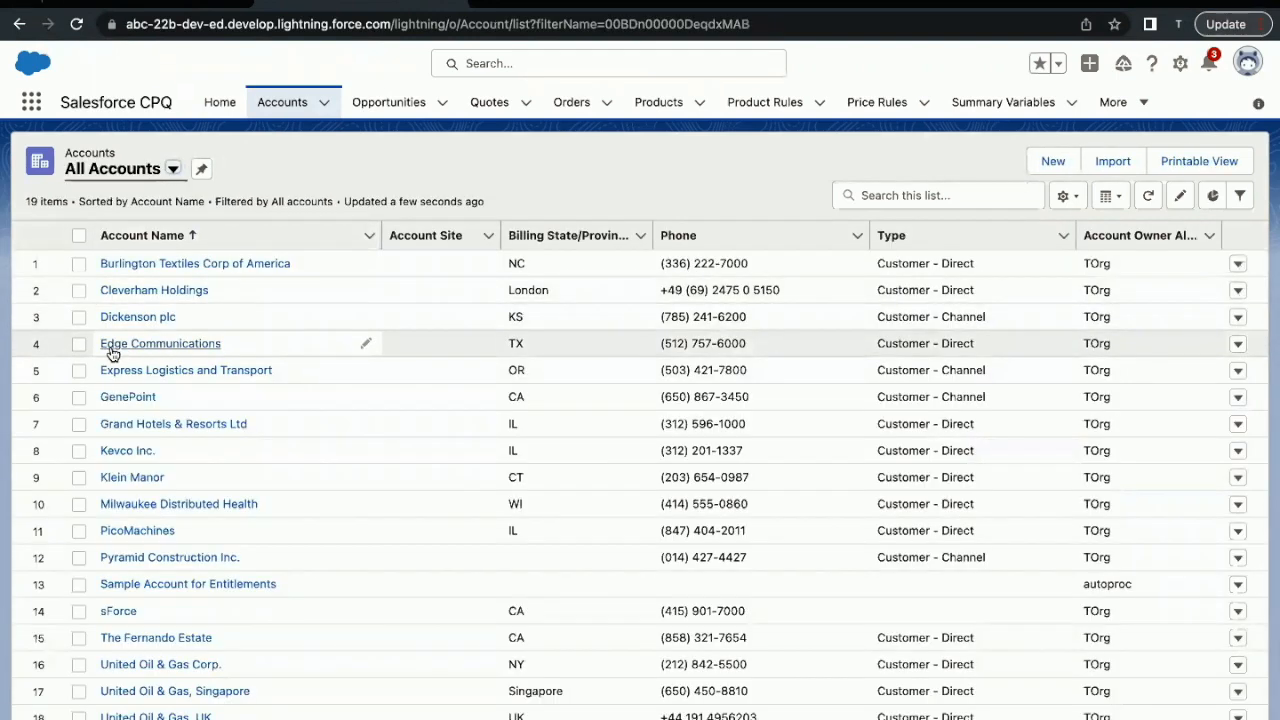
View Edge Communications' related records down to its Opportunities, including Printer for Back Office.
click(160, 344)
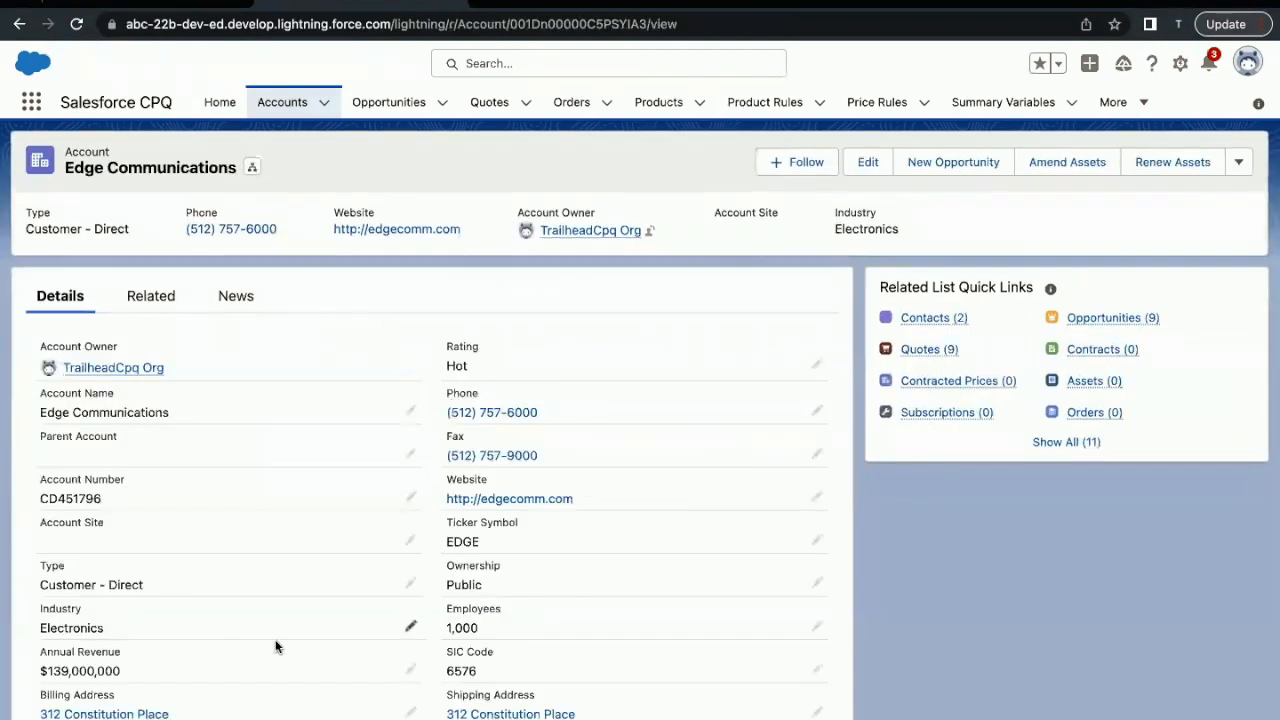
scroll(down, 3)
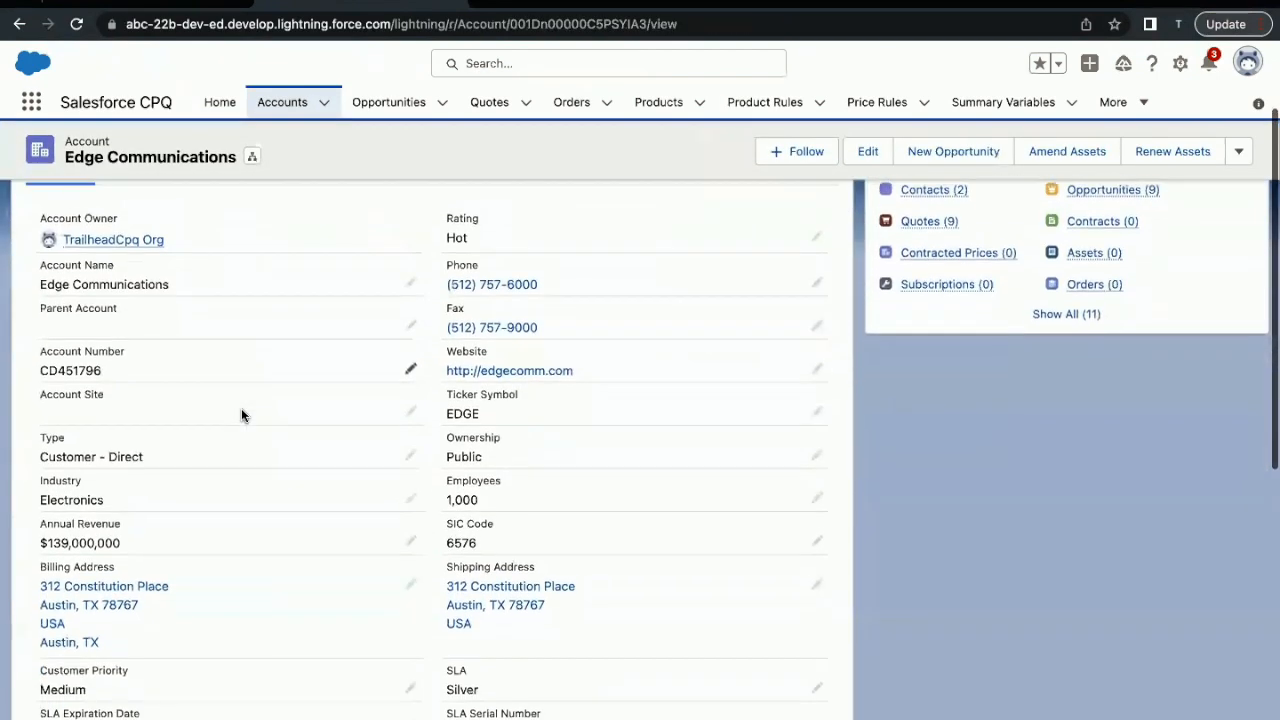
click(148, 296)
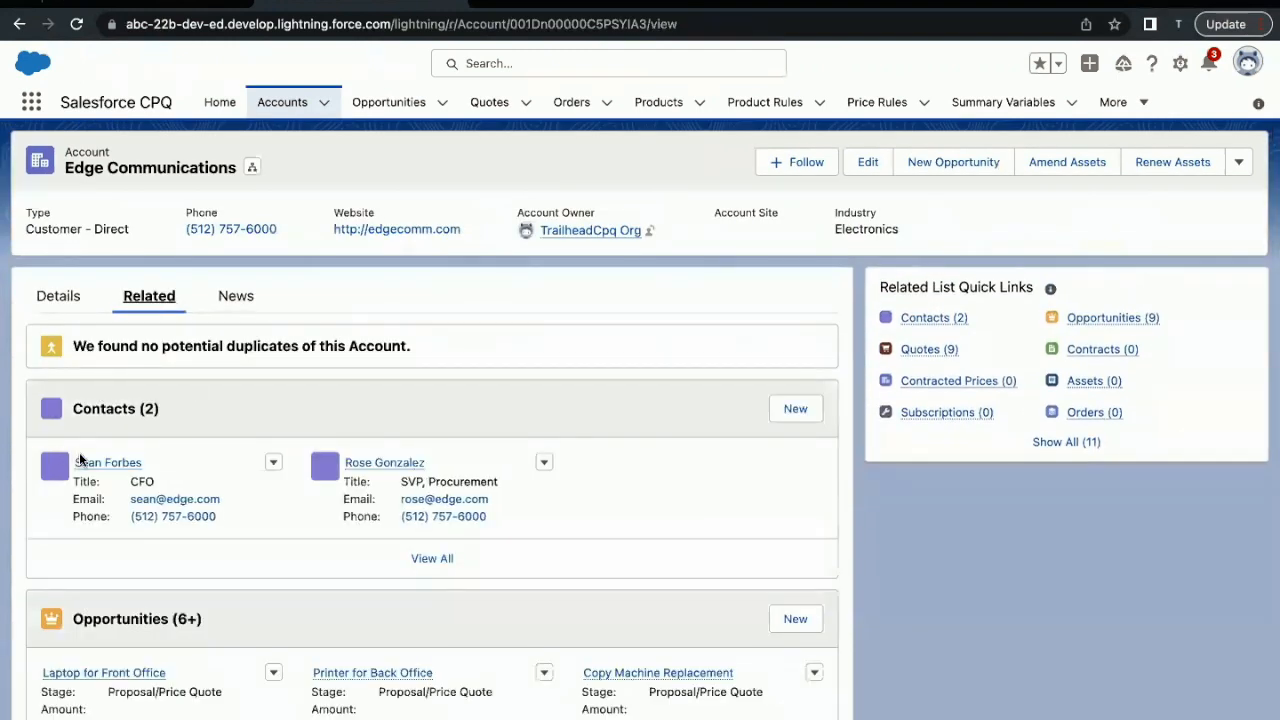
scroll(down, 3)
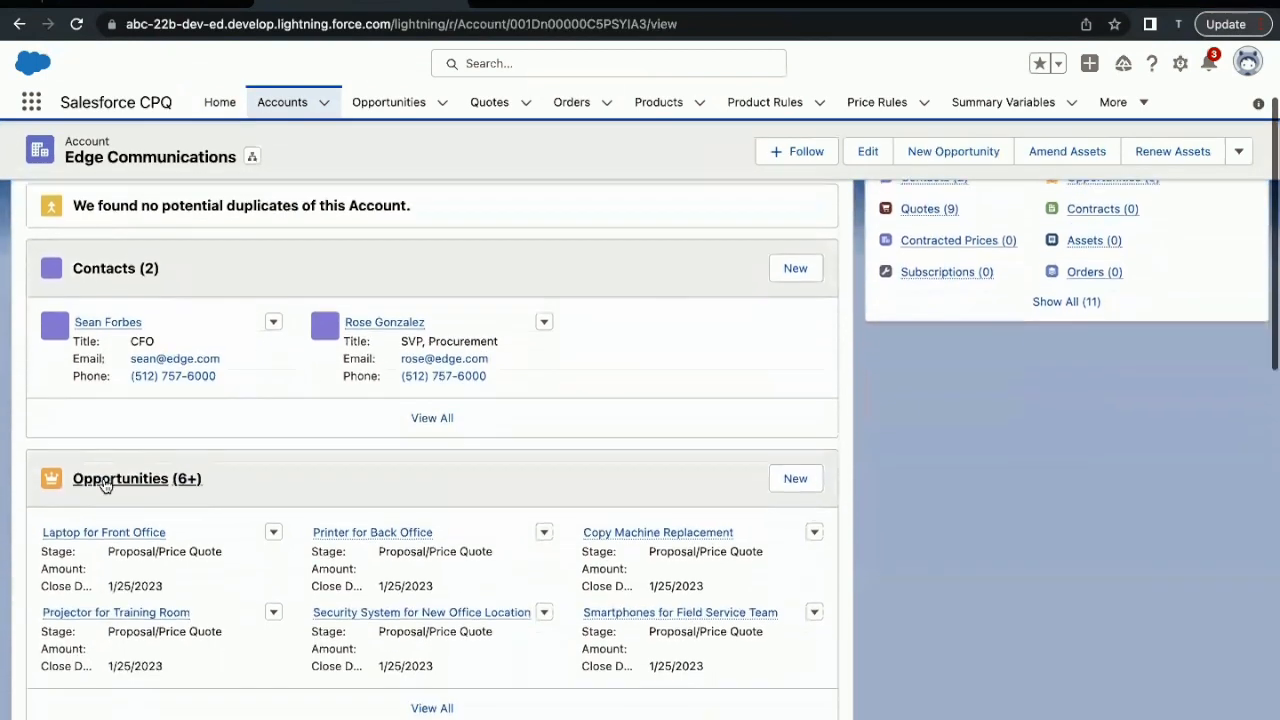
scroll(down, 3)
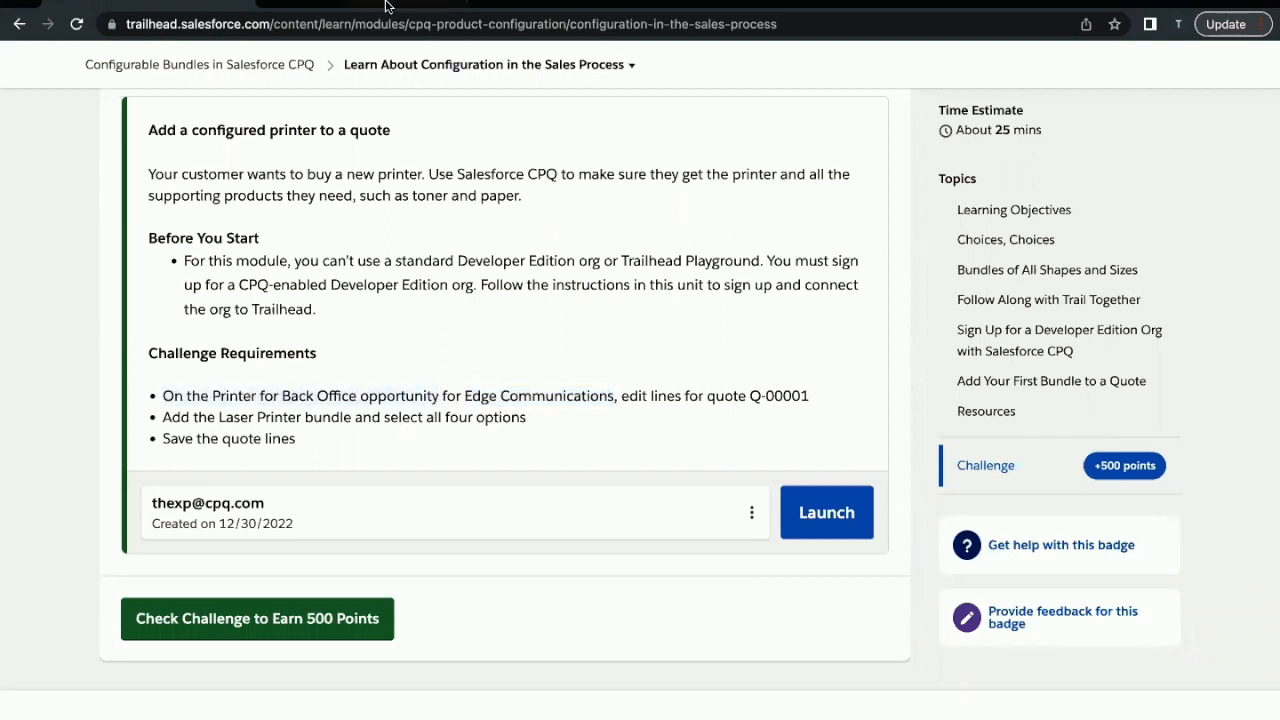
click(826, 512)
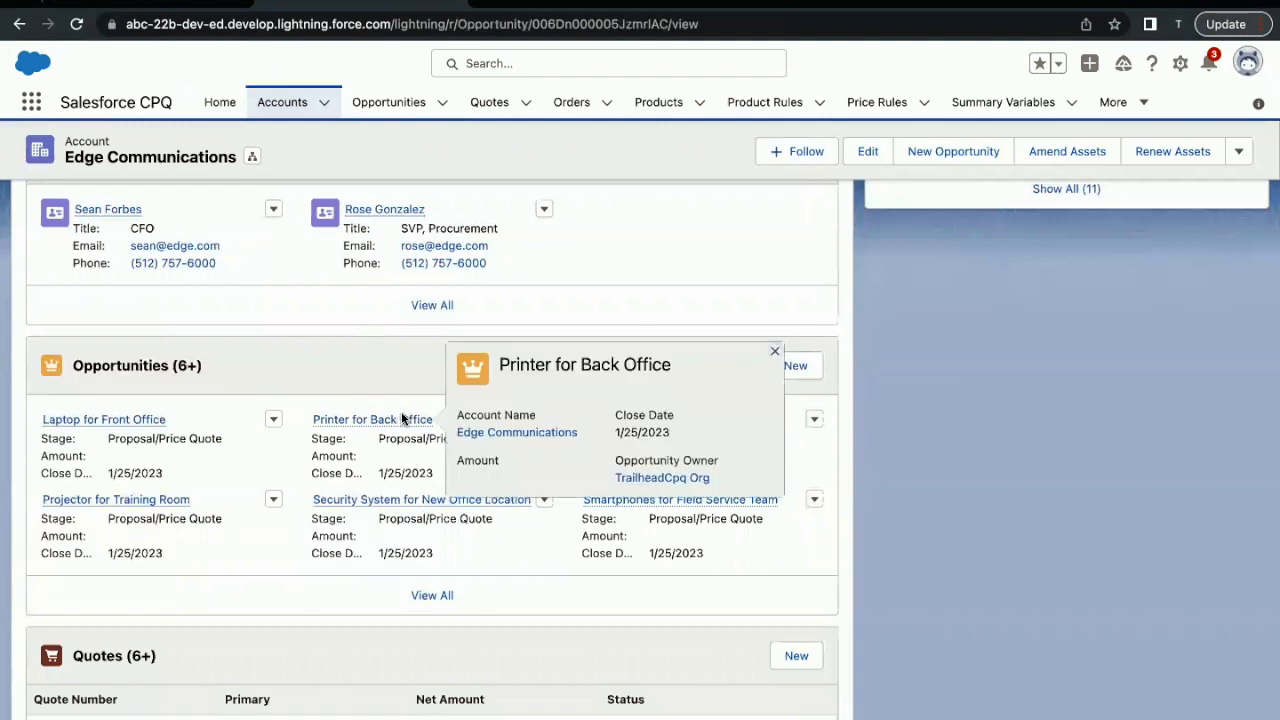
Navigate from the Printer for Back Office opportunity into its draft quote Q-00001.
click(372, 420)
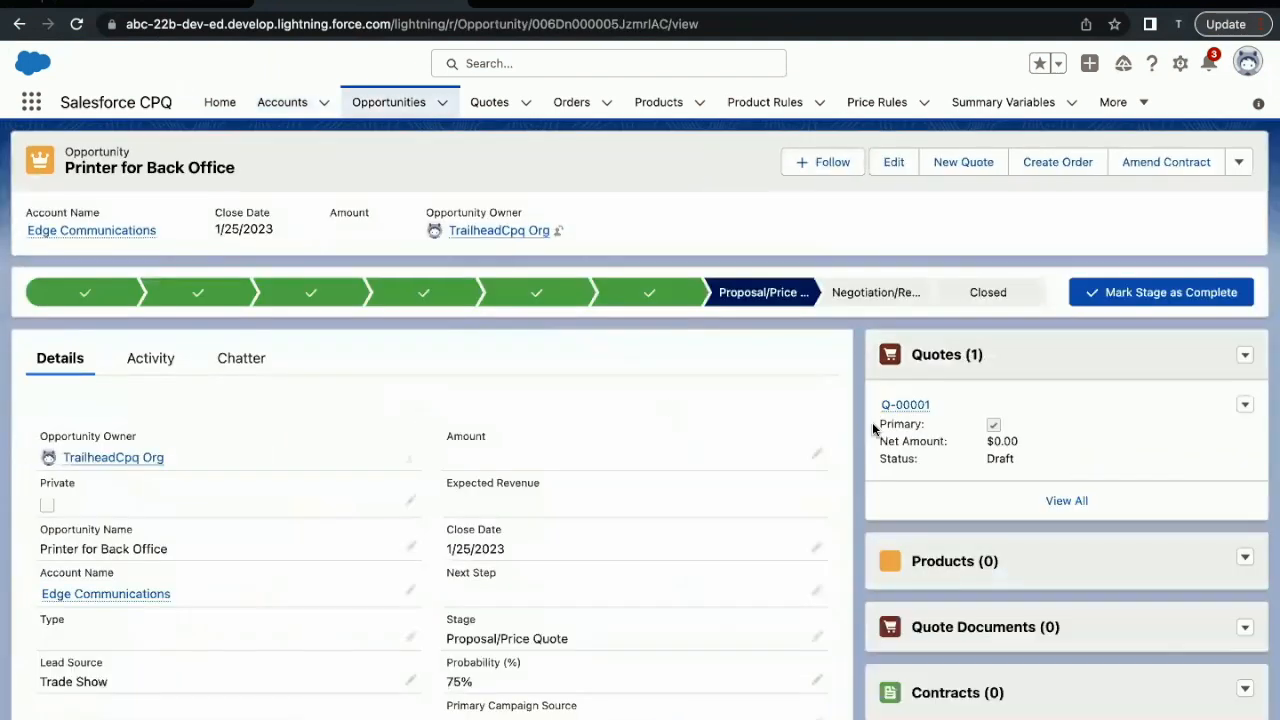
mouse_move(900, 480)
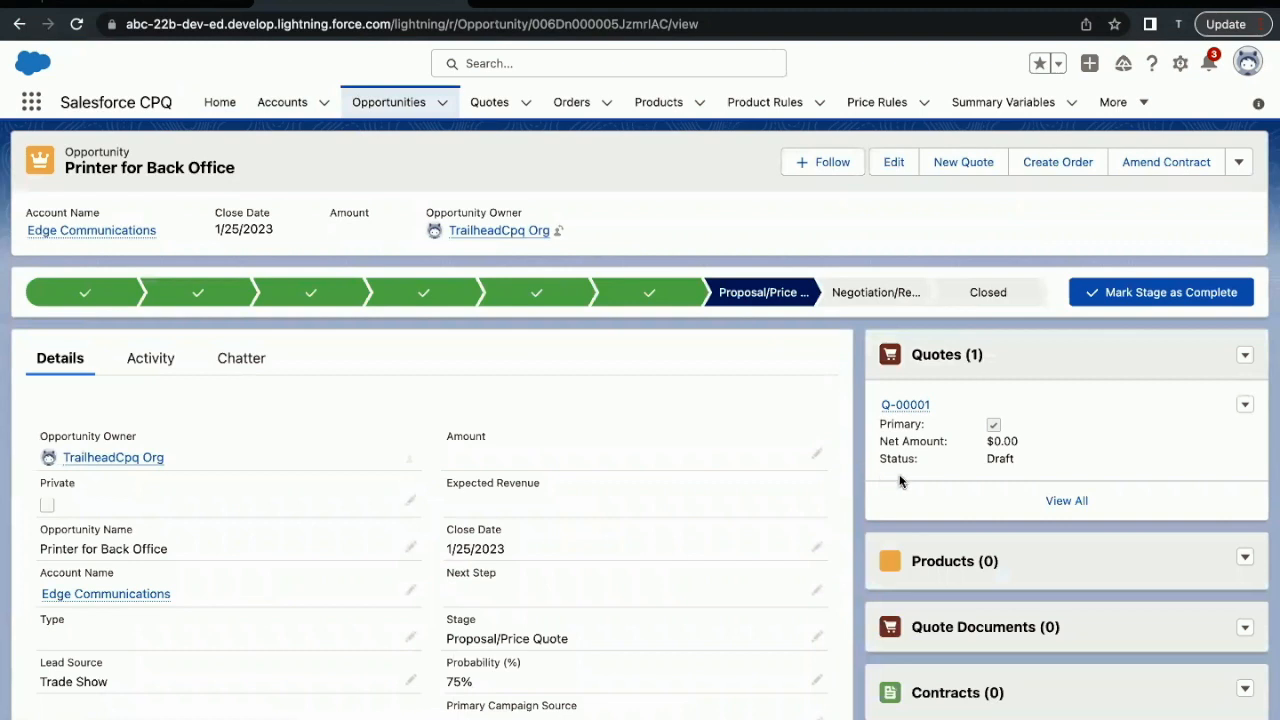
mouse_move(904, 404)
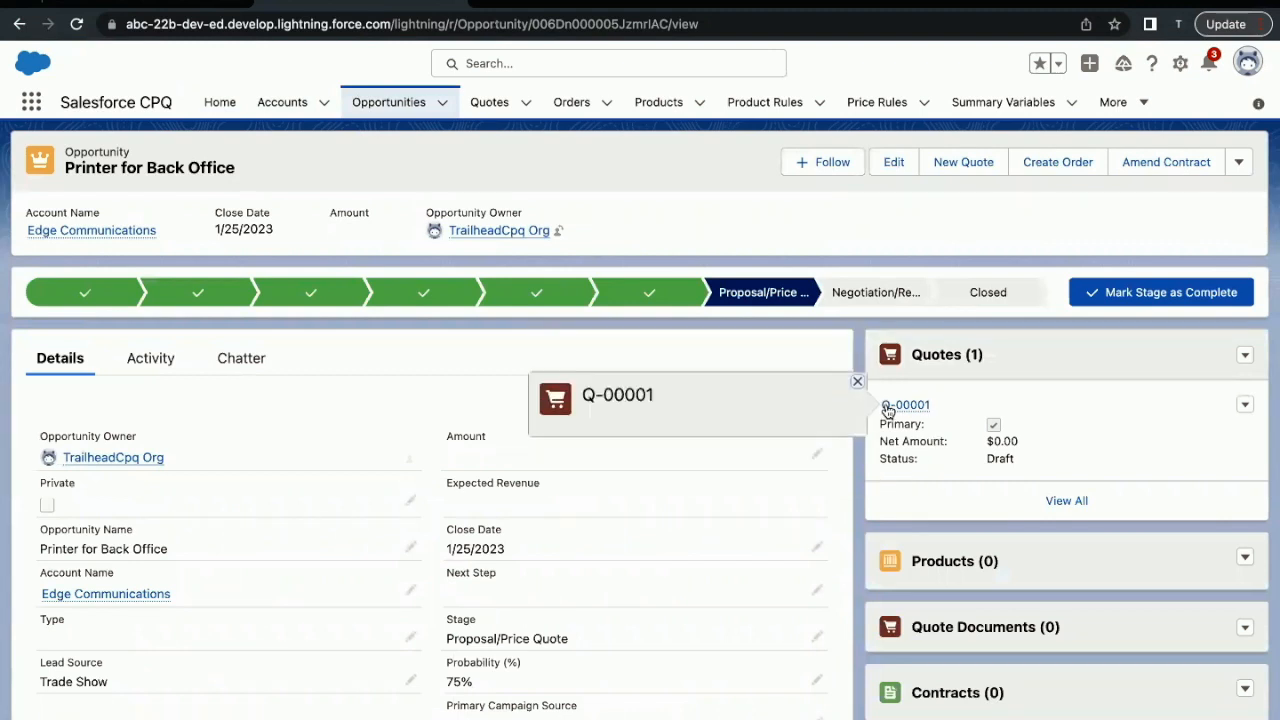
click(904, 404)
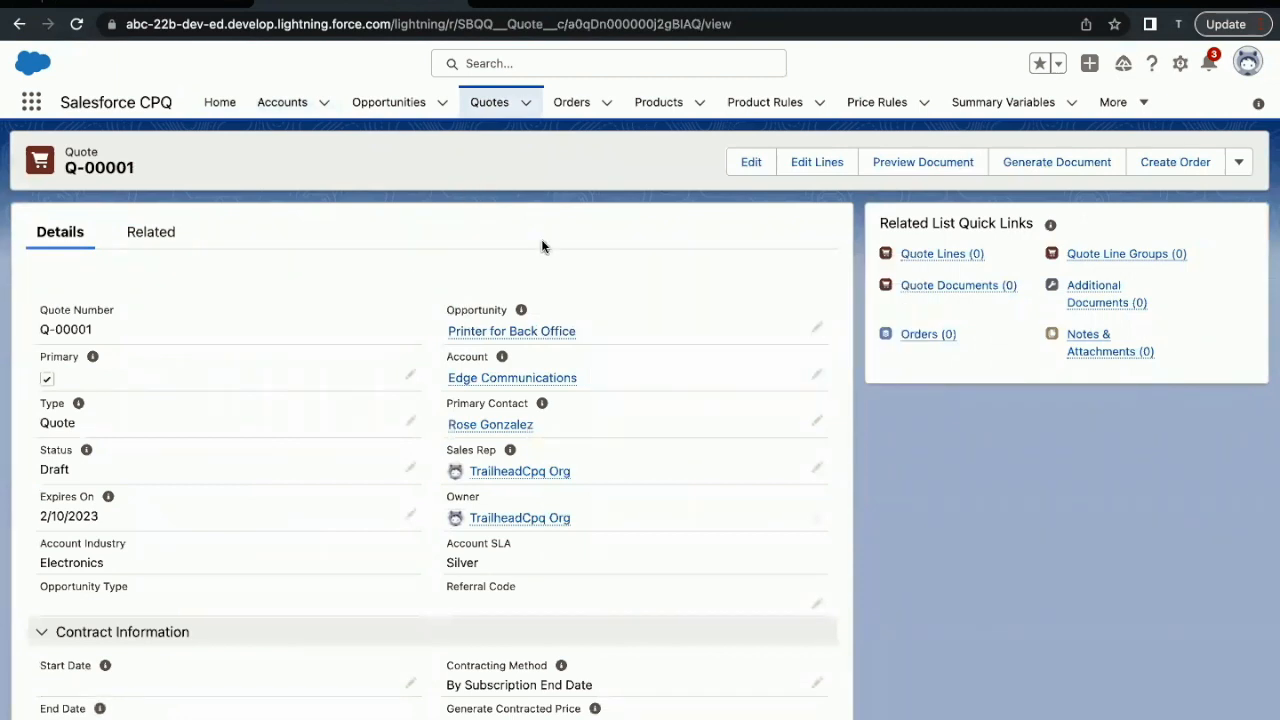
mouse_move(218, 144)
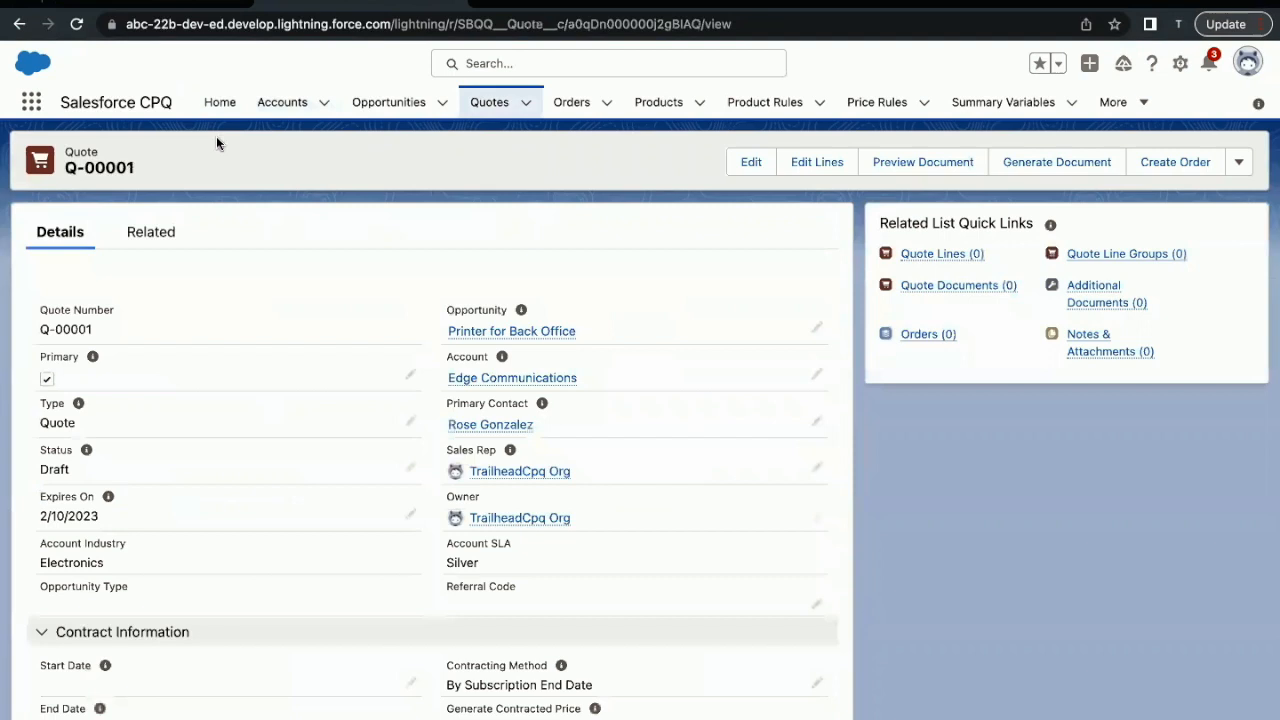
mouse_move(220, 164)
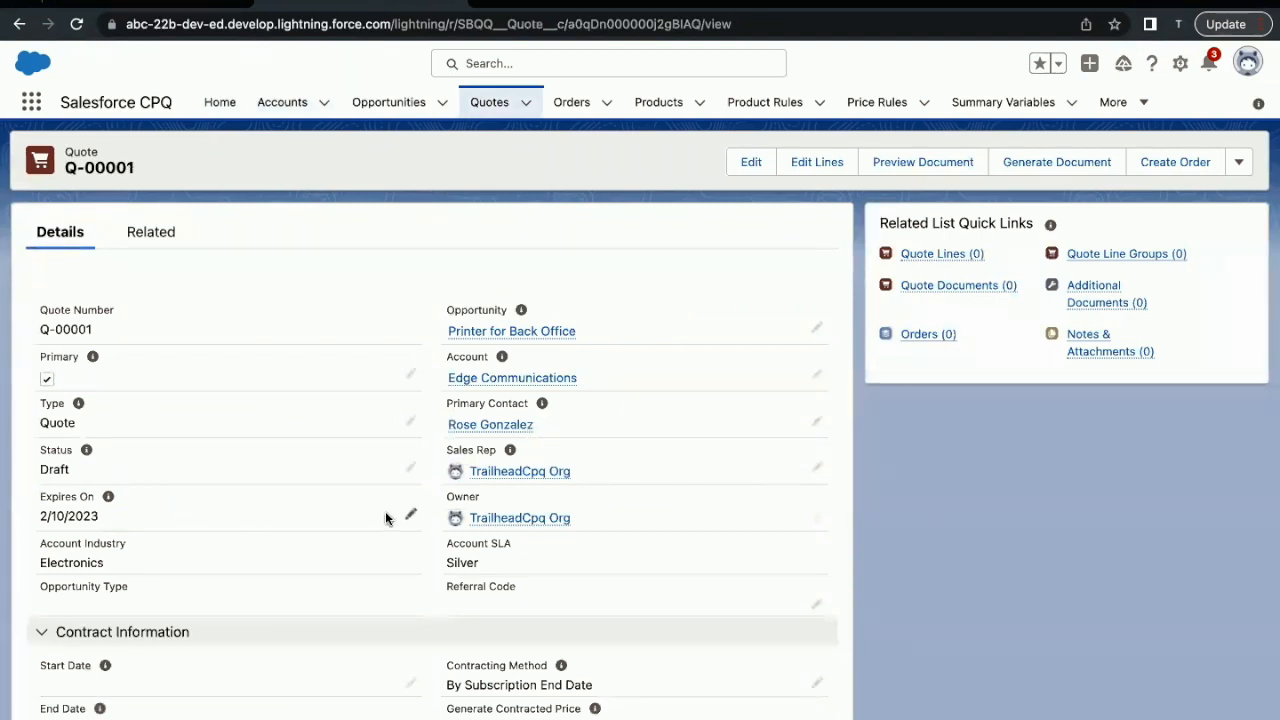
mouse_move(590, 176)
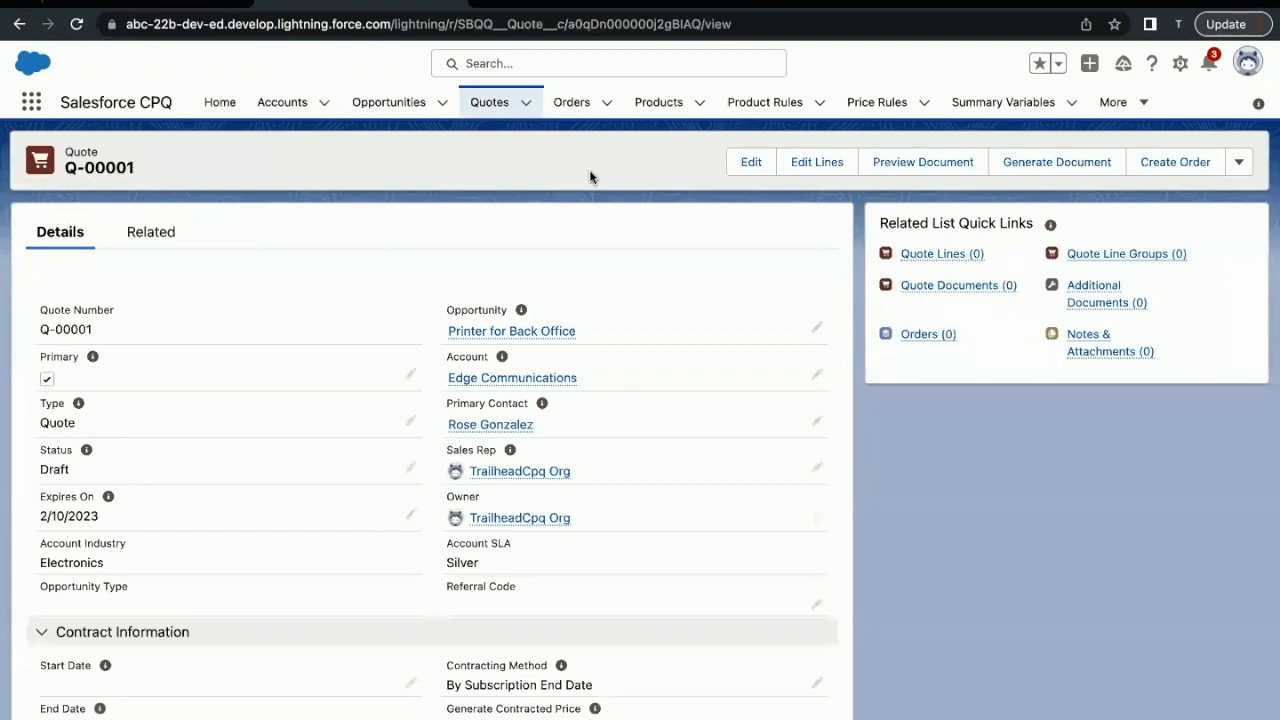
mouse_move(816, 162)
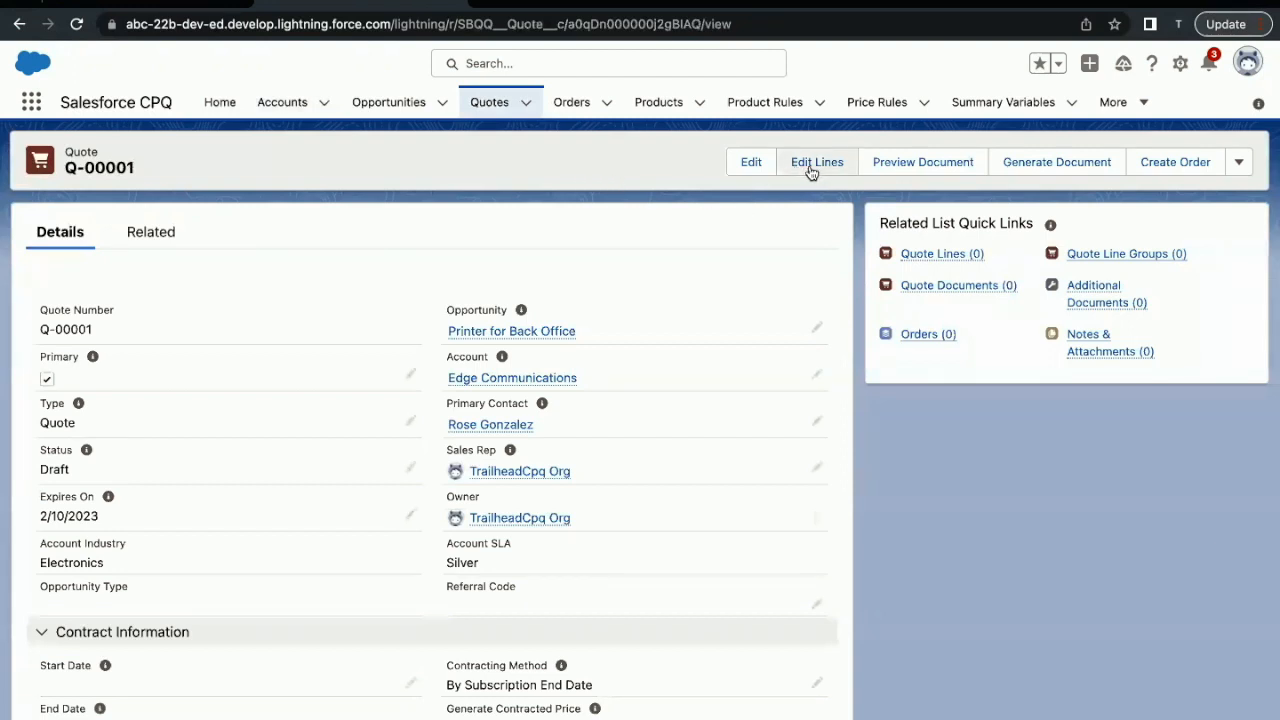
Start Edit Lines on Q-00001 and begin Add Products from the empty line editor.
click(816, 160)
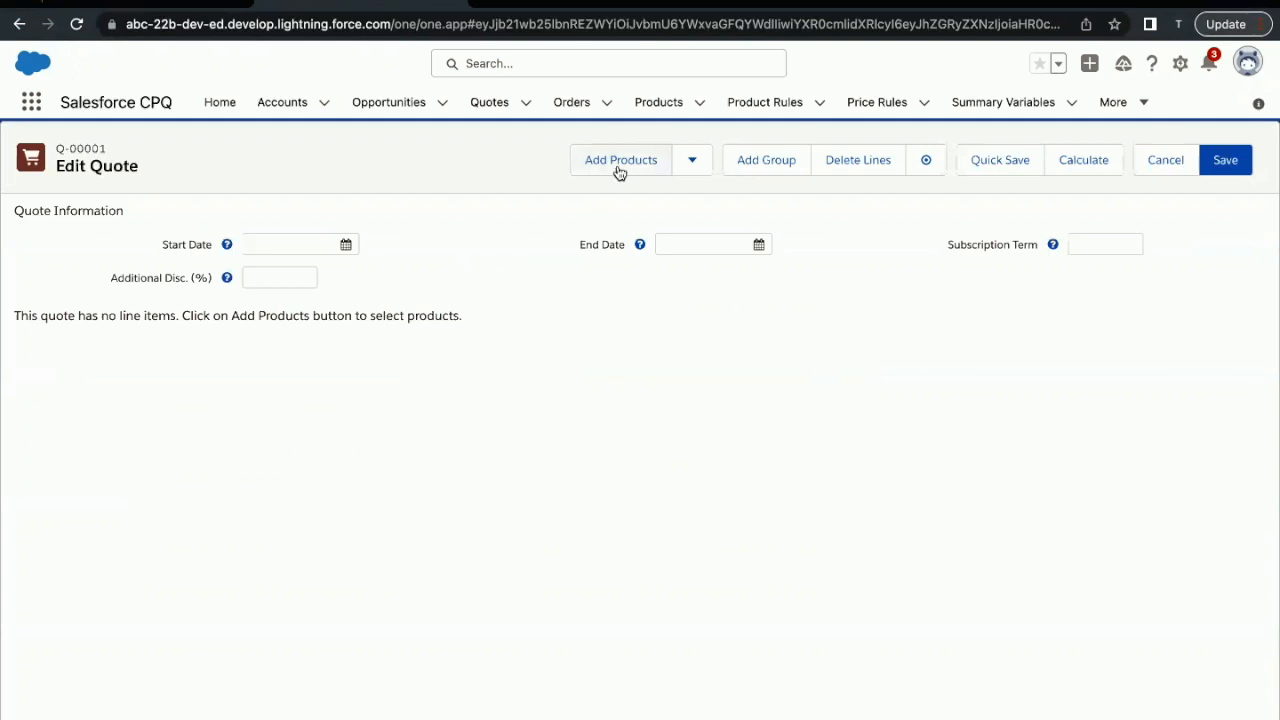
click(620, 160)
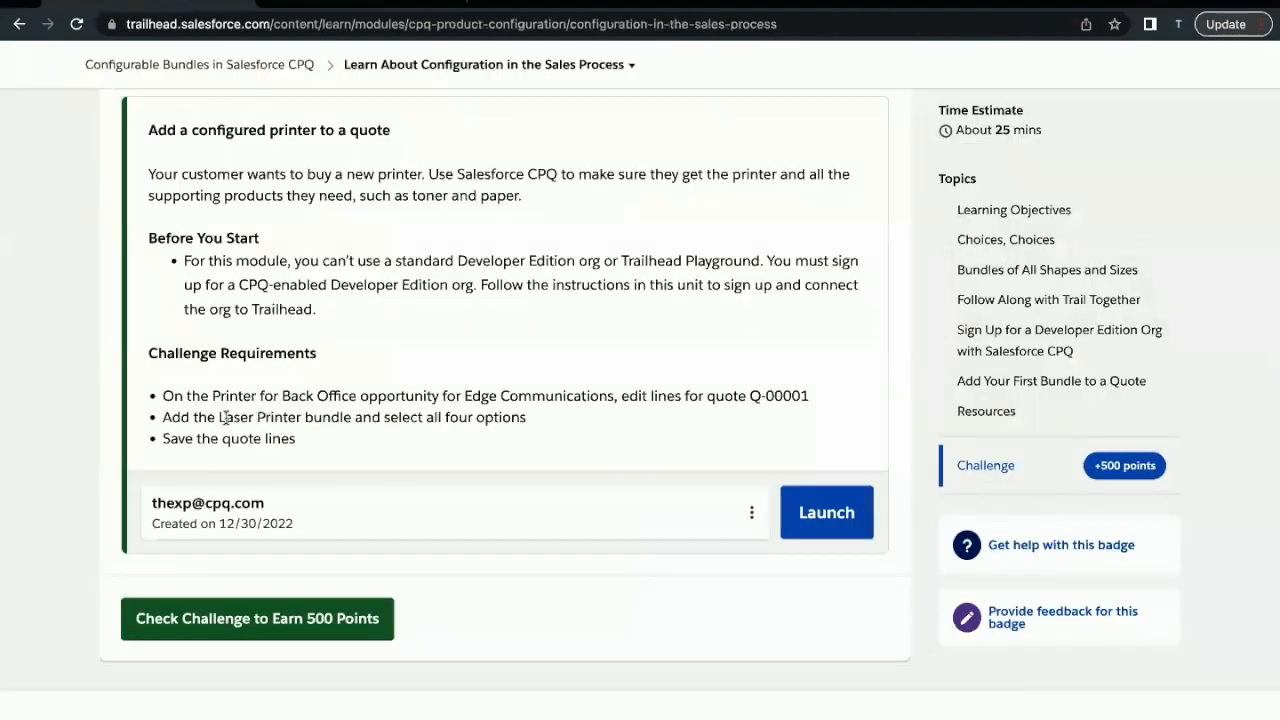
double_click(248, 418)
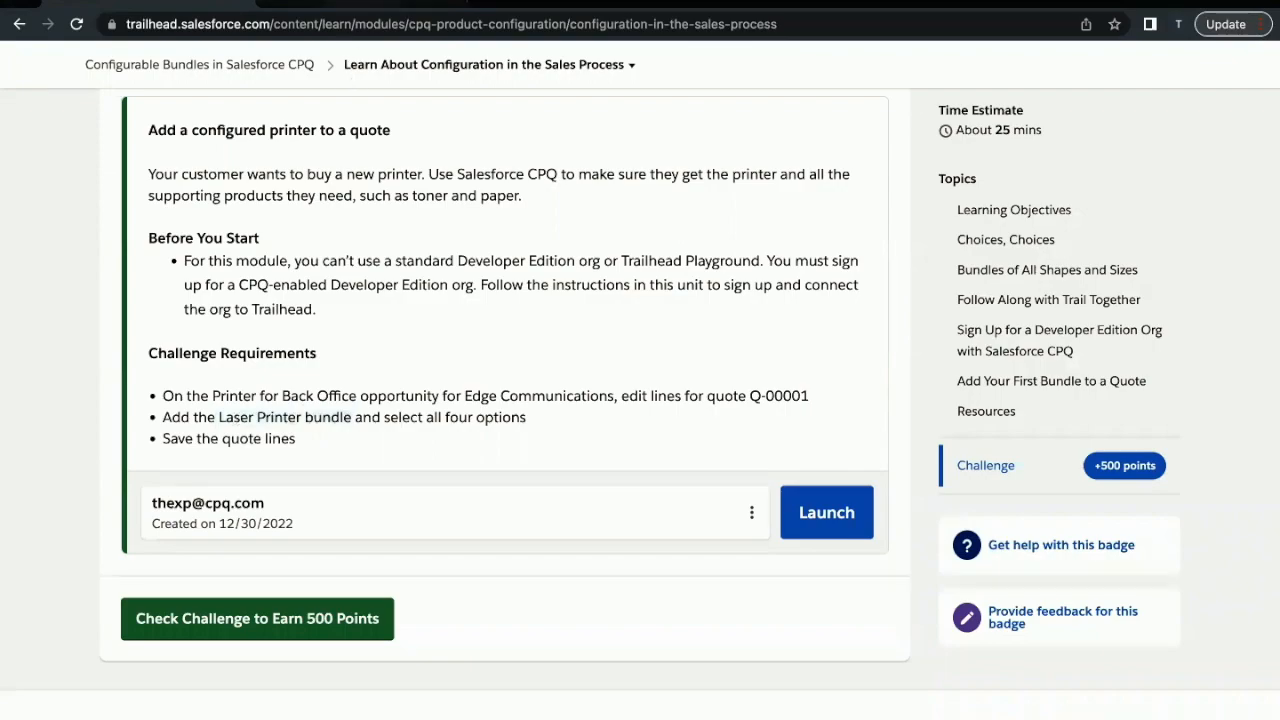
Select the LASERPRINTER bundle from Product Selection and proceed to Configure Products.
click(826, 512)
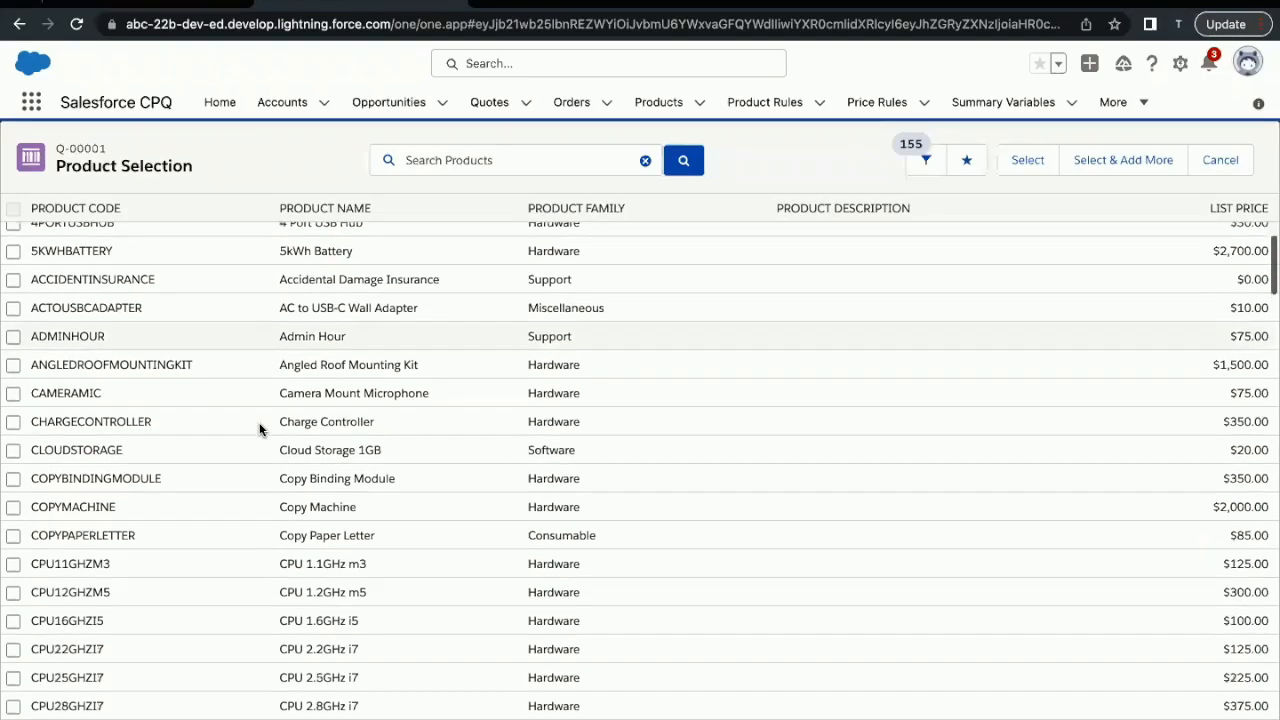
scroll(down, 3)
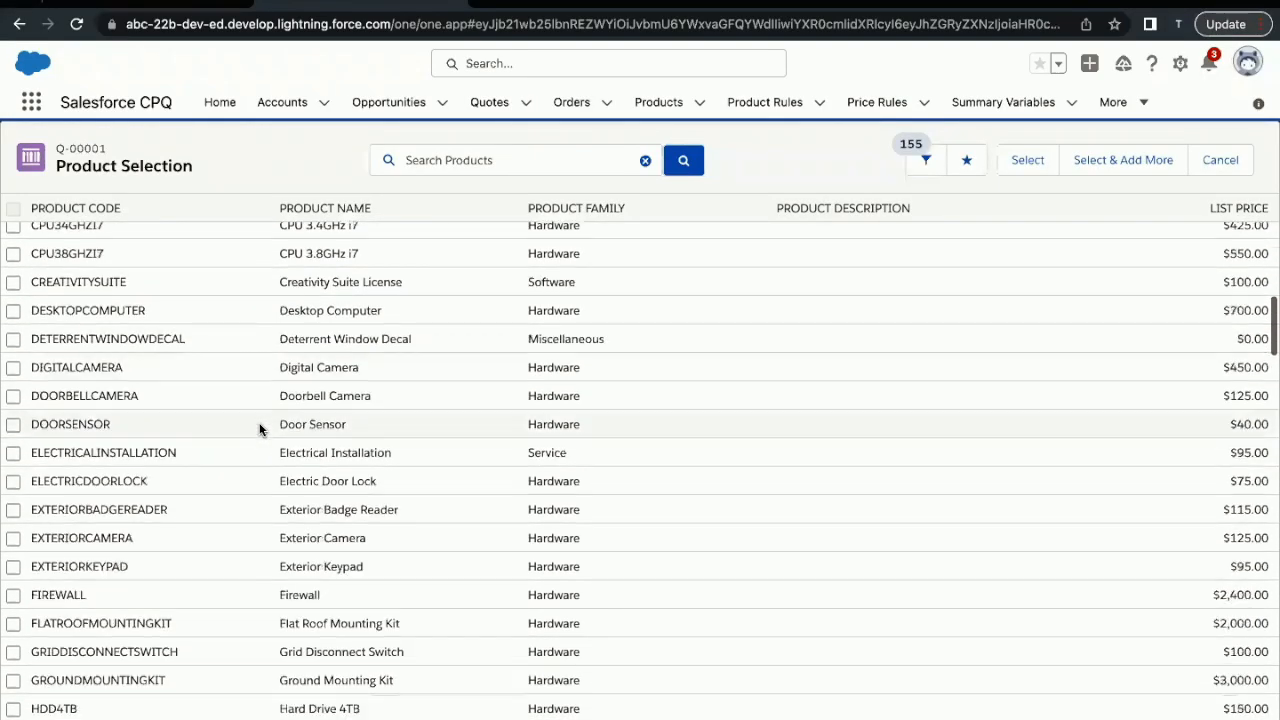
scroll(down, 3)
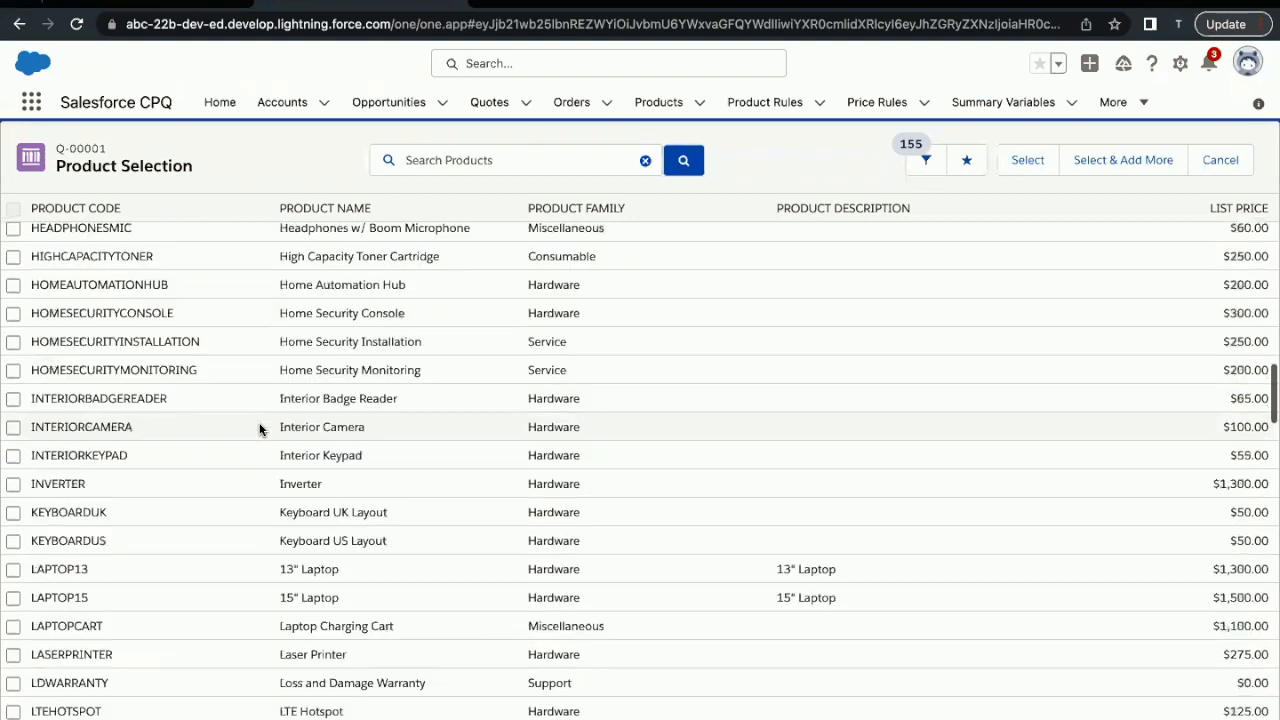
scroll(down, 3)
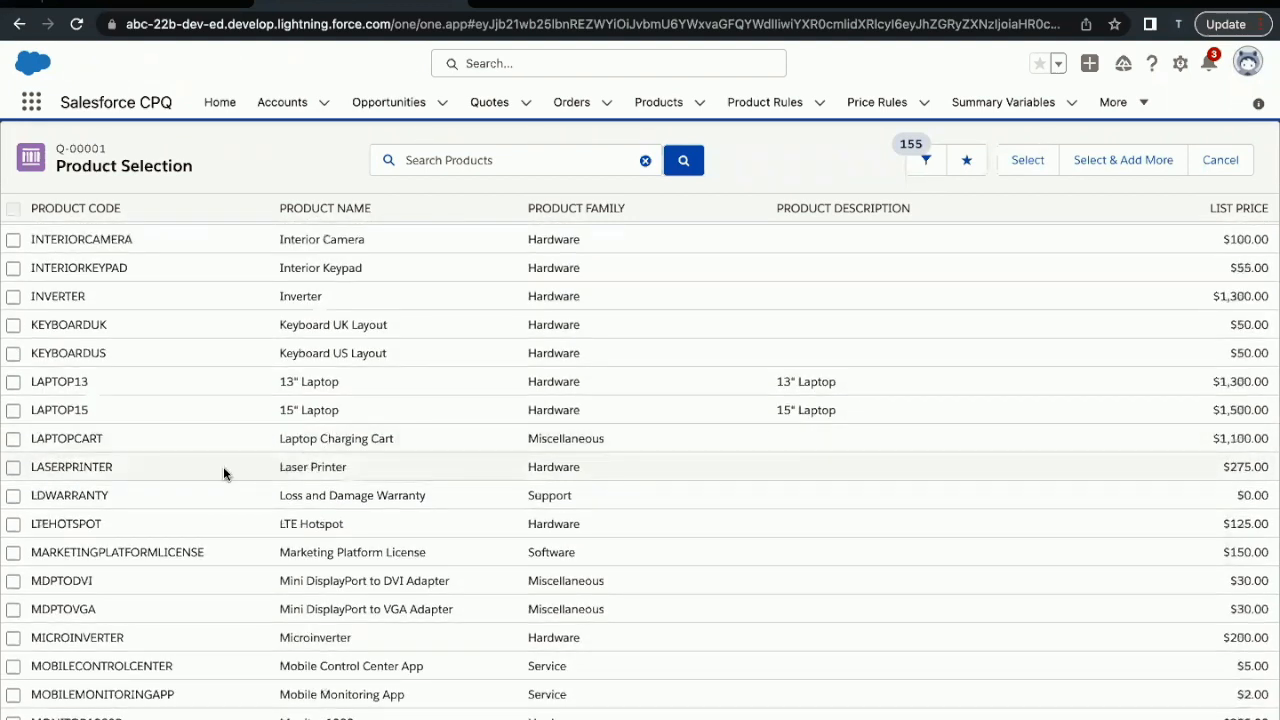
click(14, 468)
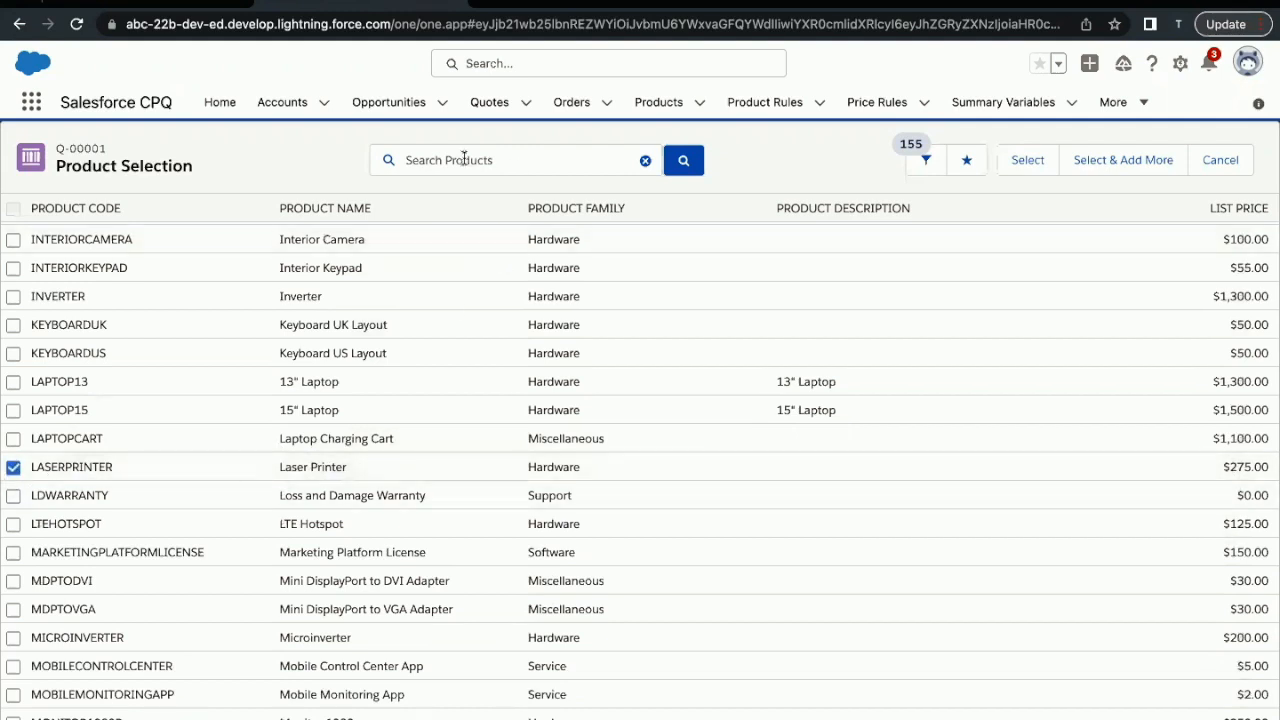
click(510, 160)
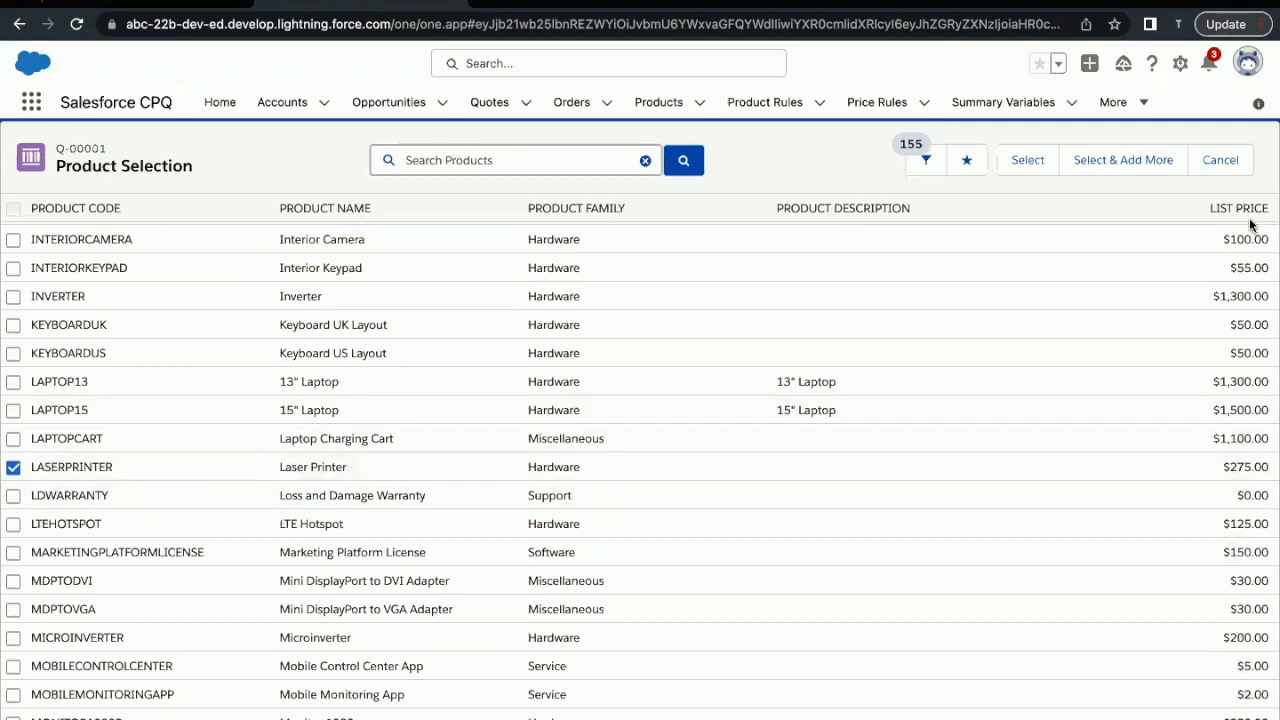
click(1124, 160)
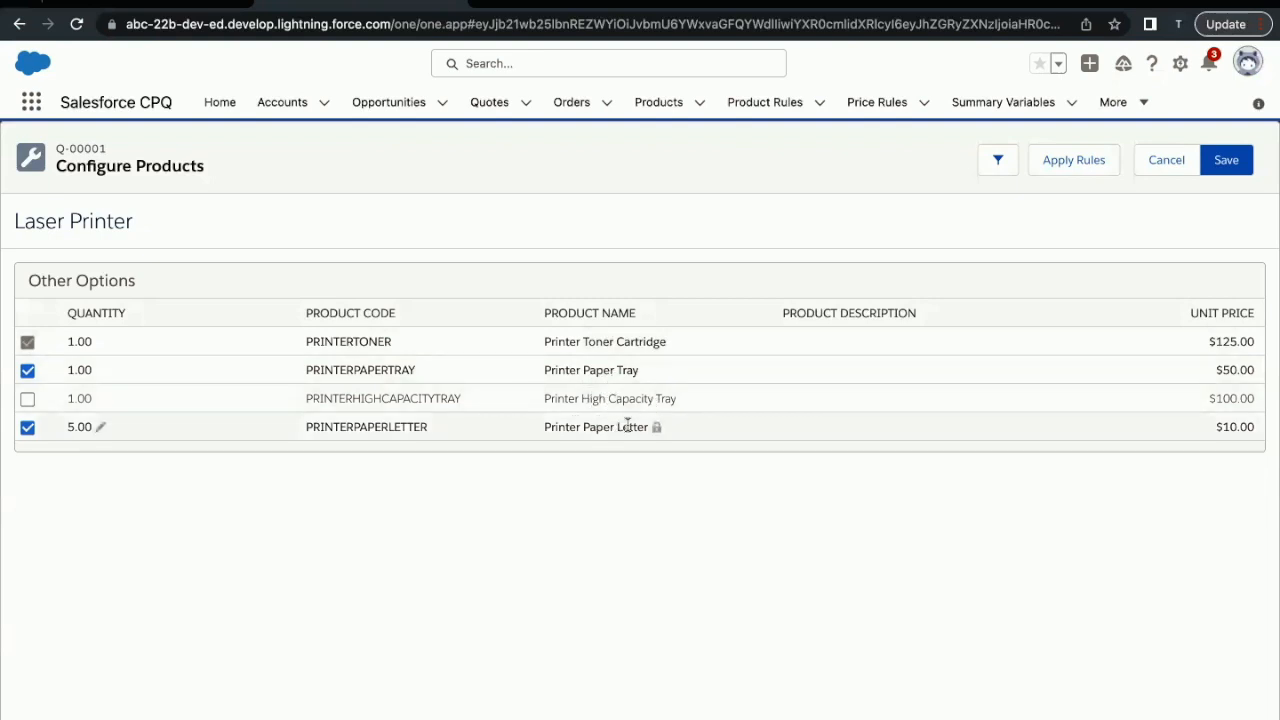
Add the Printer High Capacity Tray option and save the four-option bundle configuration.
click(28, 398)
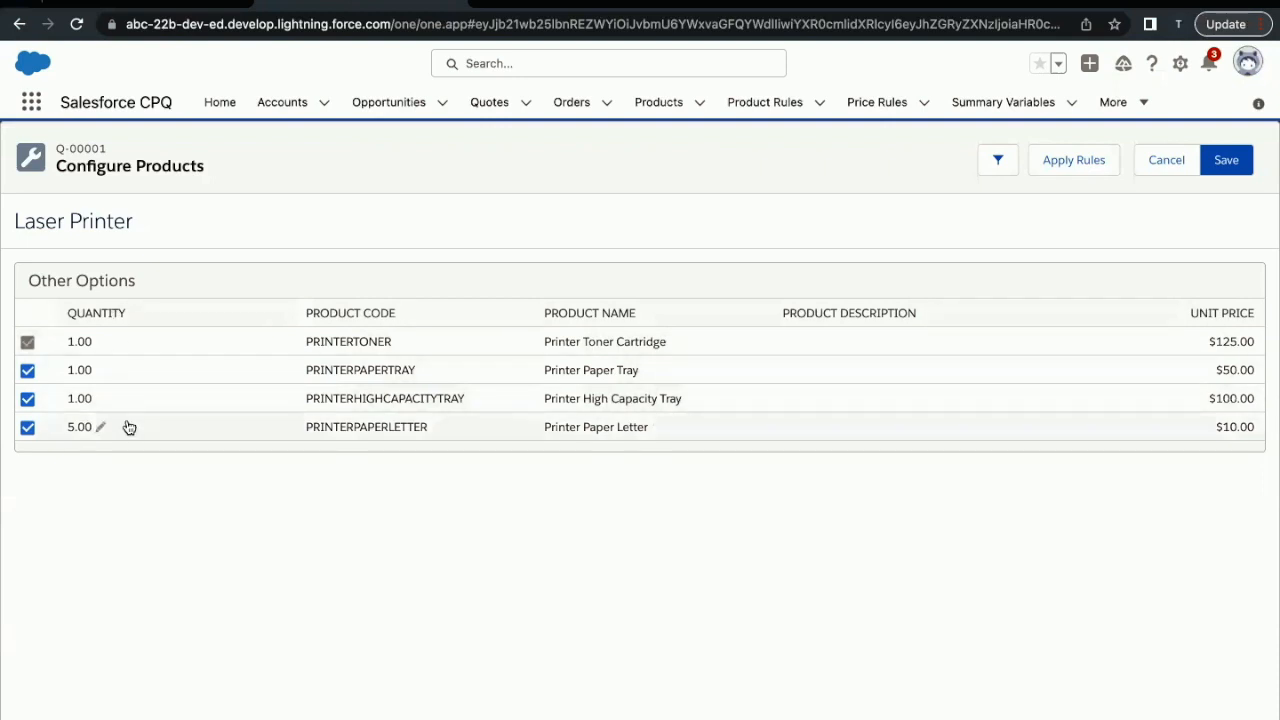
mouse_move(200, 440)
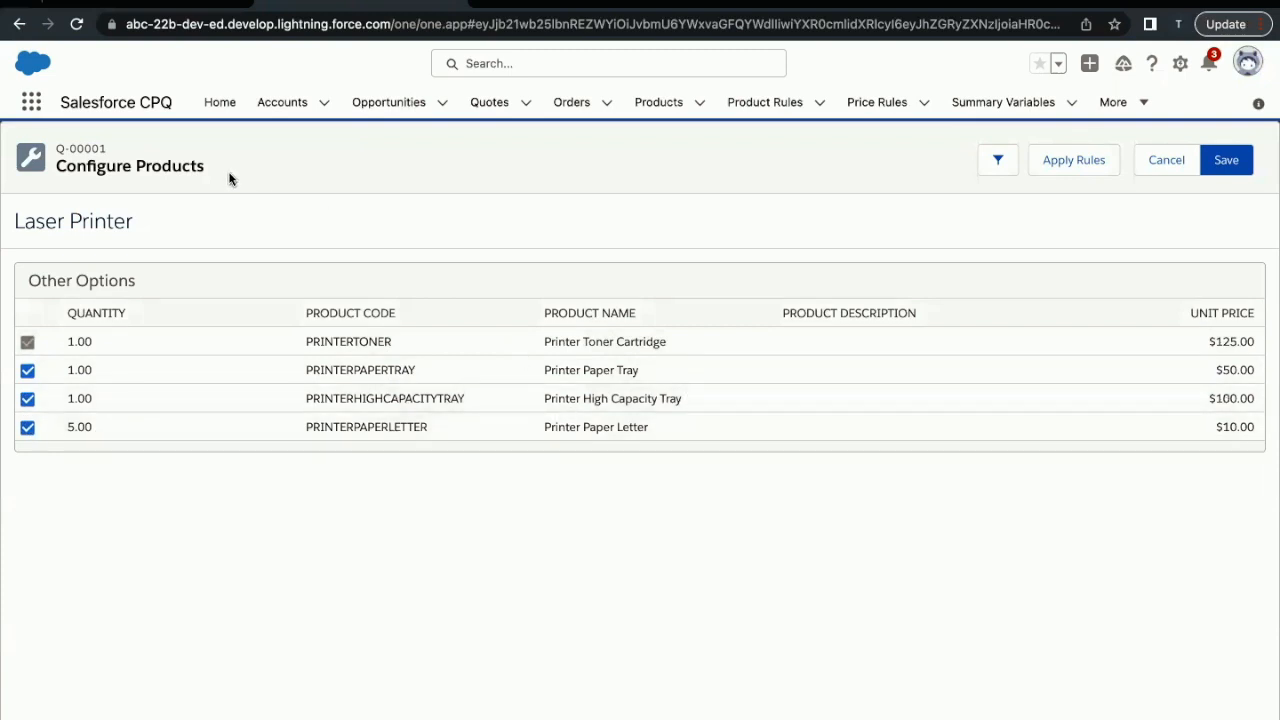
mouse_move(148, 214)
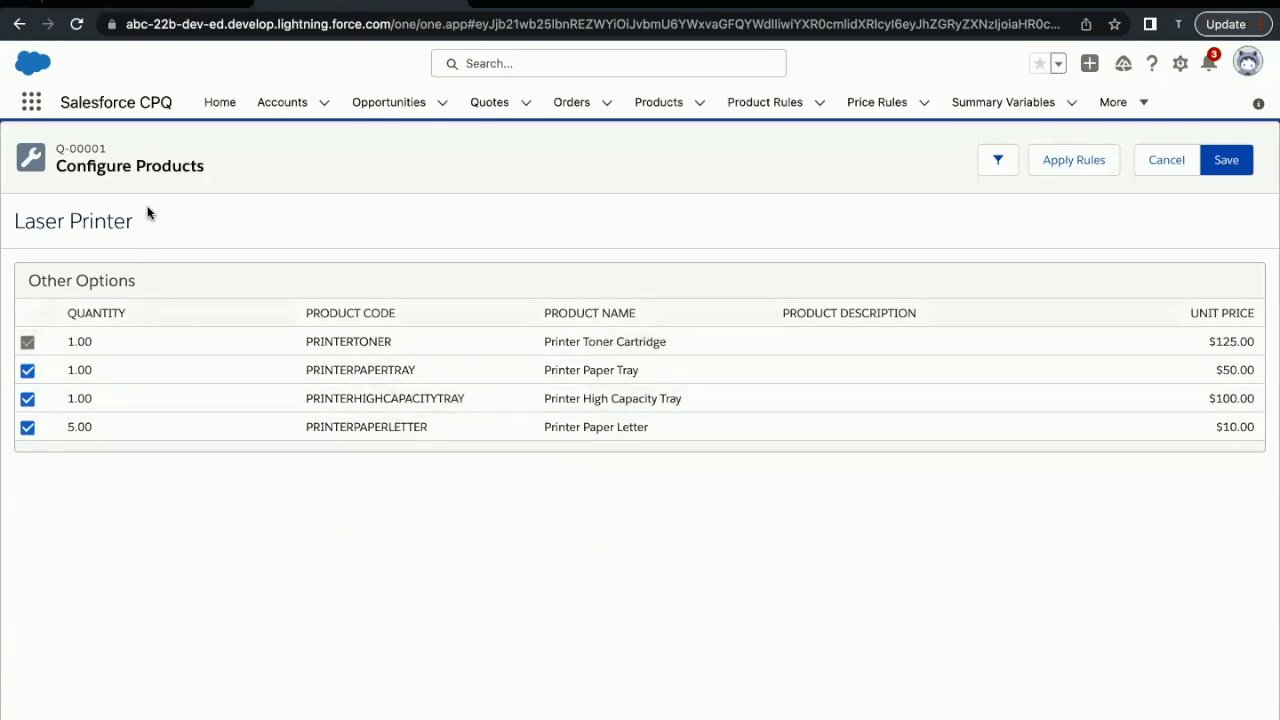
mouse_move(418, 316)
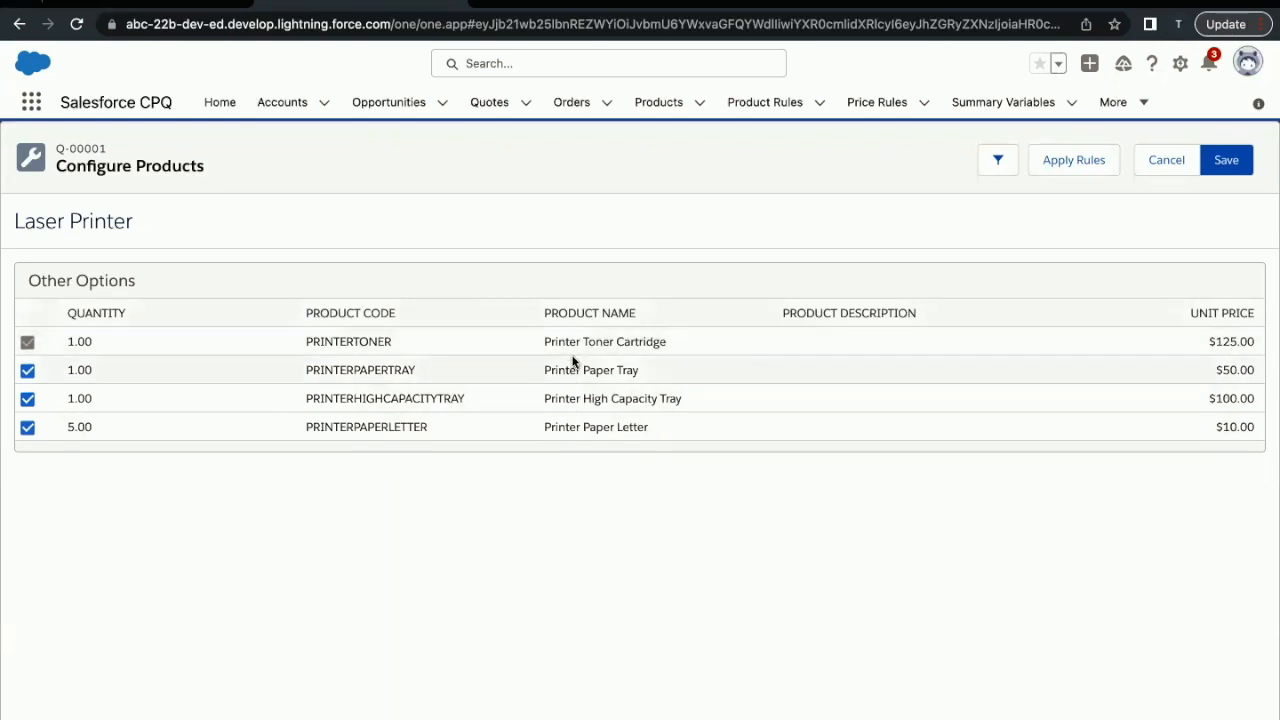
mouse_move(1228, 160)
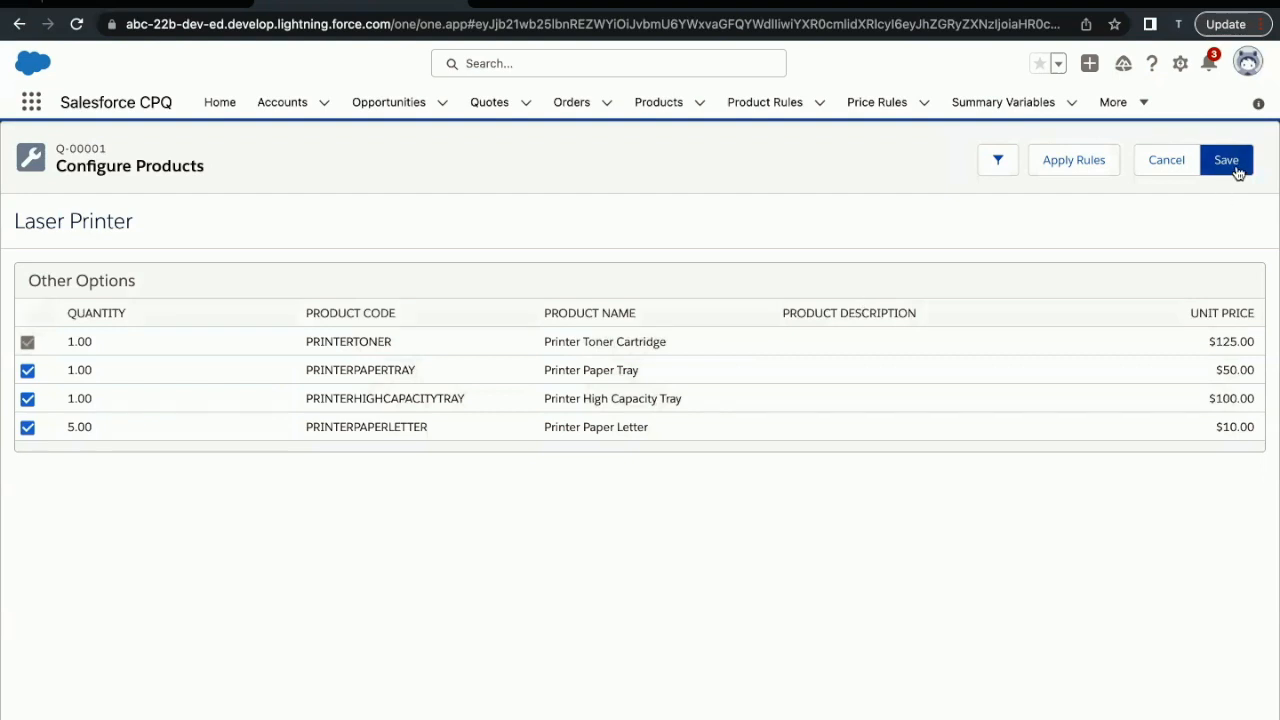
click(1226, 160)
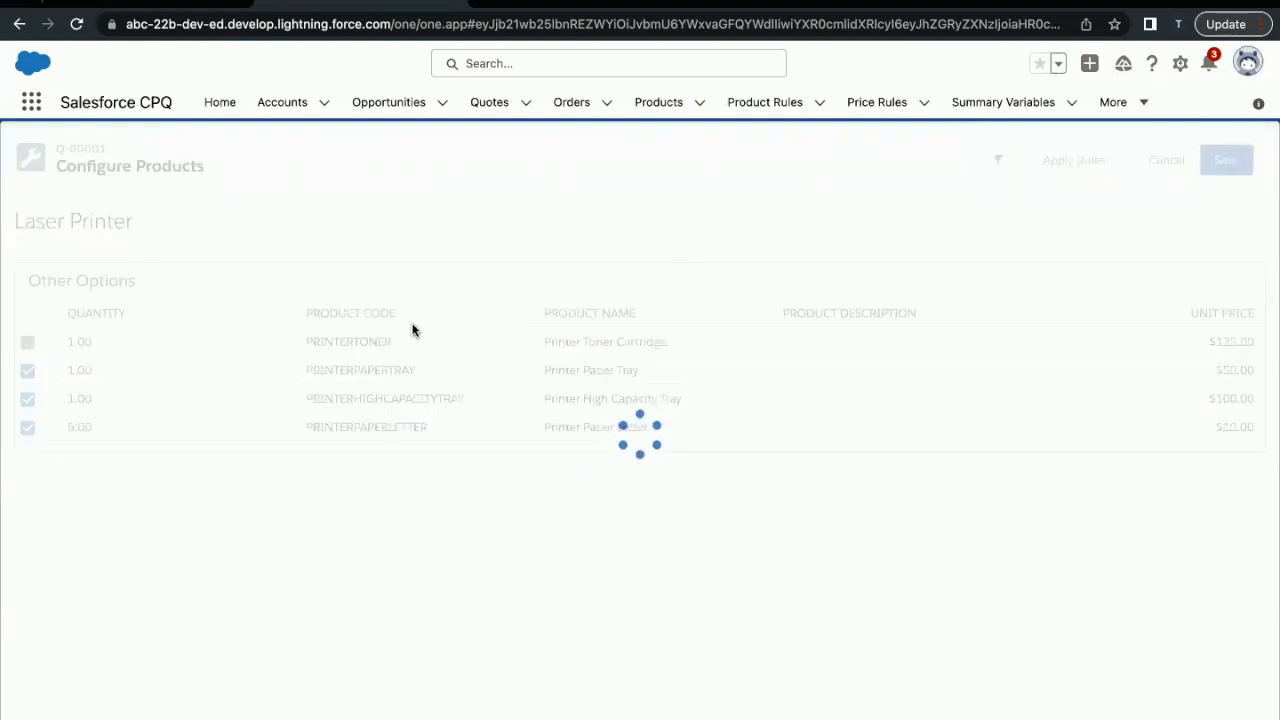
mouse_move(224, 334)
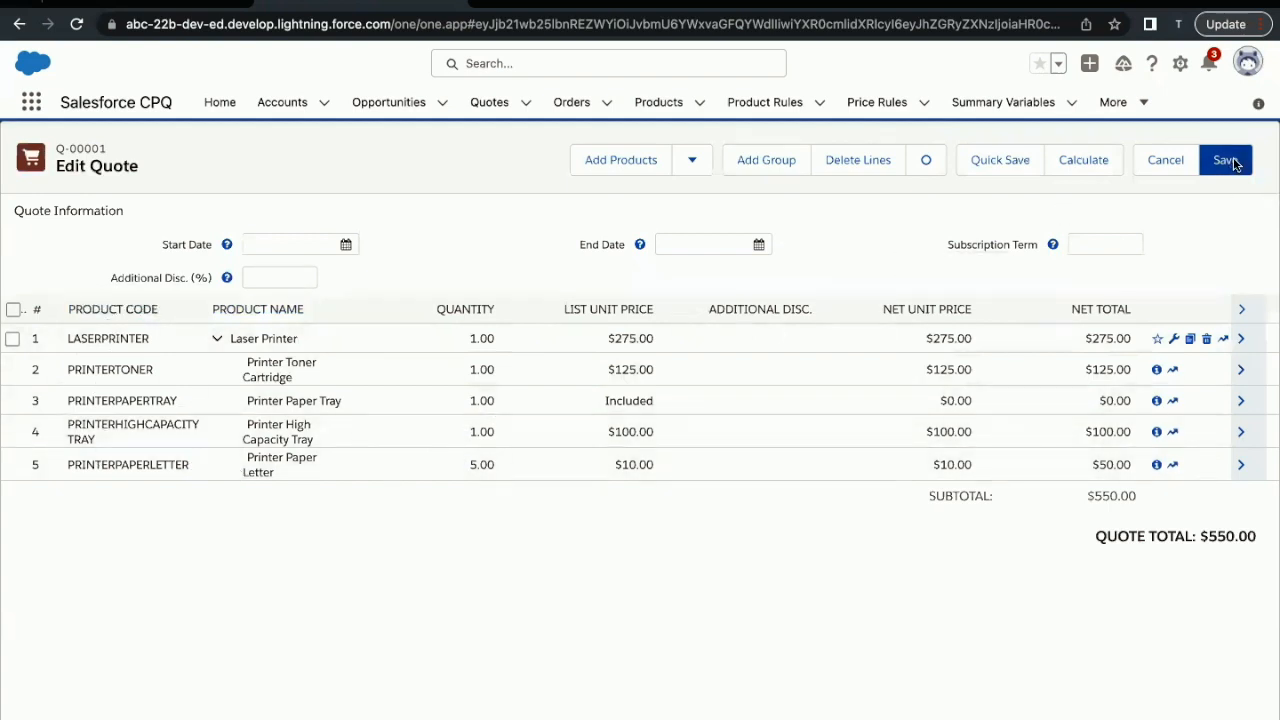
Save the five quote lines totaling $550.00 back to the Q-00001 record.
click(1224, 160)
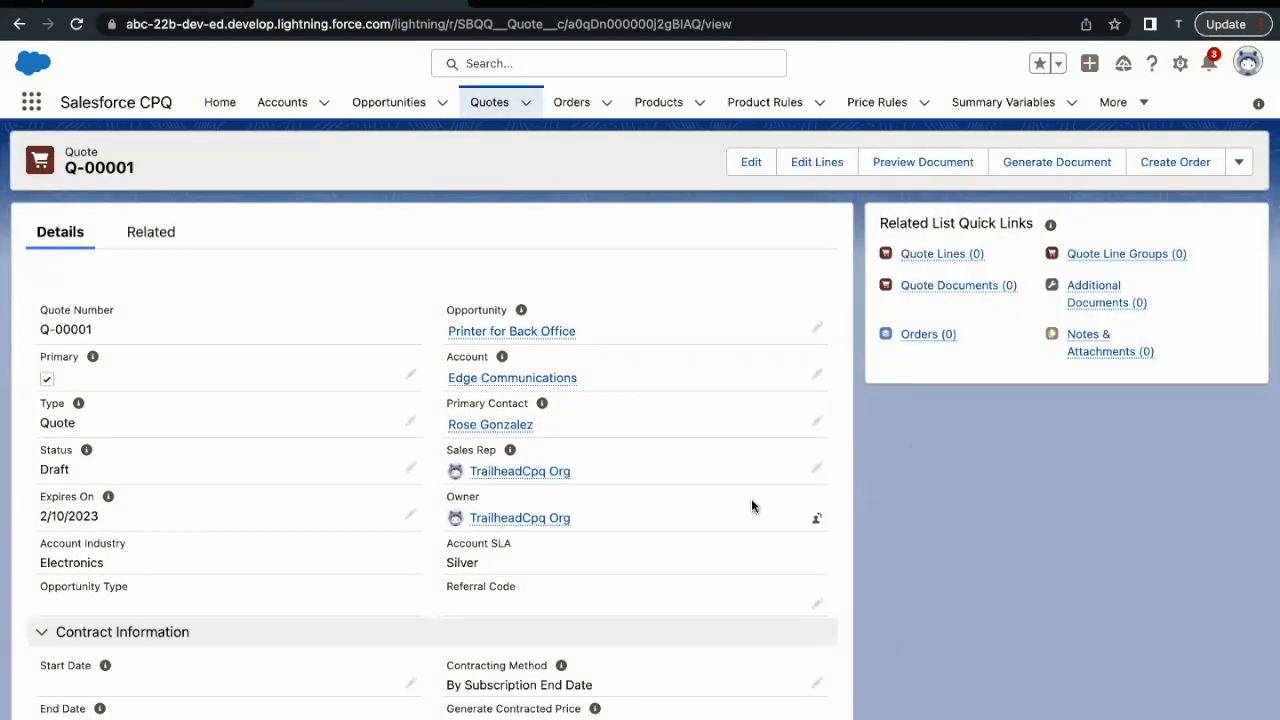
mouse_move(982, 280)
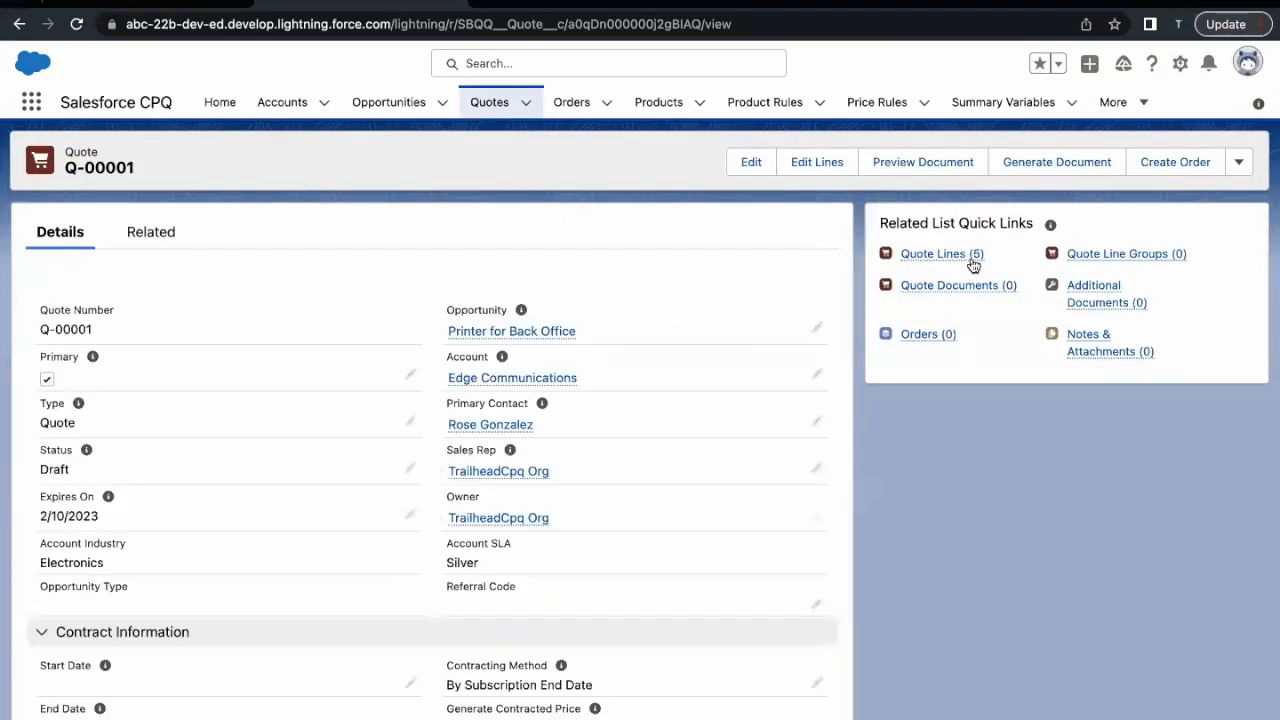
click(932, 252)
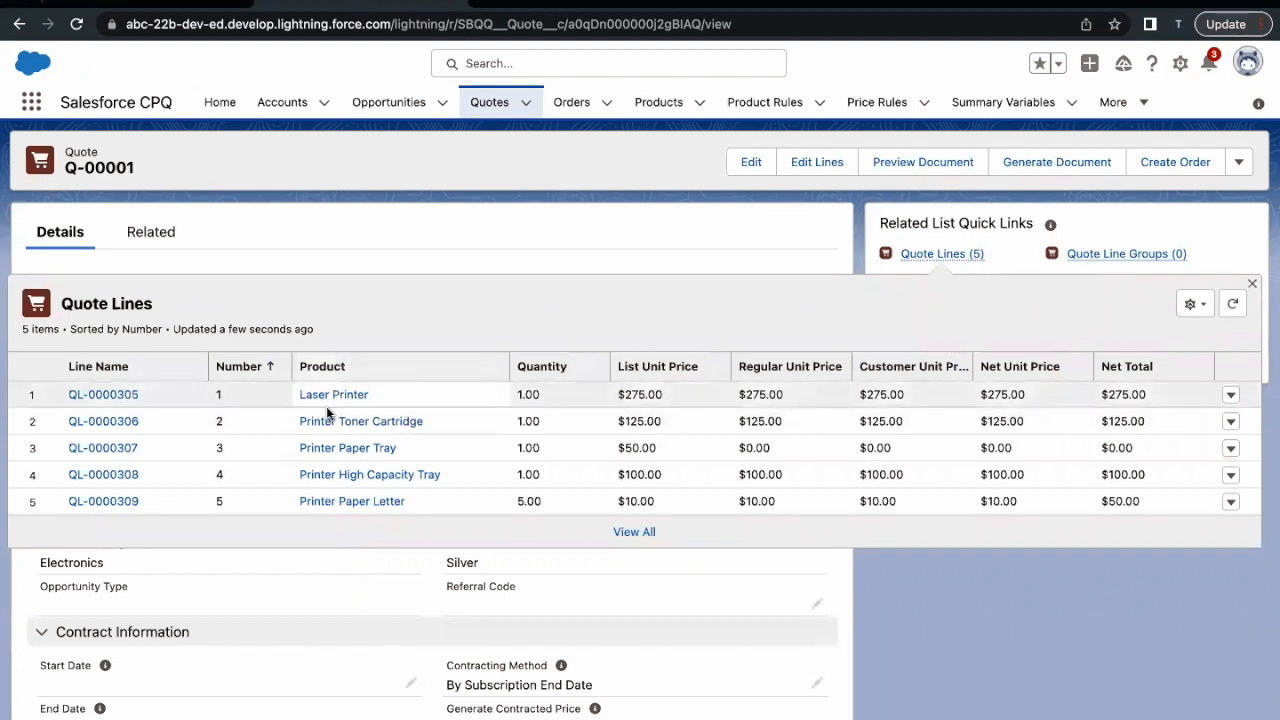
mouse_move(398, 408)
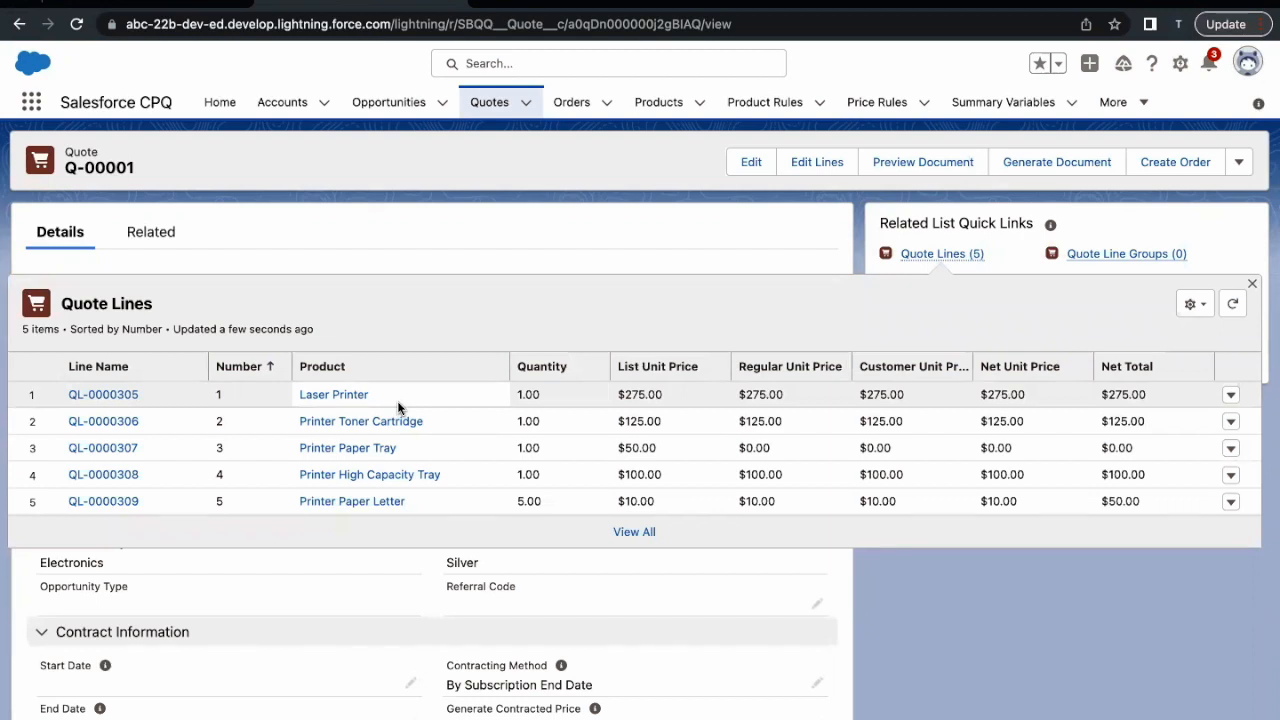
mouse_move(500, 498)
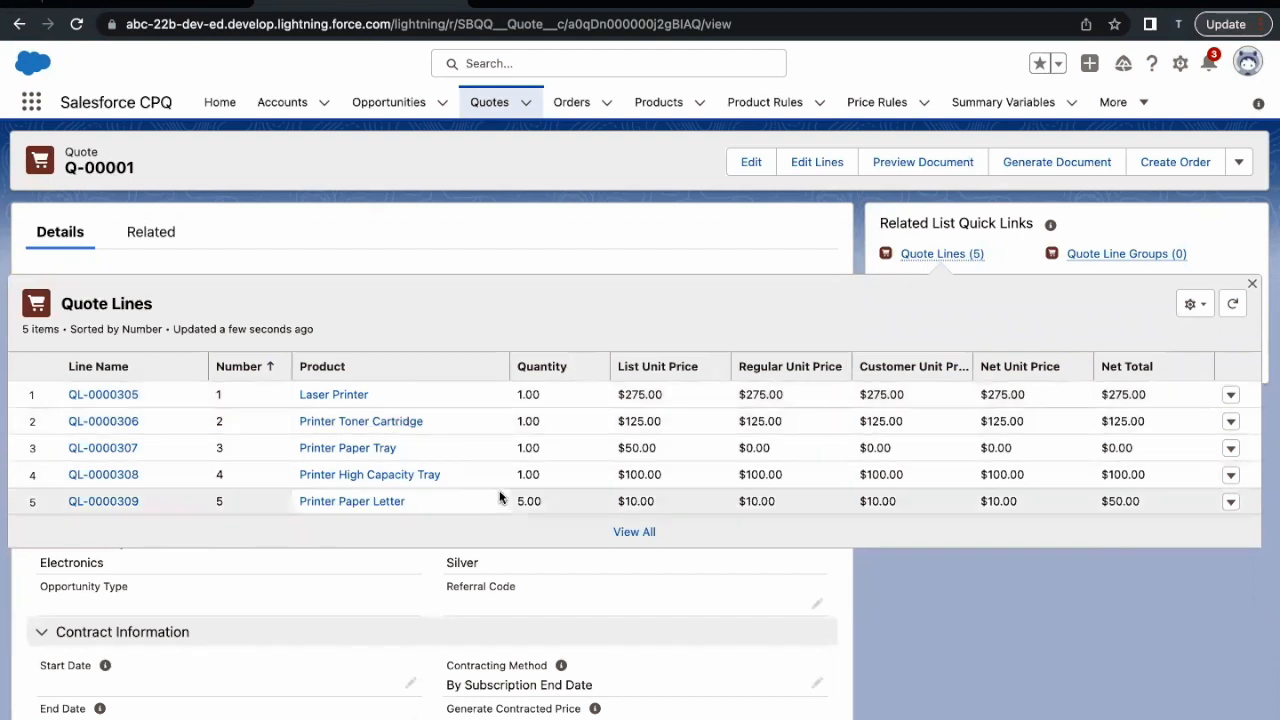
mouse_move(460, 474)
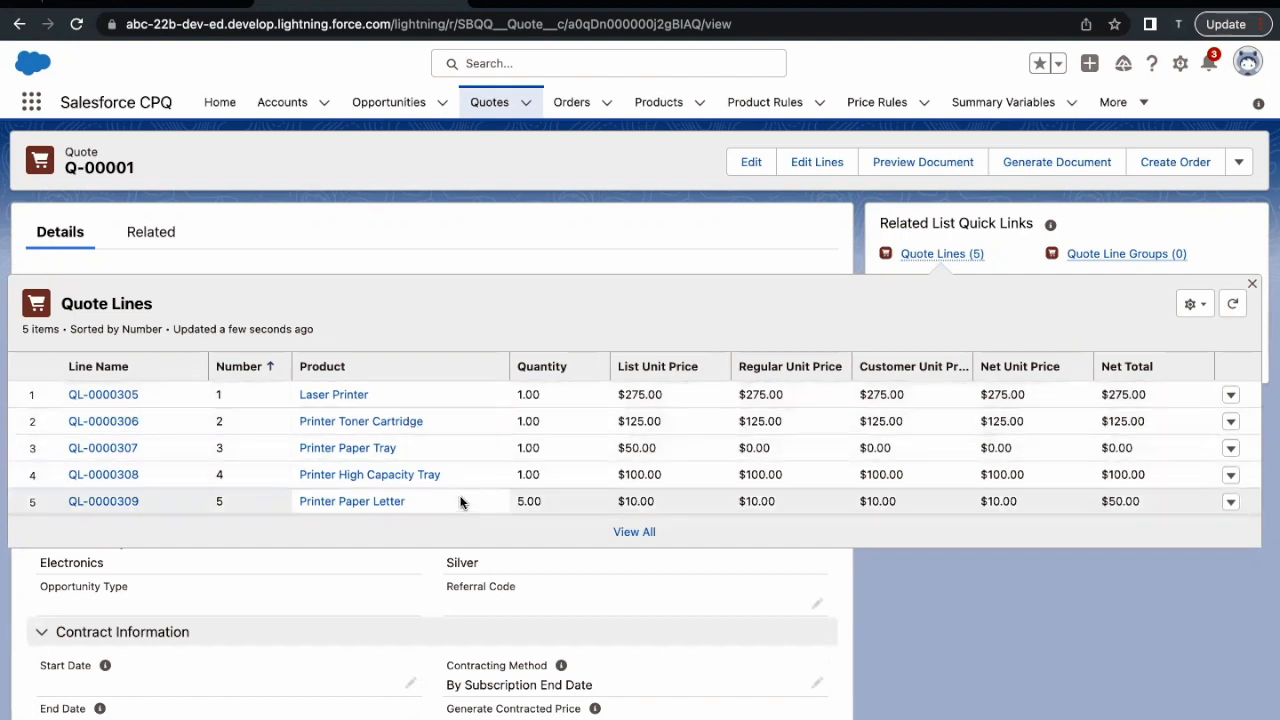
mouse_move(686, 276)
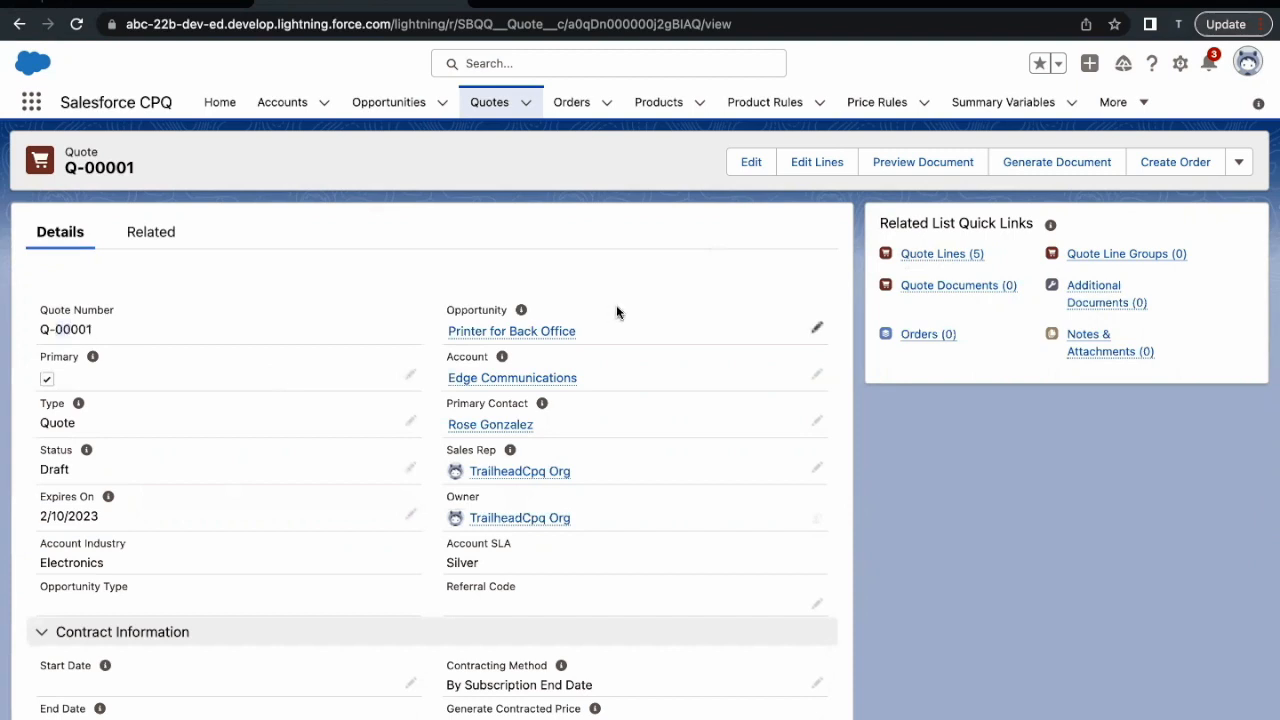
mouse_move(520, 276)
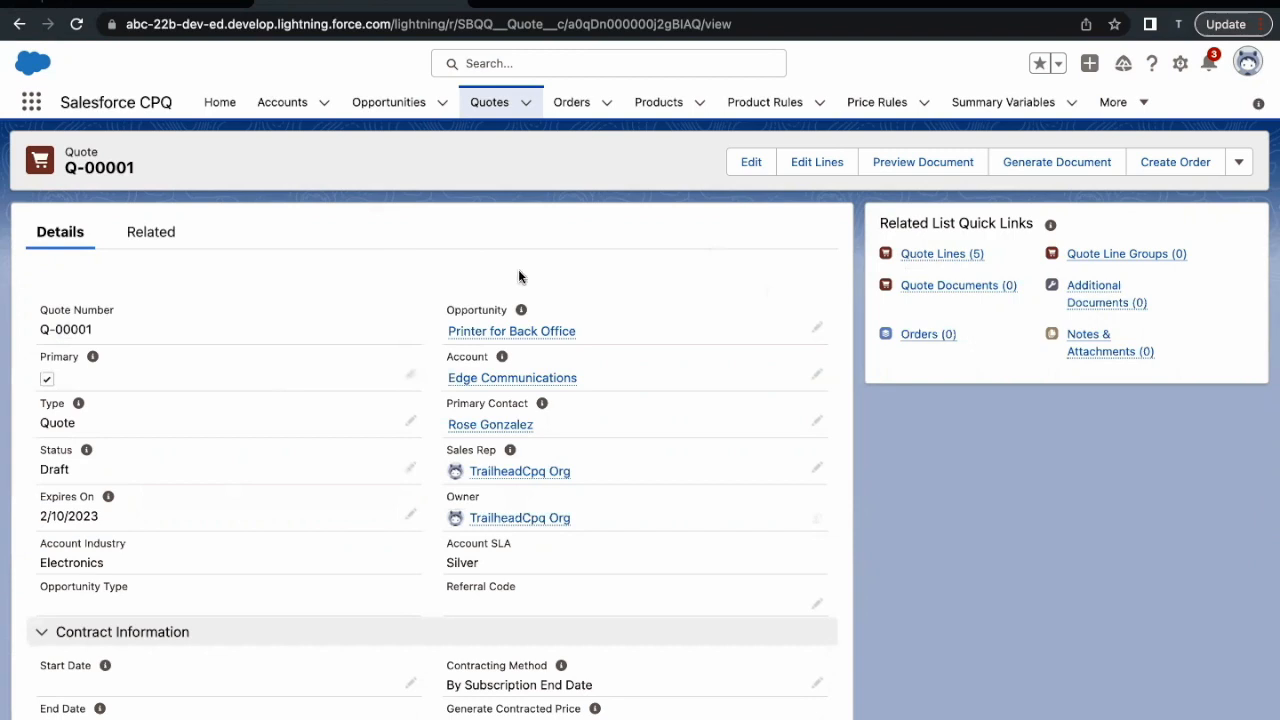
mouse_move(512, 376)
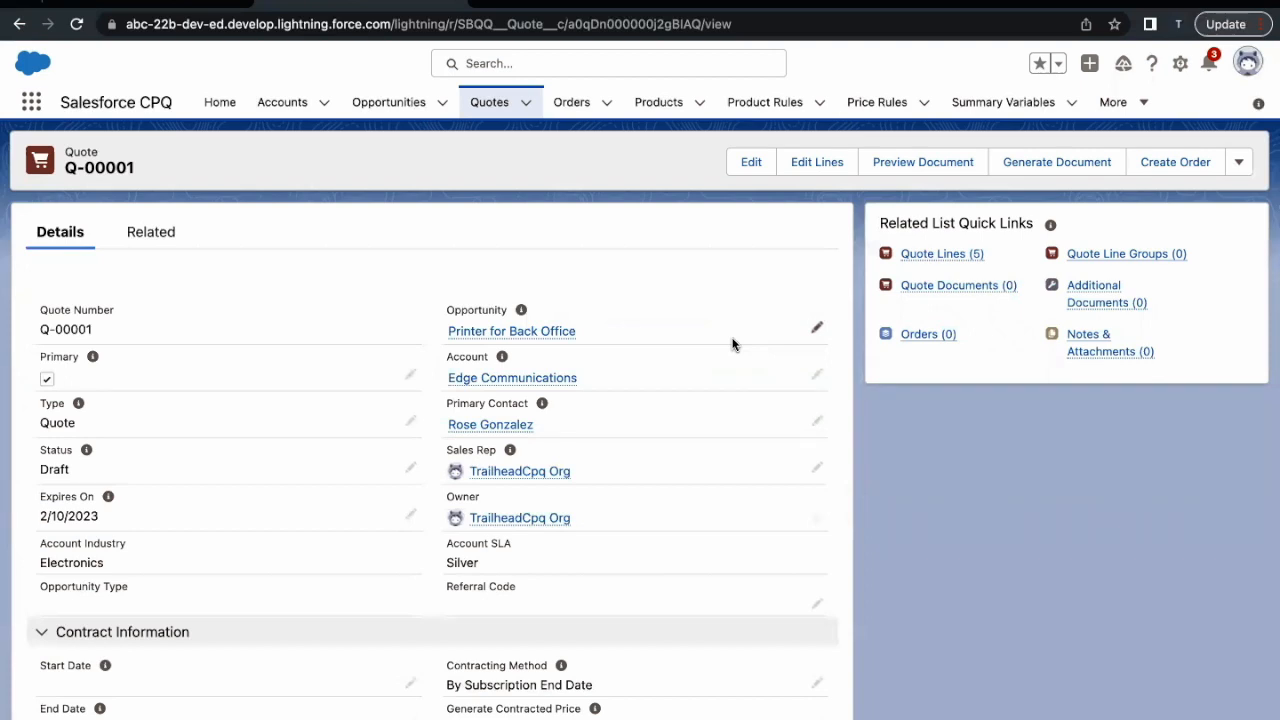
mouse_move(304, 178)
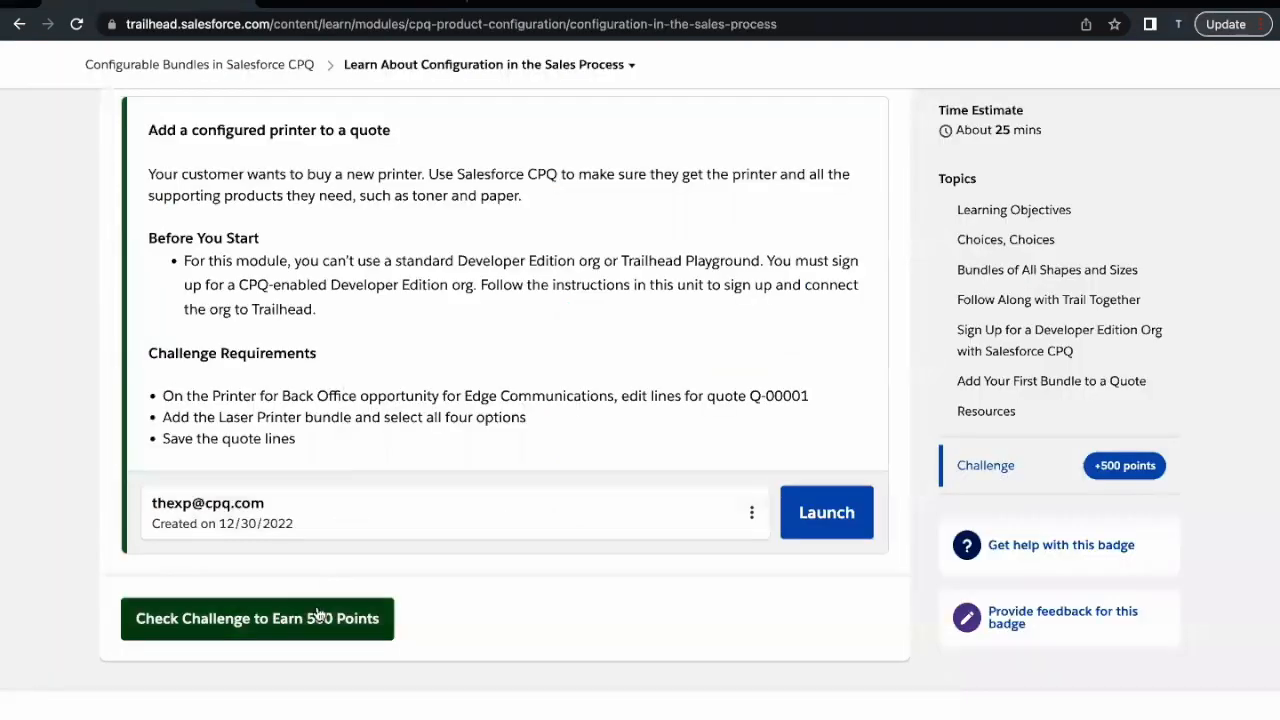
Run Check Challenge and earn the +500 points Assessment Complete result.
click(256, 618)
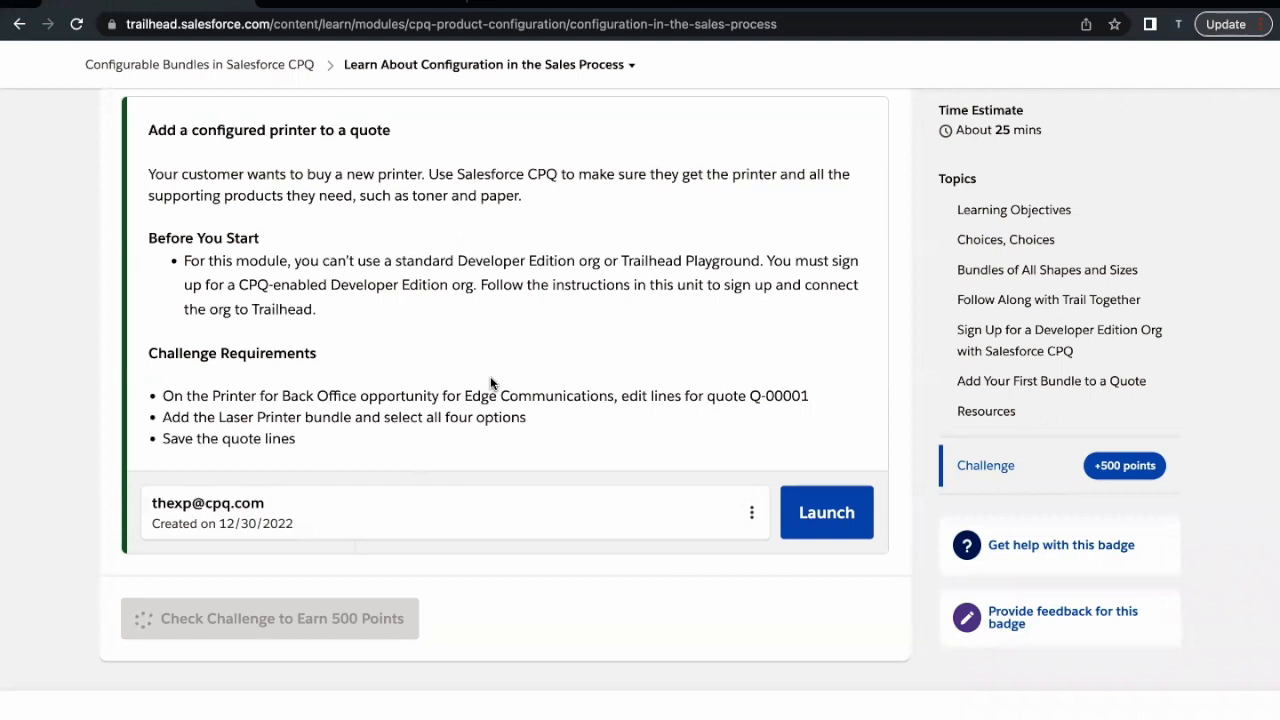
click(268, 618)
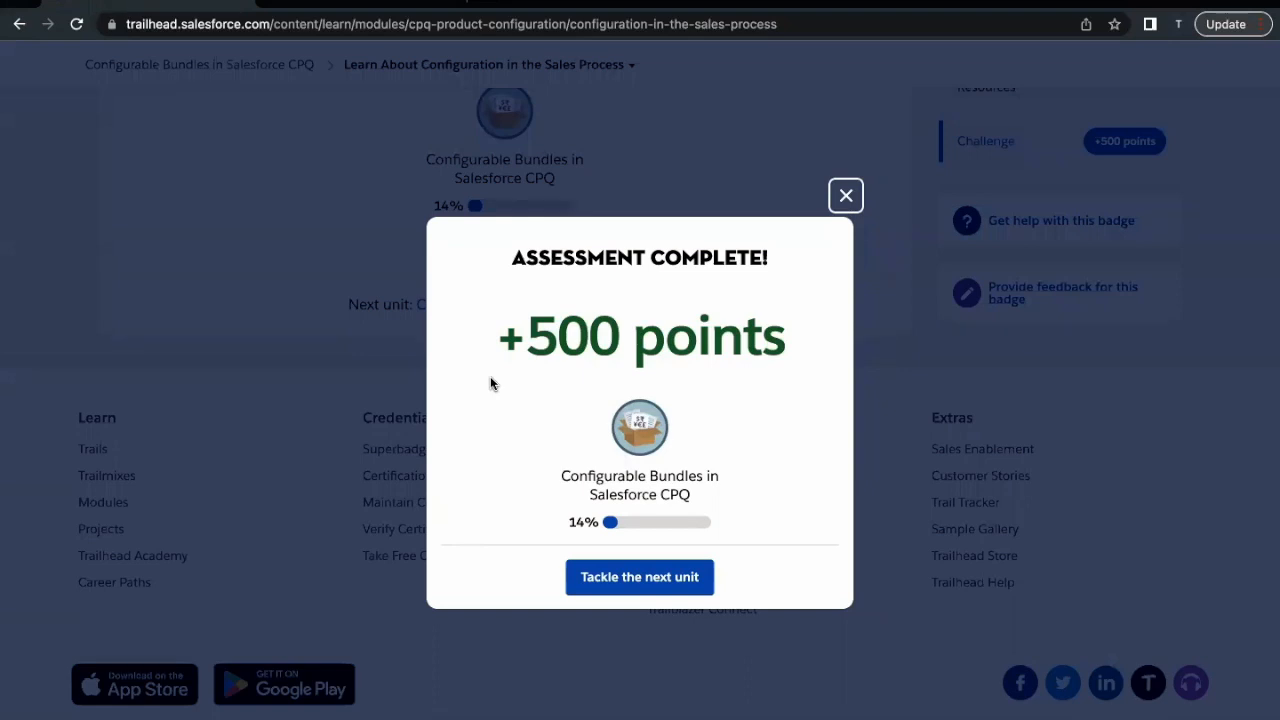
mouse_move(1136, 616)
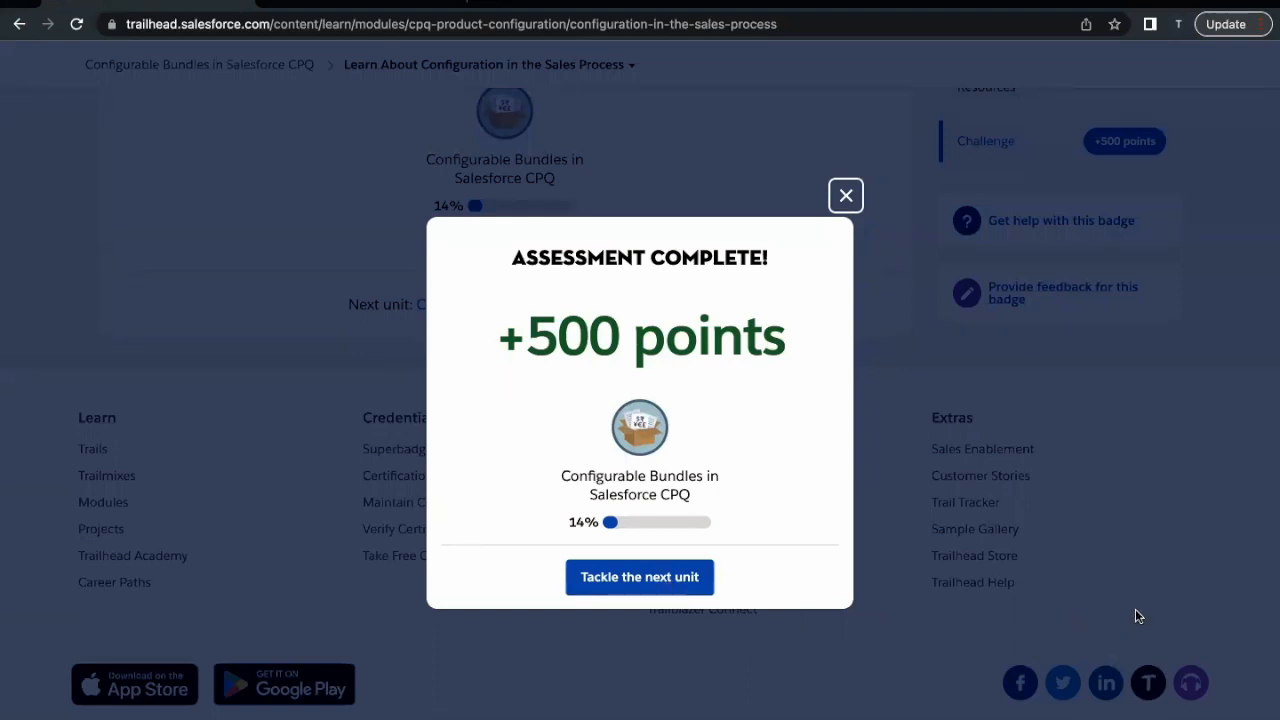